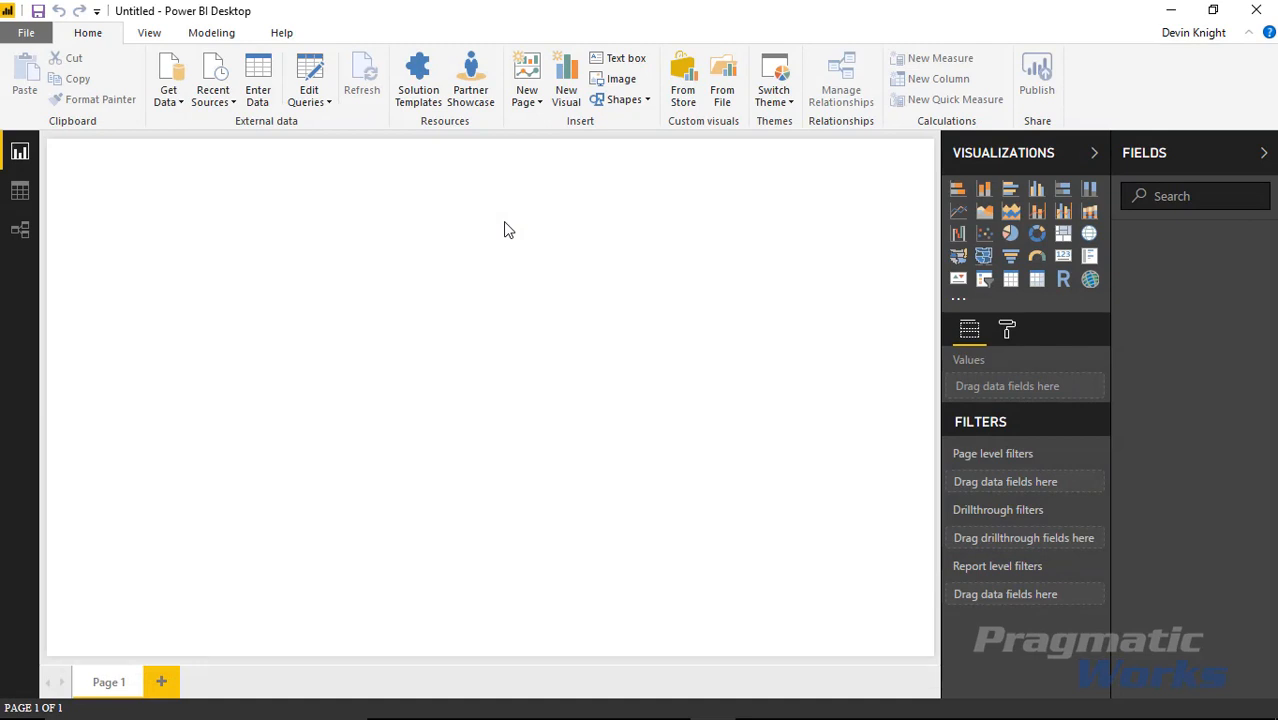
mouse_move(280, 206)
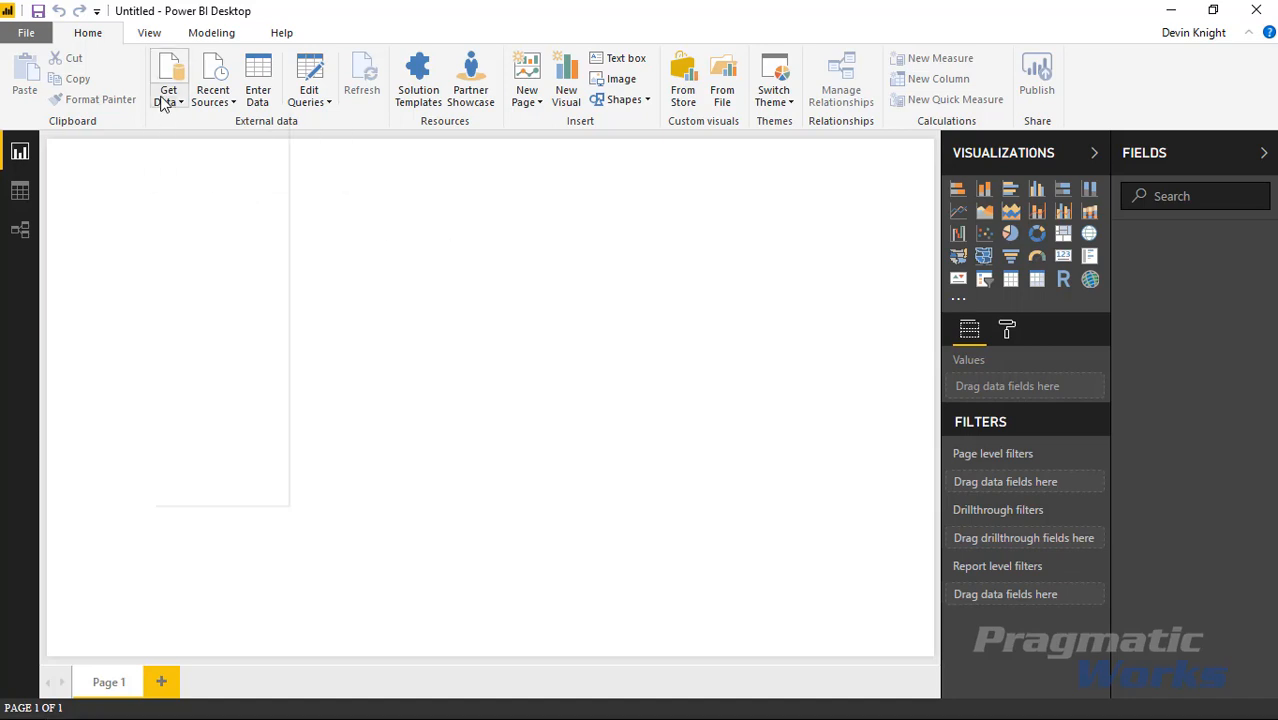
- Connect to the Excel workbook Monthly Sales by State.xlsx as the data source
left_click(168, 75)
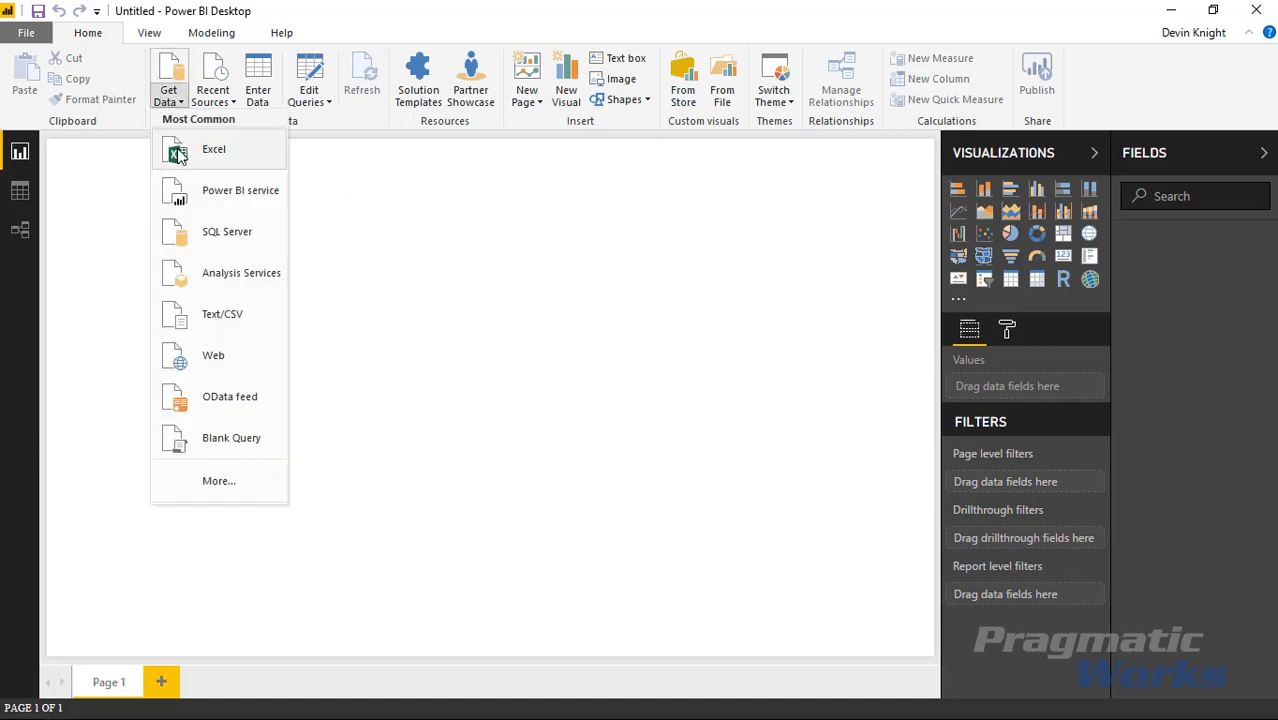
left_click(213, 148)
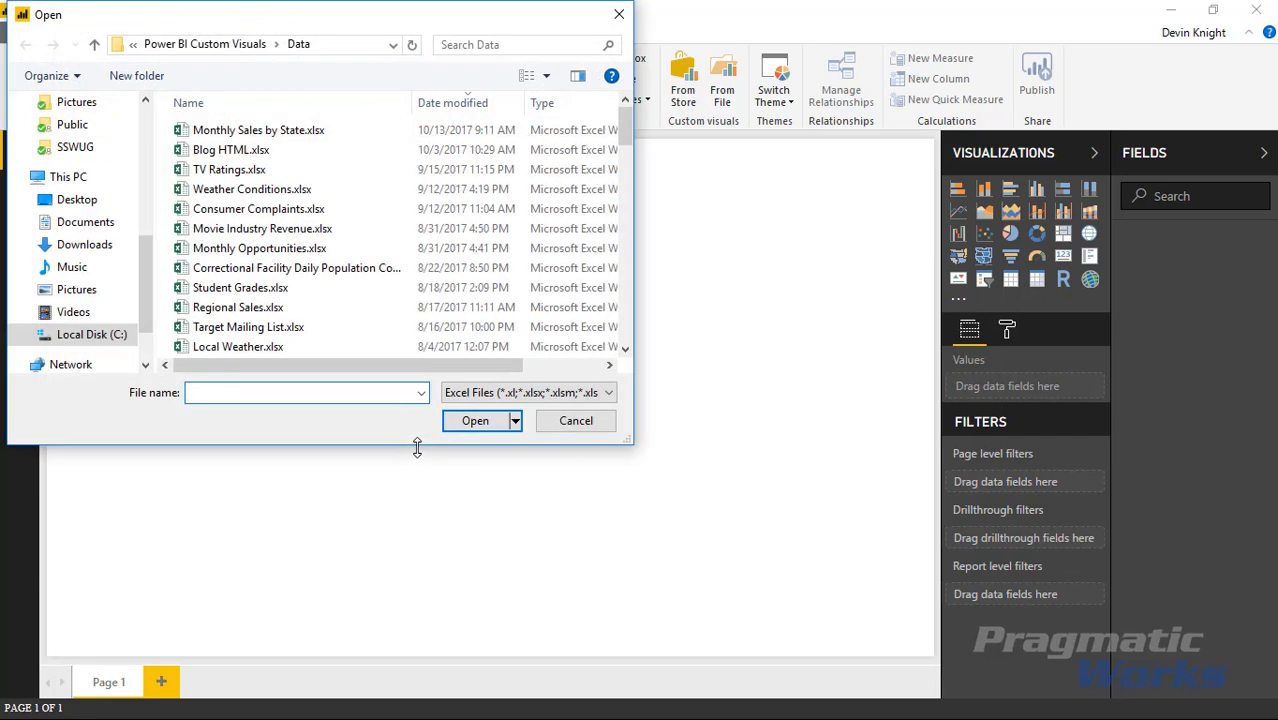
left_click(258, 130)
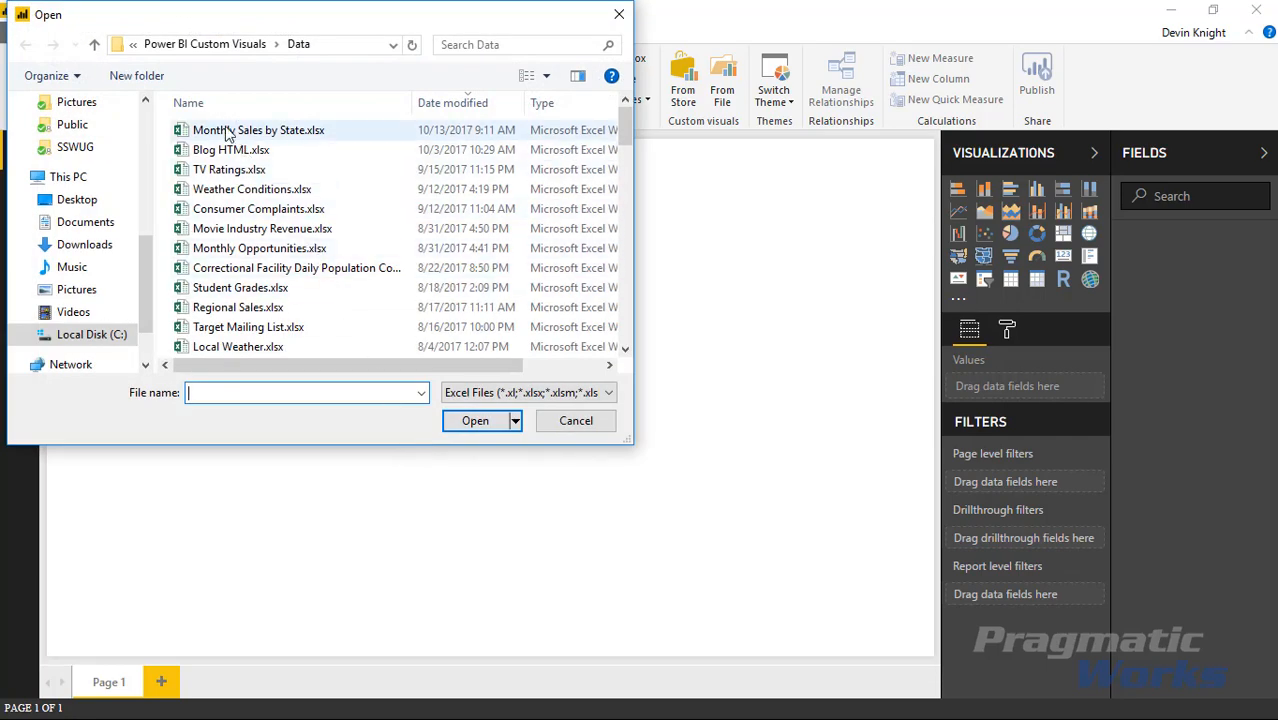
left_click(258, 129)
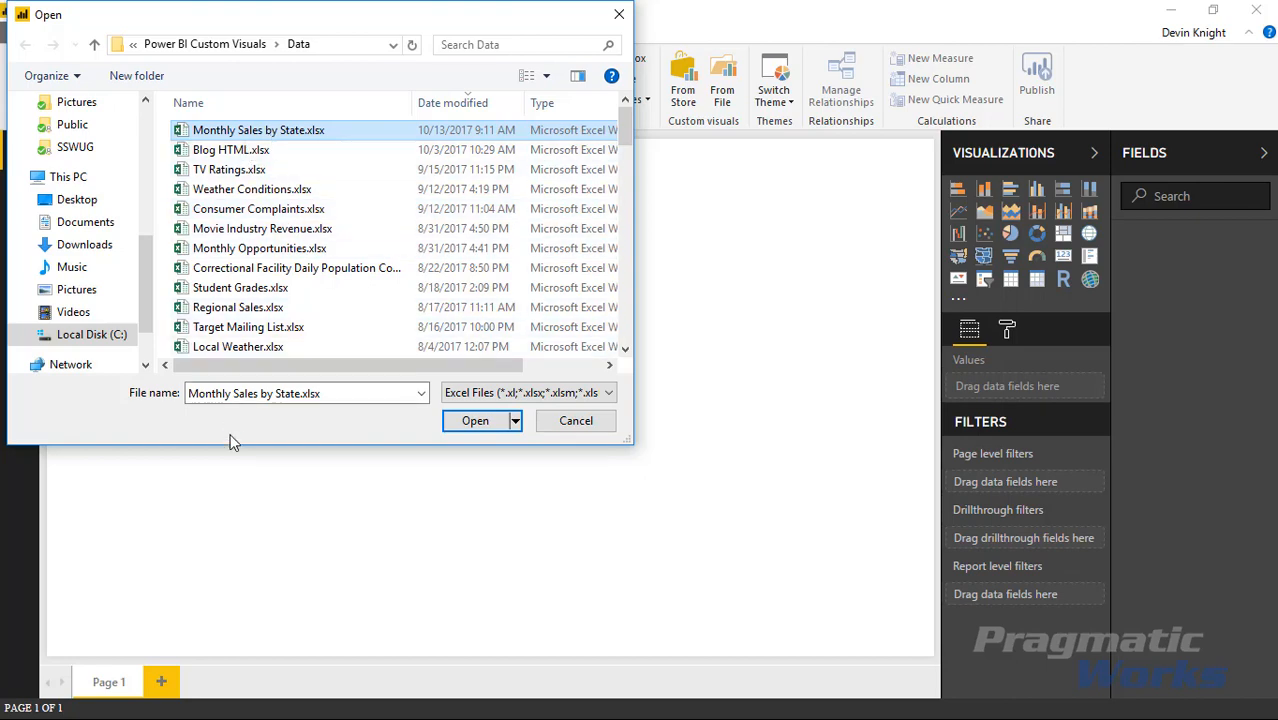
mouse_move(410, 449)
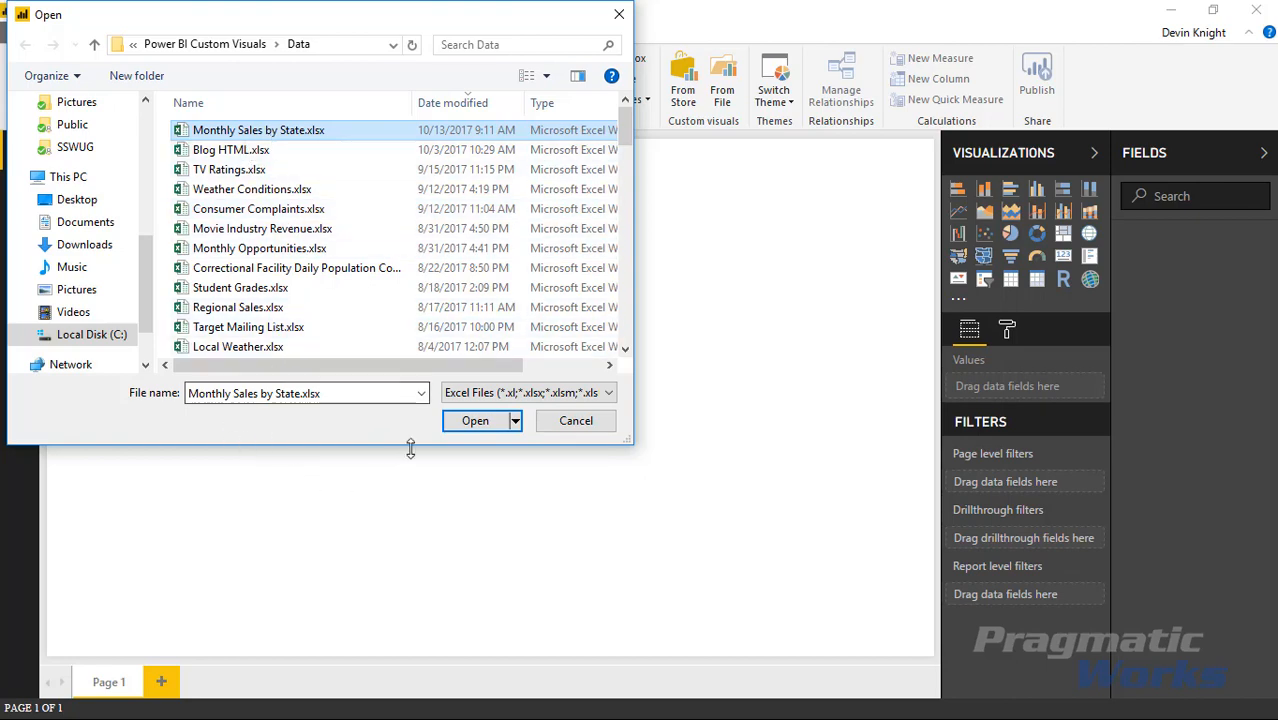
left_click(475, 420)
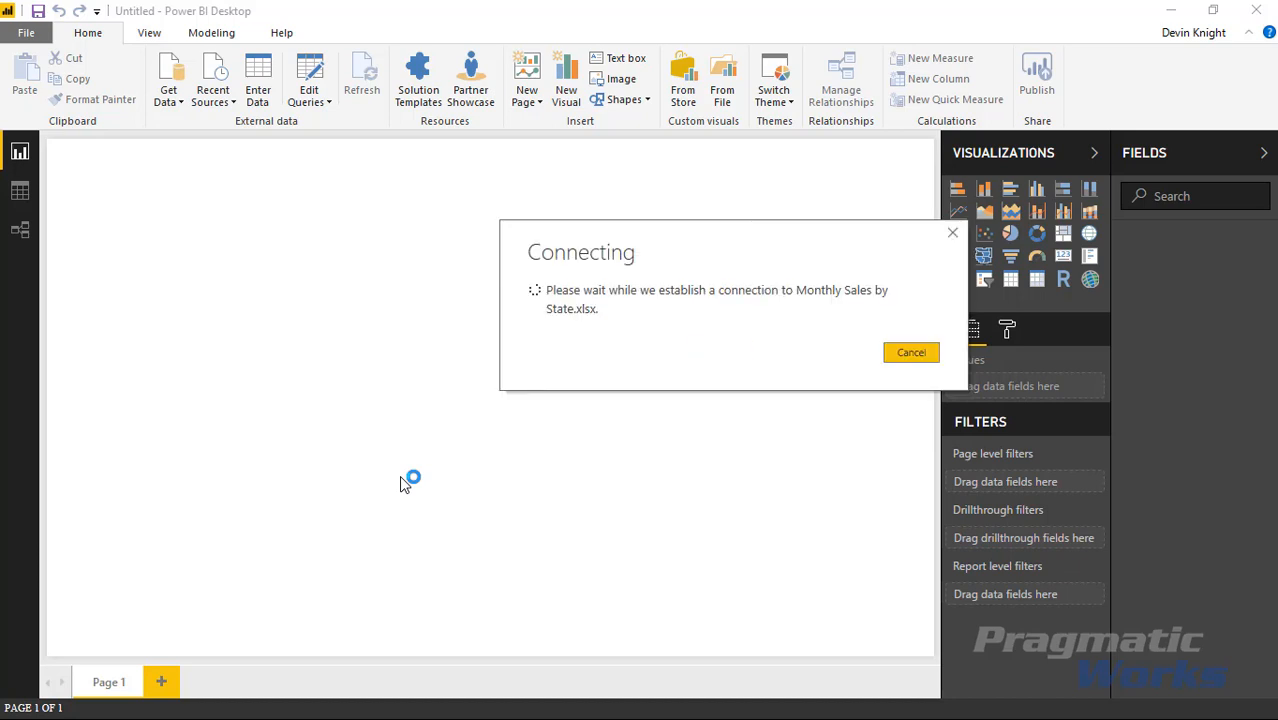
left_click(910, 352)
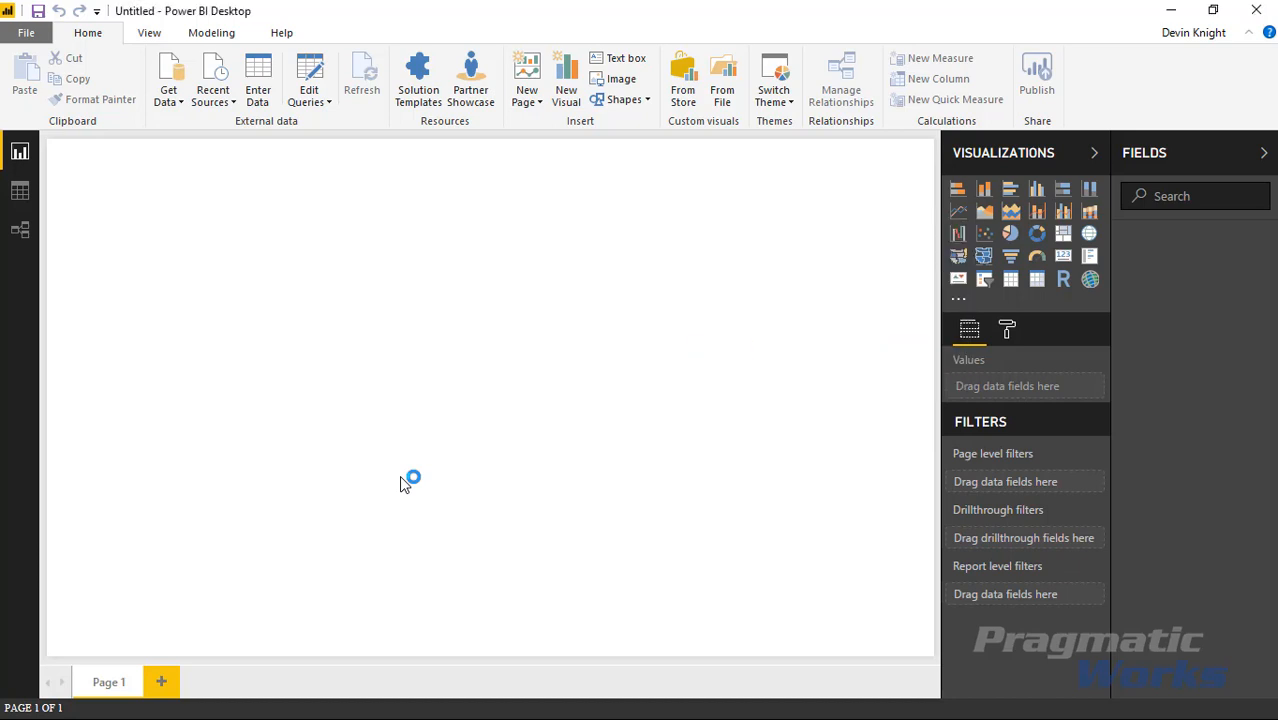
- Tick the Sales Totals table in the Navigator to preview its monthly profit by state
left_click(168, 80)
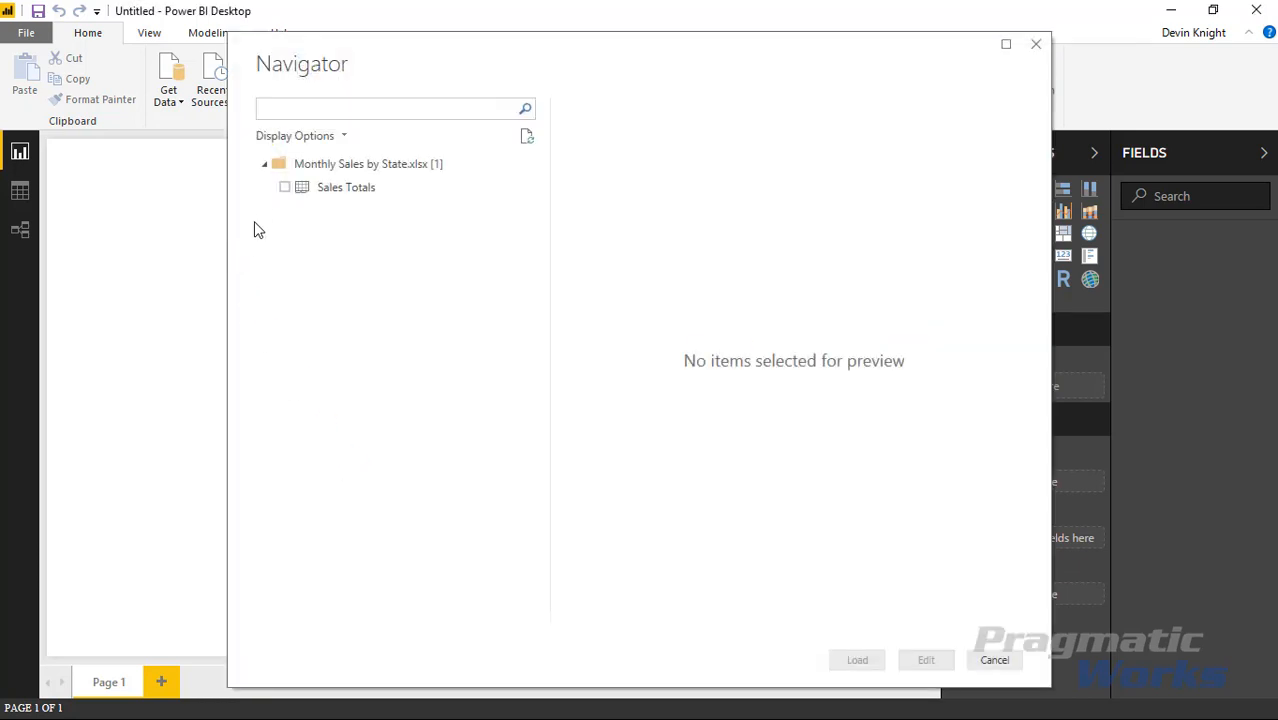
left_click(285, 187)
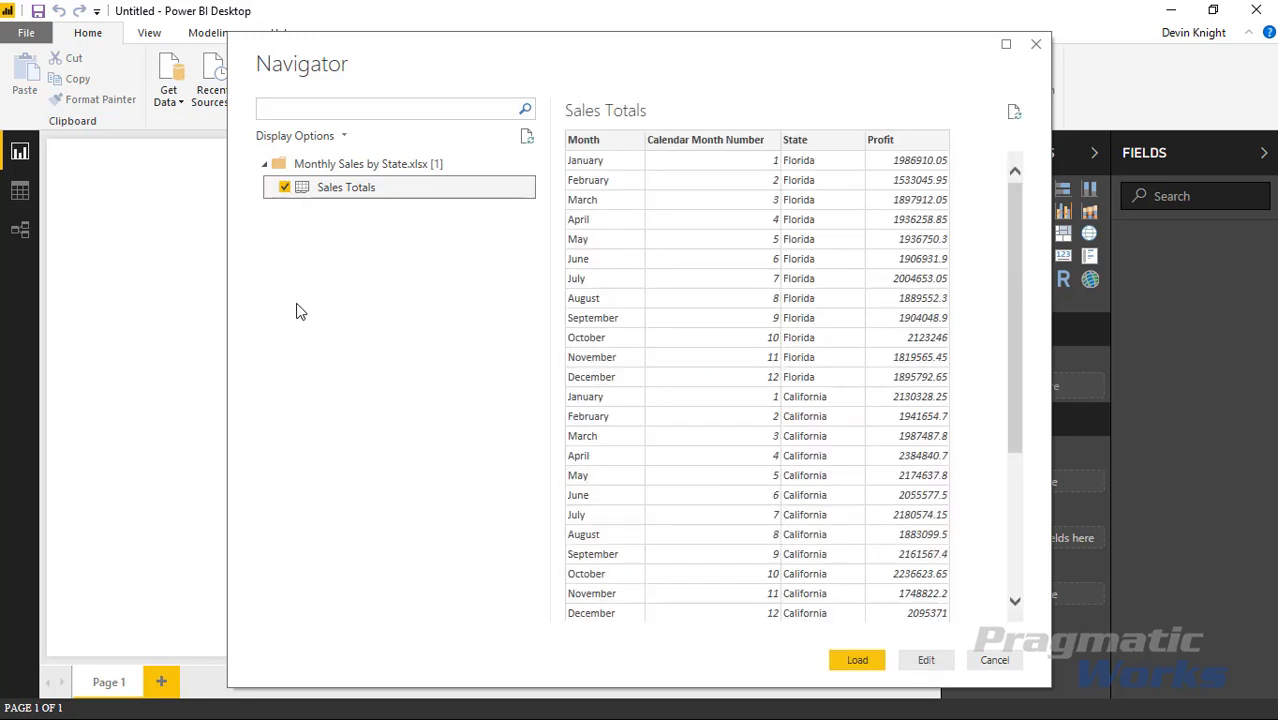
mouse_move(350, 356)
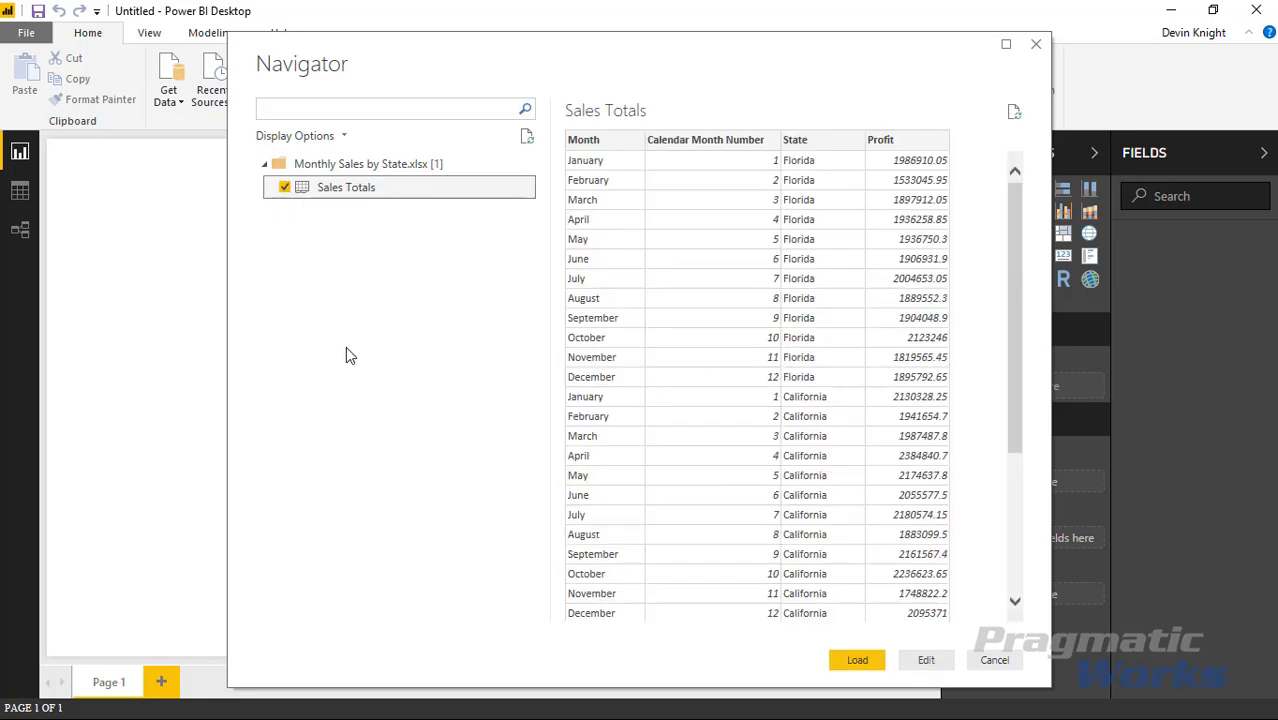
mouse_move(593, 238)
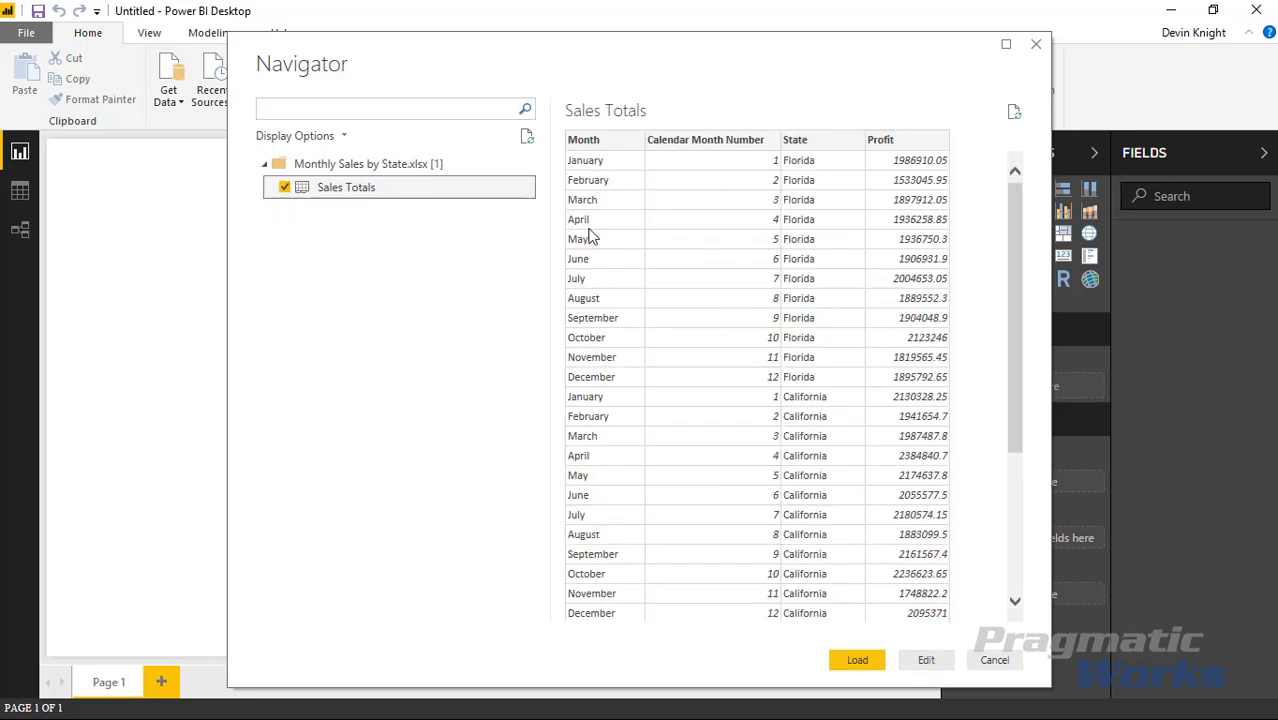
mouse_move(583, 322)
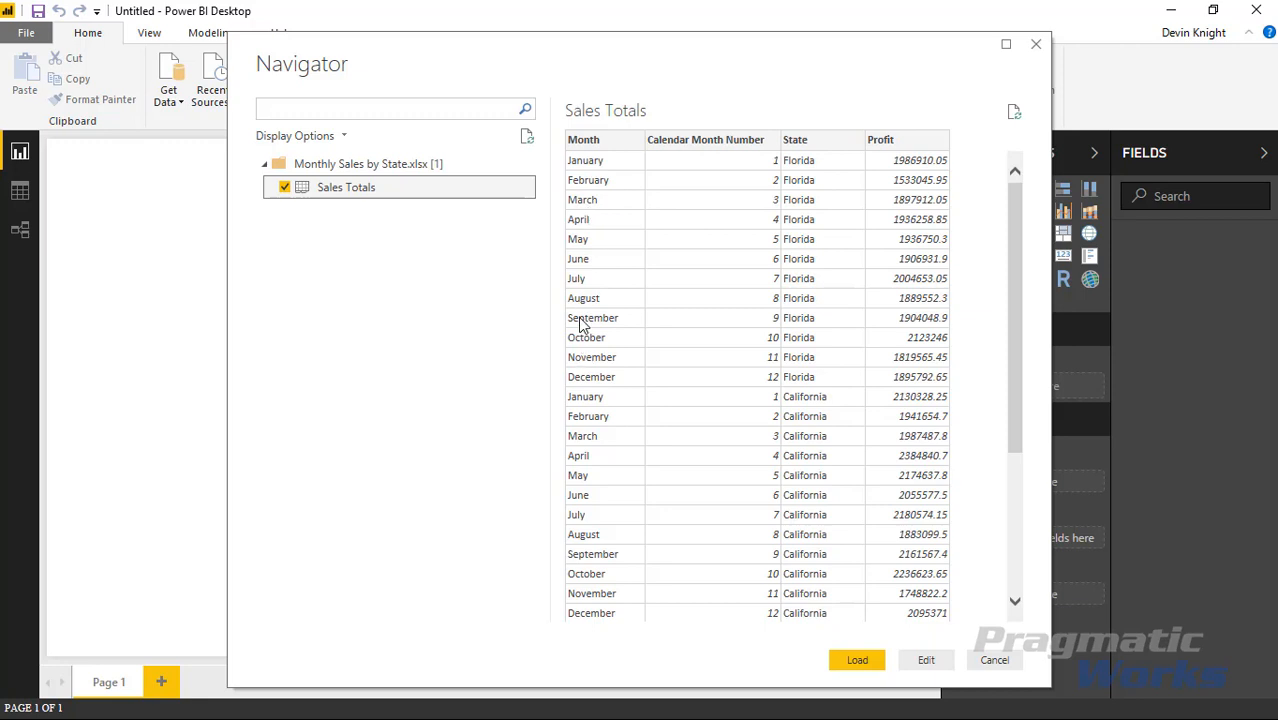
mouse_move(738, 205)
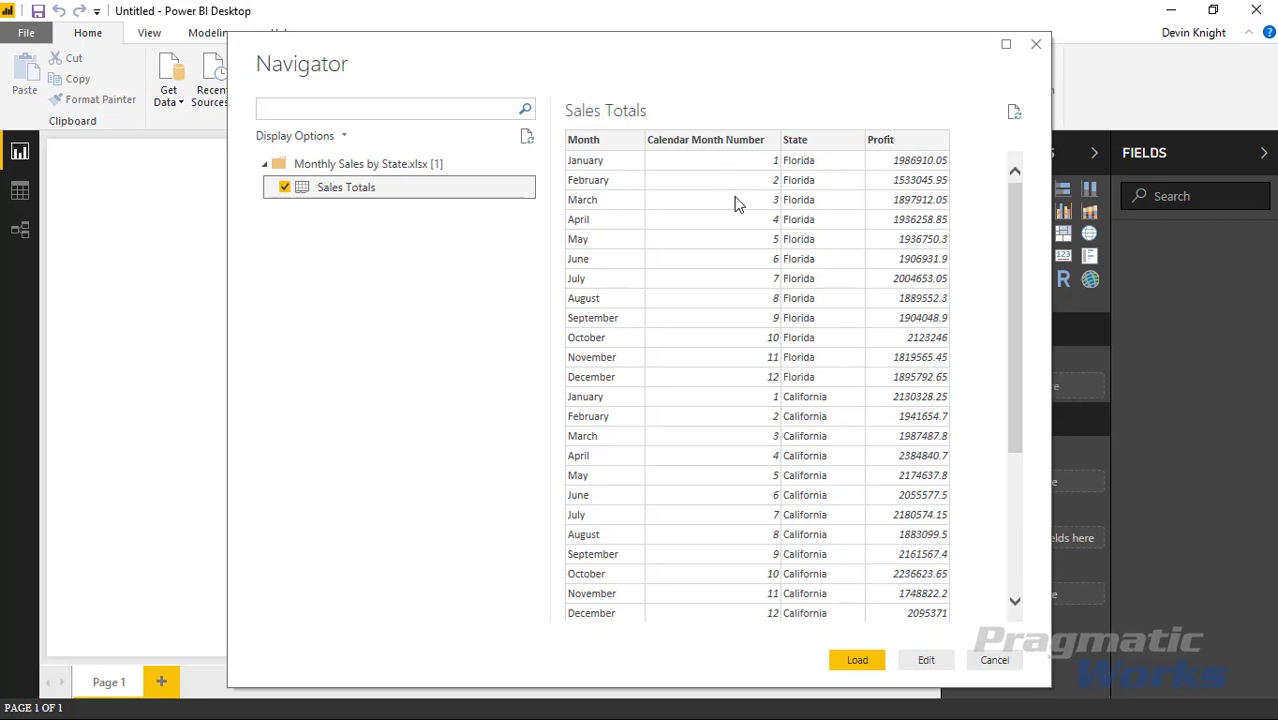
mouse_move(724, 219)
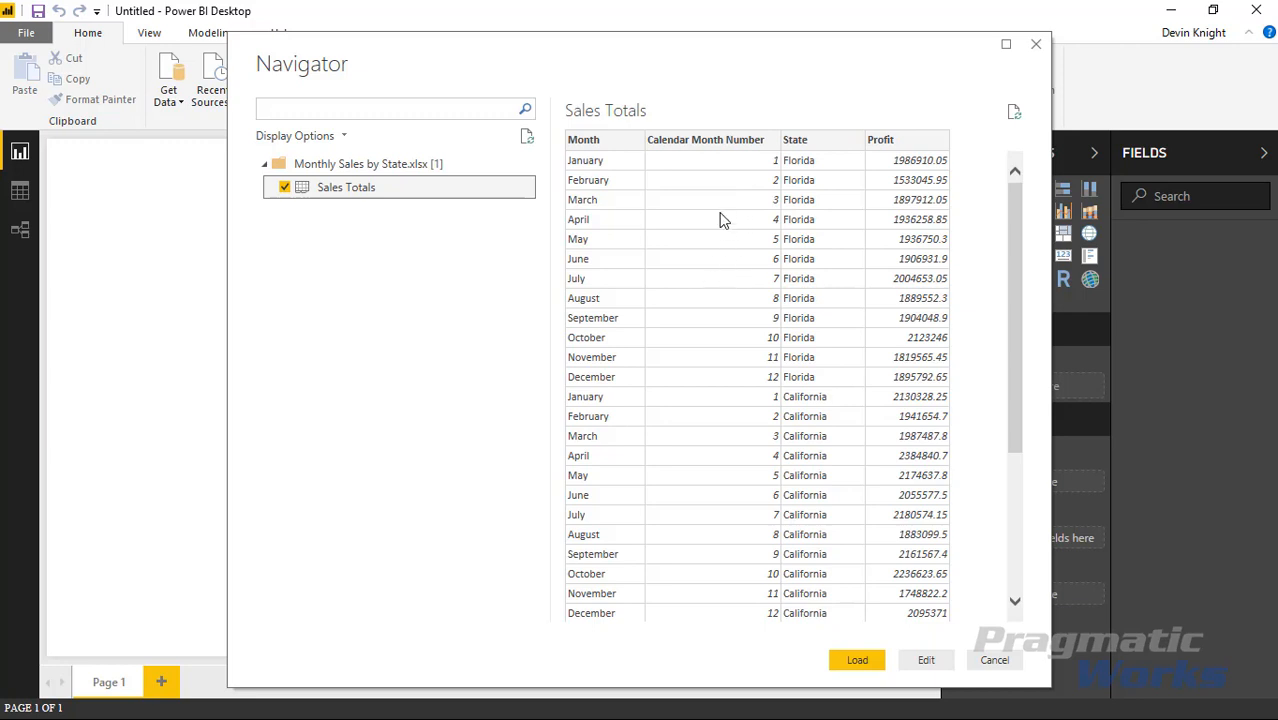
mouse_move(726, 263)
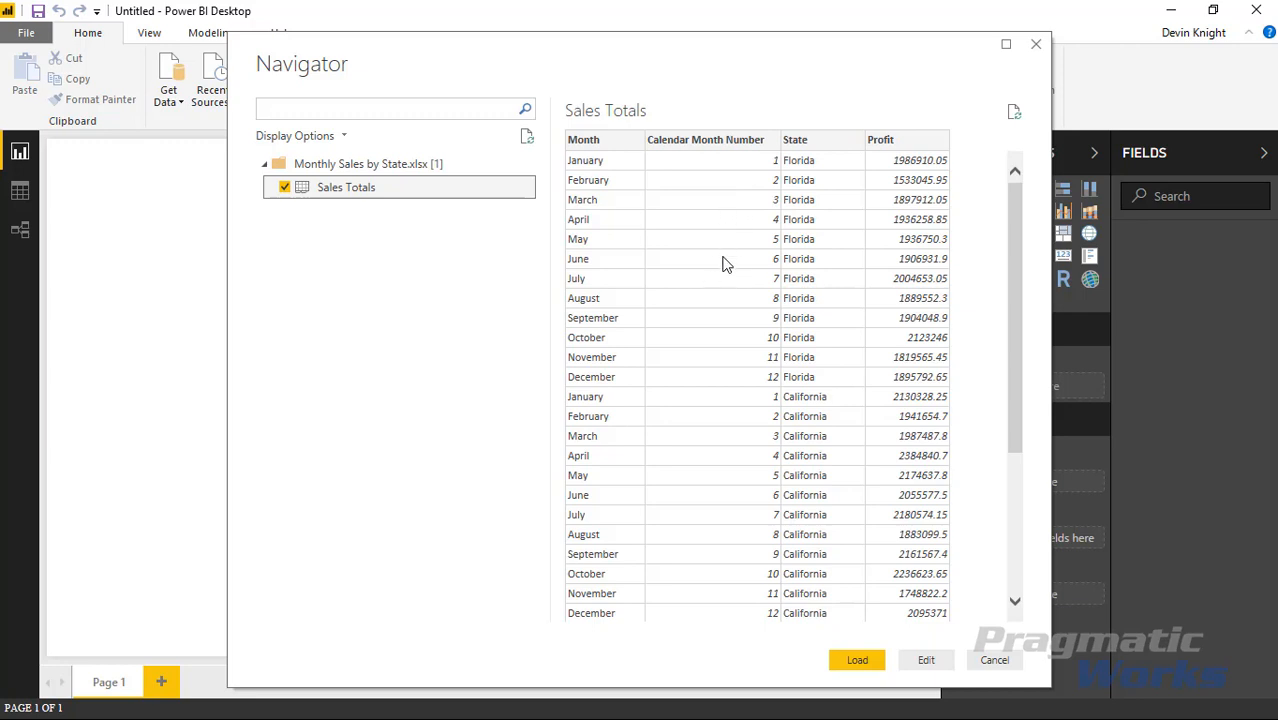
mouse_move(808, 168)
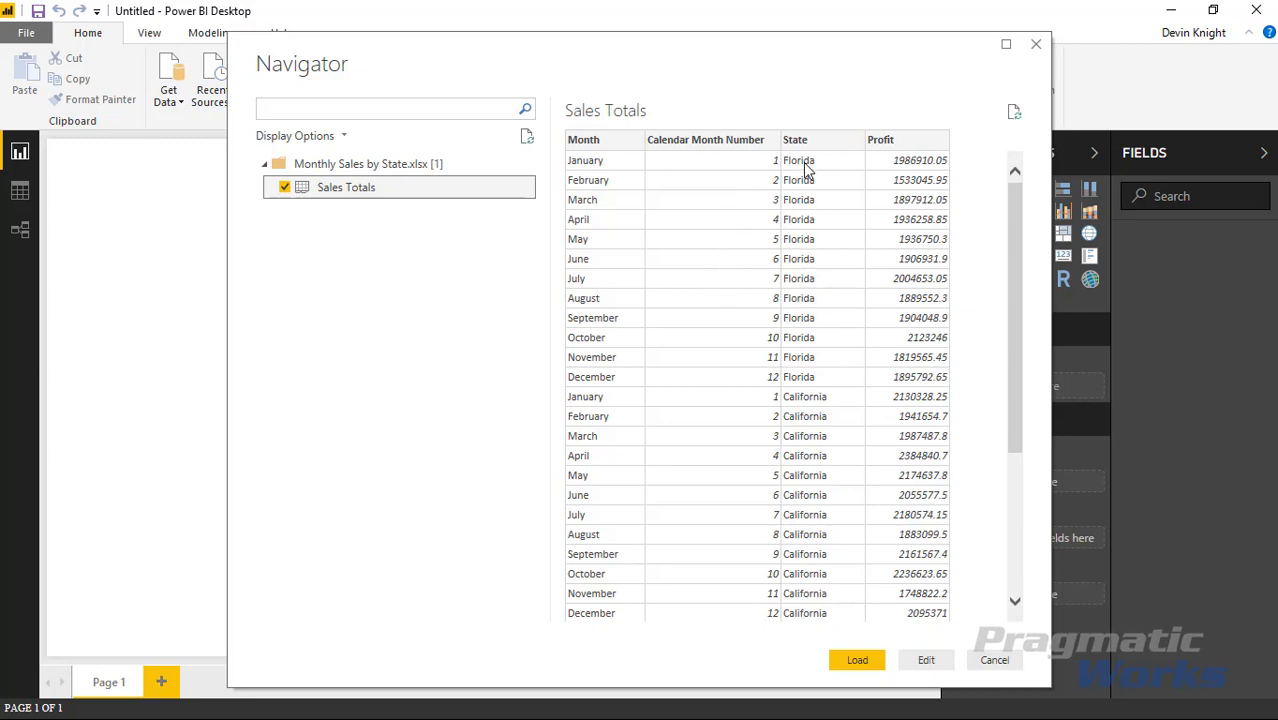
mouse_move(933, 199)
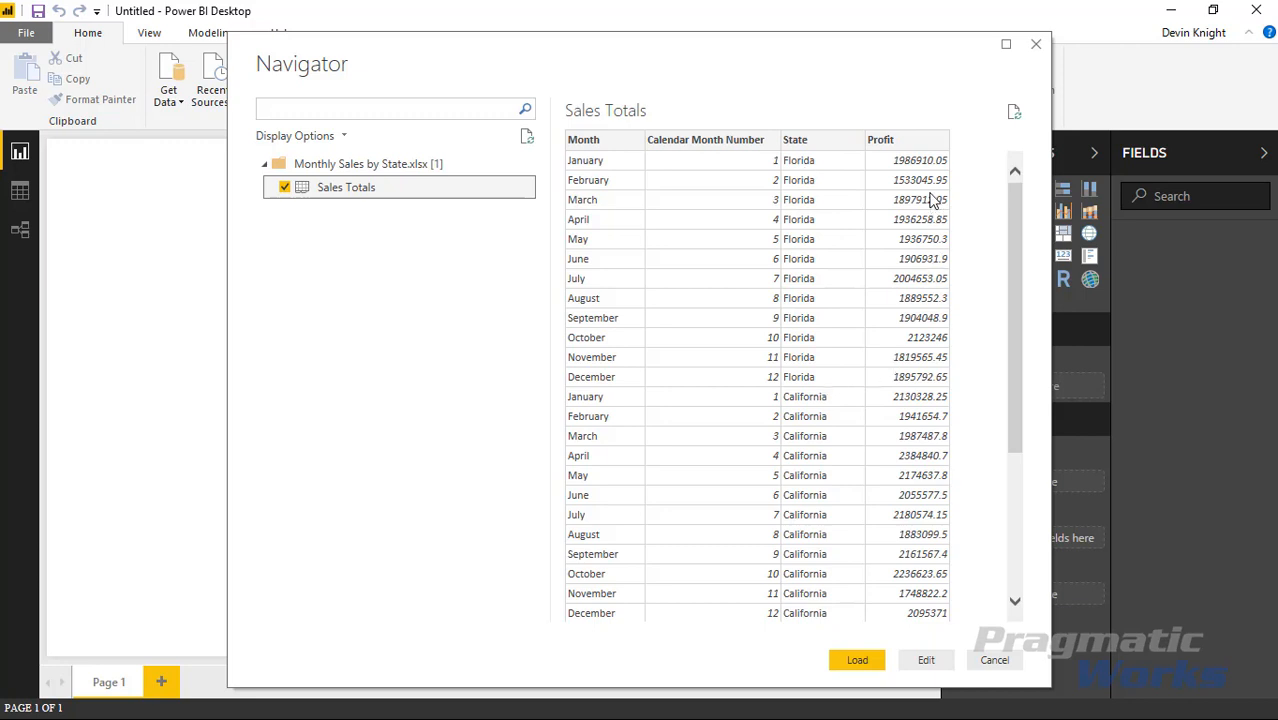
mouse_move(946, 250)
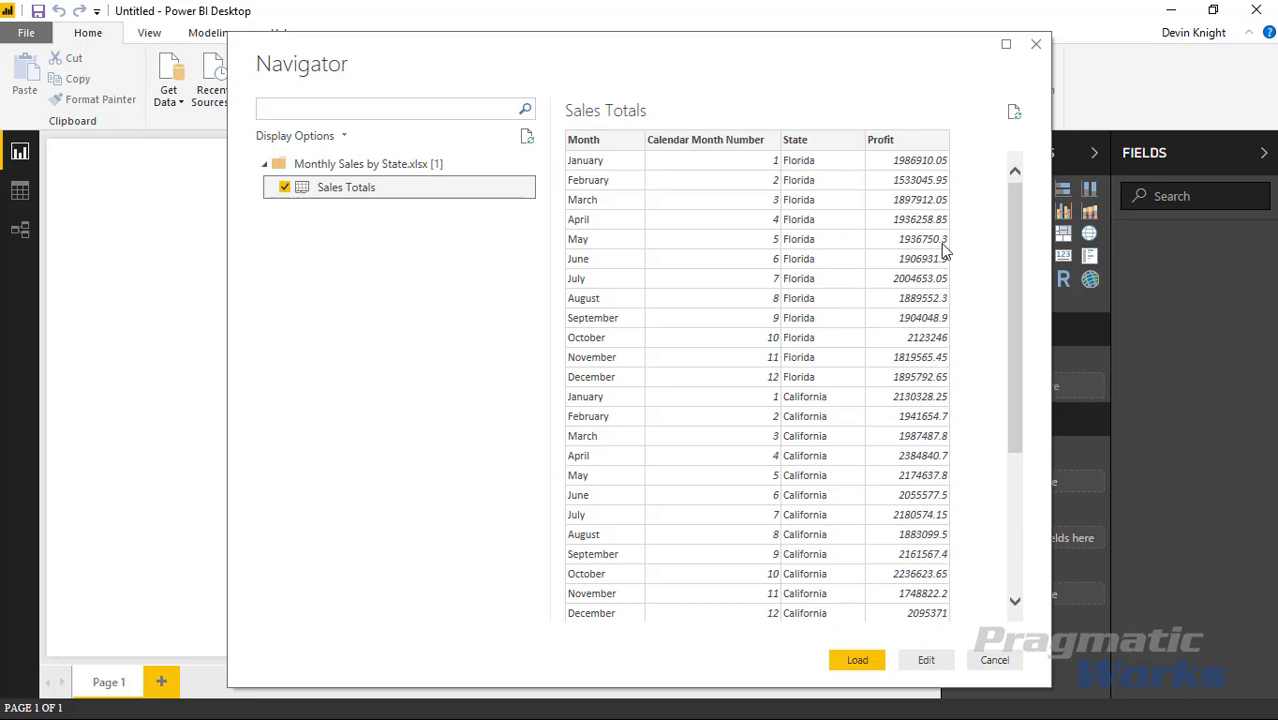
mouse_move(857, 660)
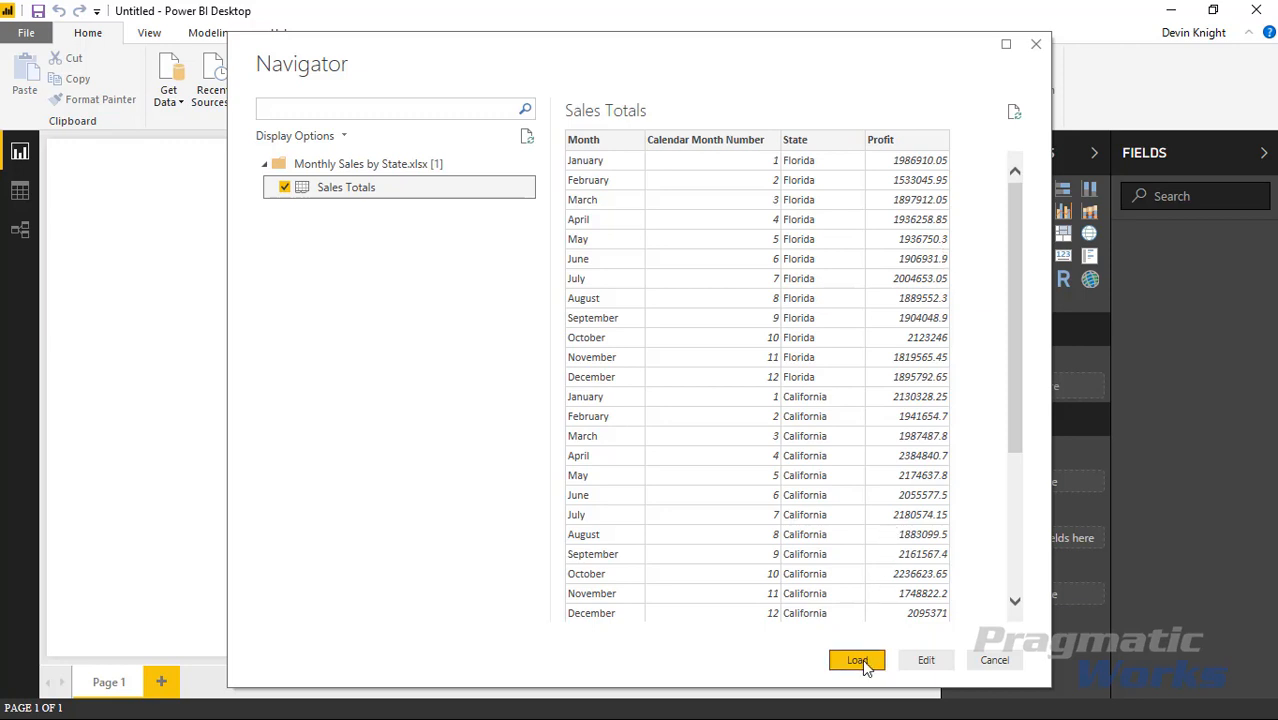
- Load Sales Totals and place a State/Profit table in the page's lower right
left_click(857, 660)
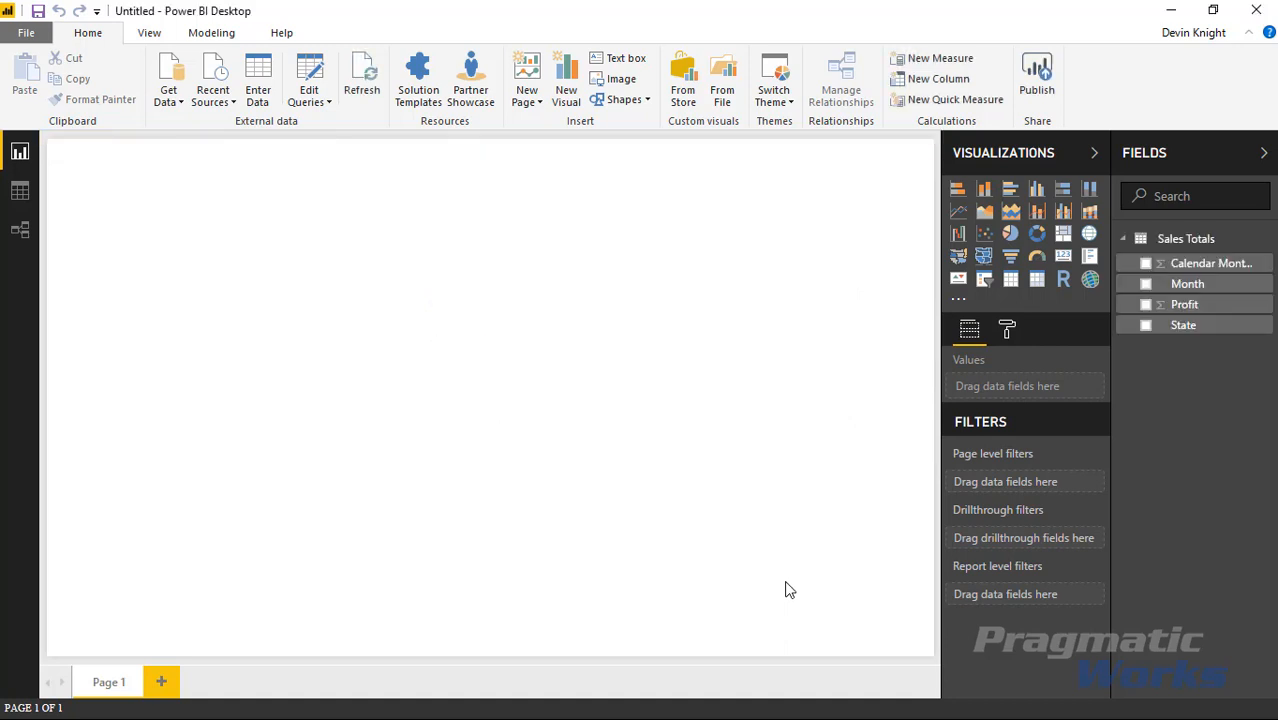
mouse_move(1014, 293)
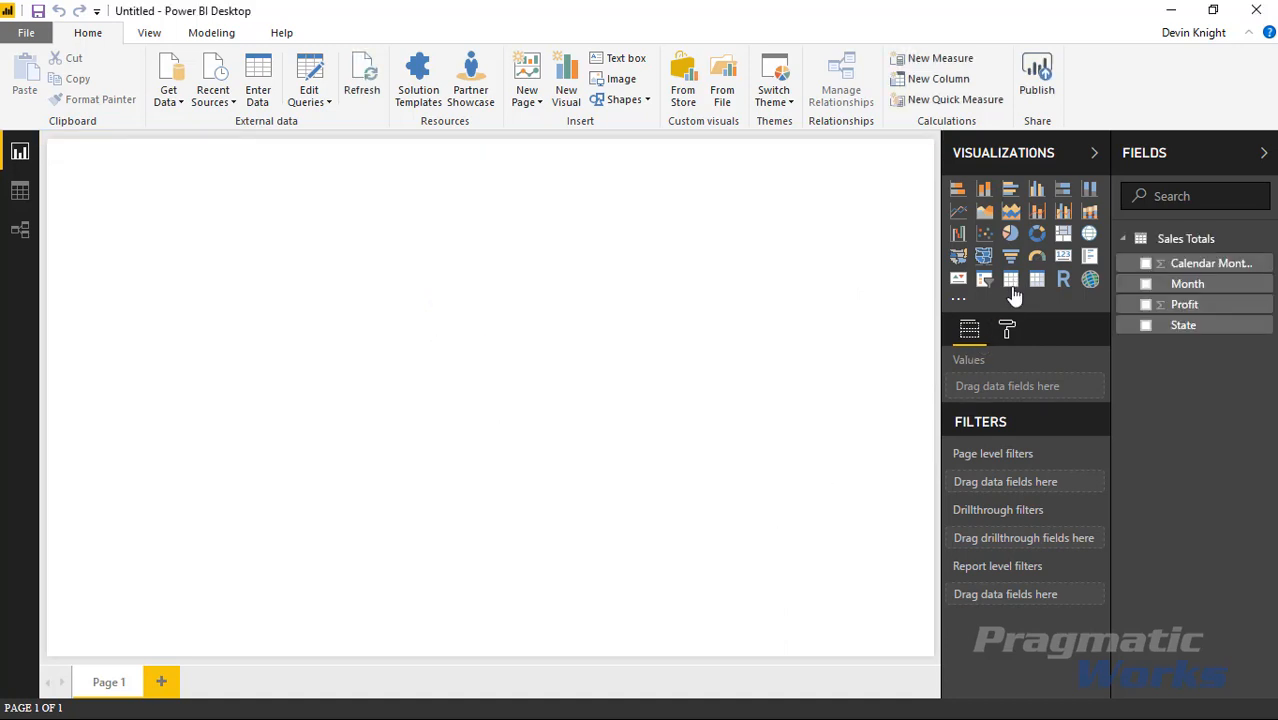
left_click(1146, 324)
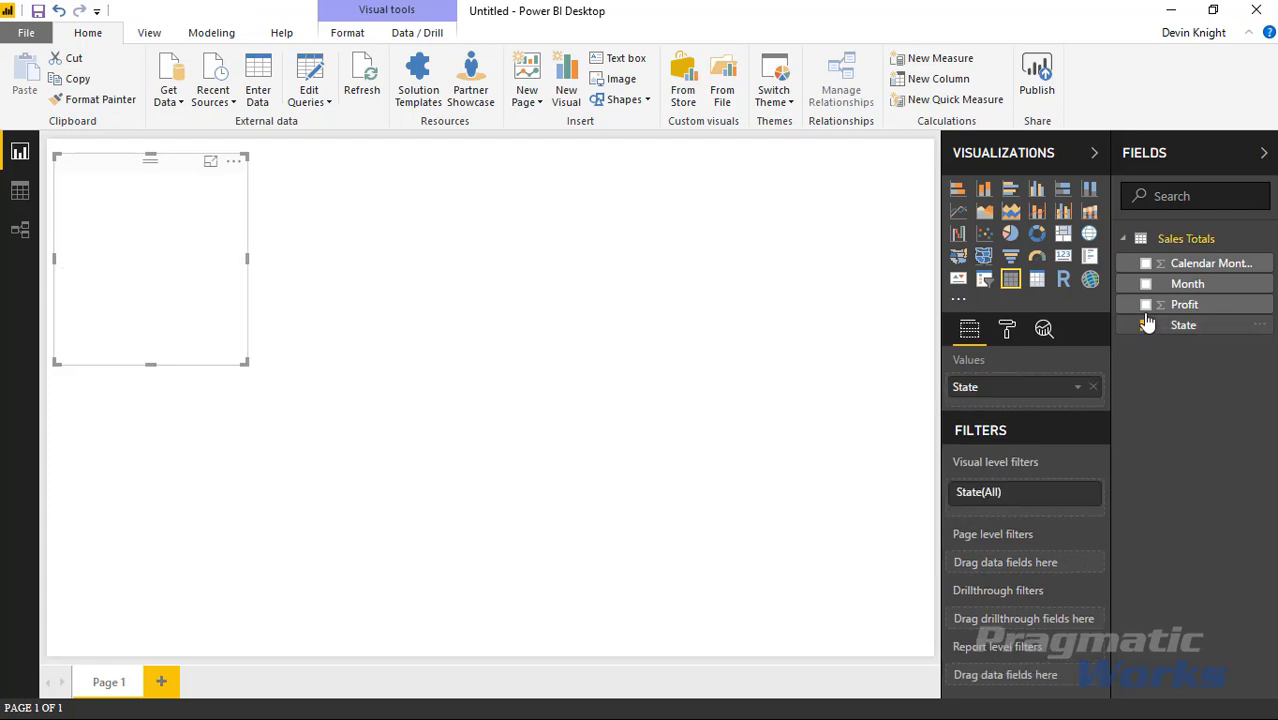
left_click(1146, 304)
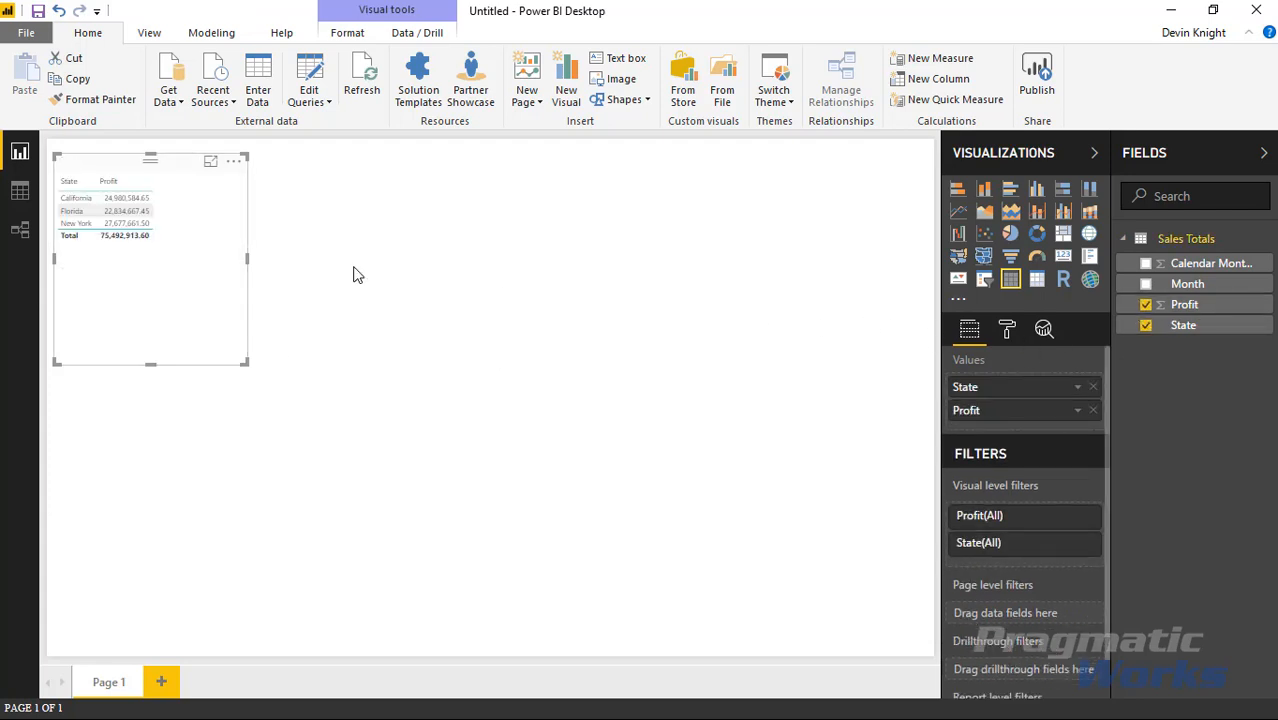
left_click_drag(150, 258, 755, 550)
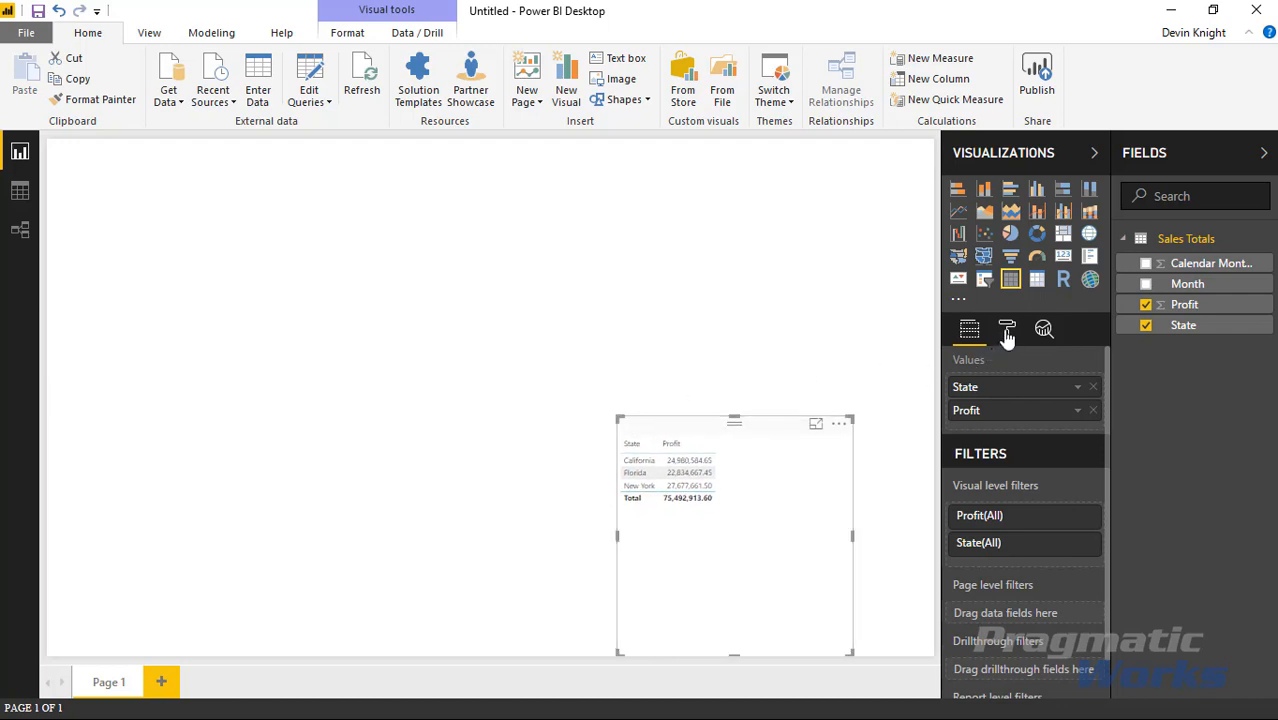
- Increase the State/Profit table's grid text size to 17
left_click(1007, 329)
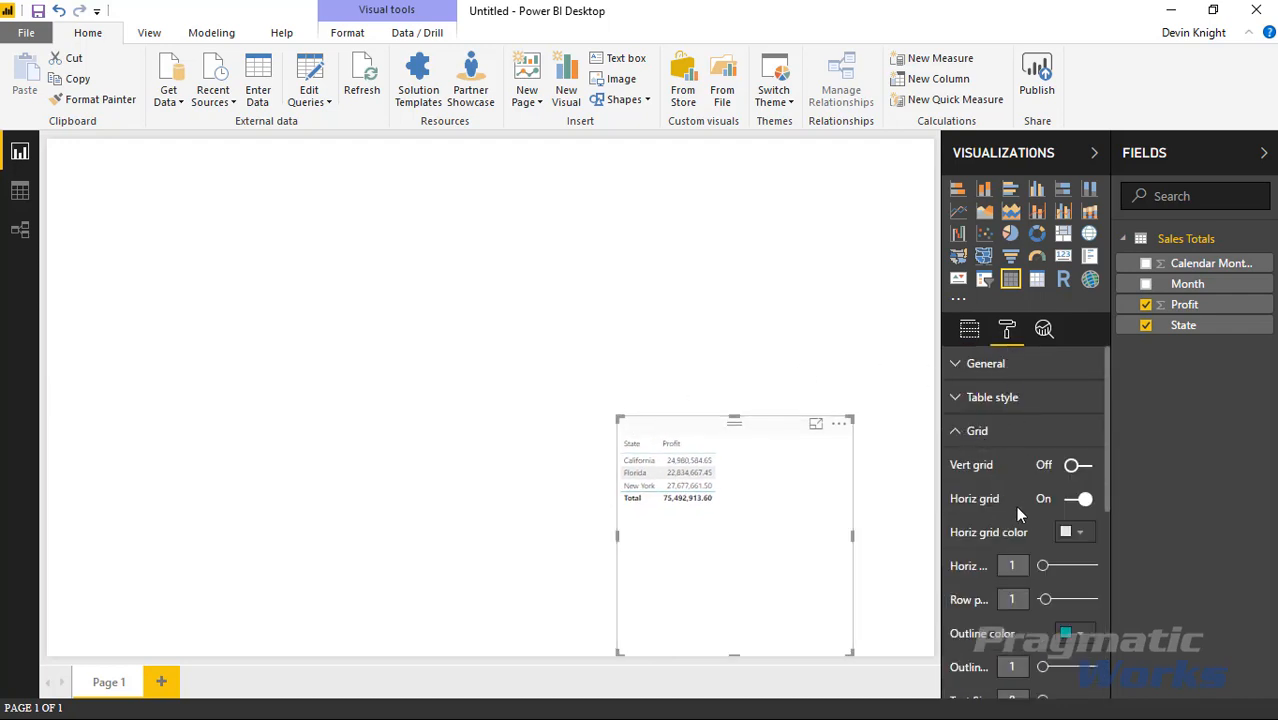
scroll("down", 3)
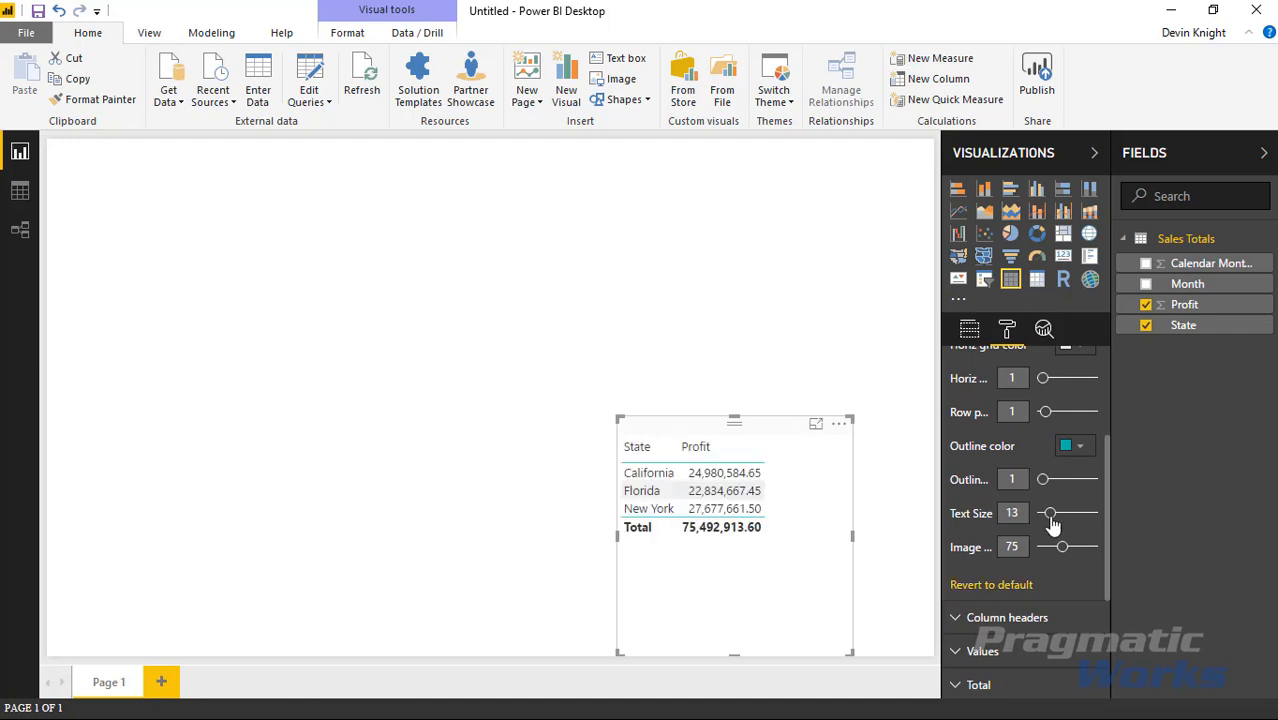
left_click_drag(1048, 512, 1057, 512)
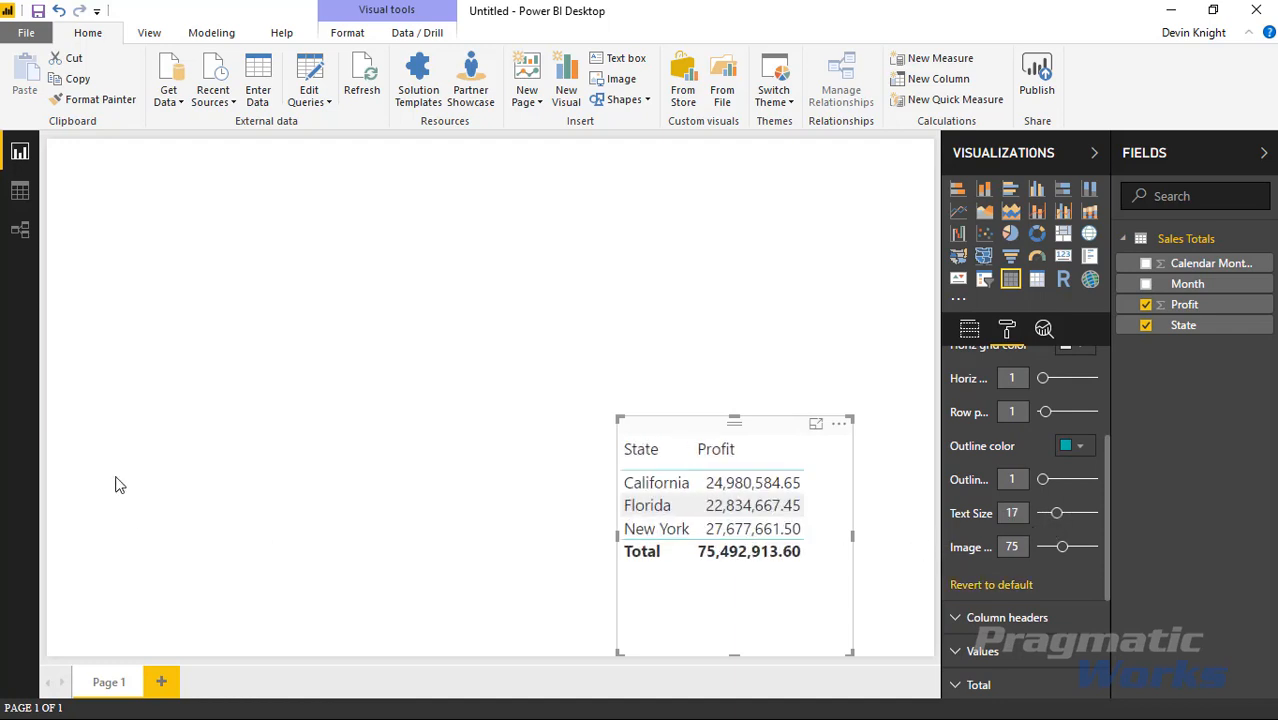
left_click(295, 364)
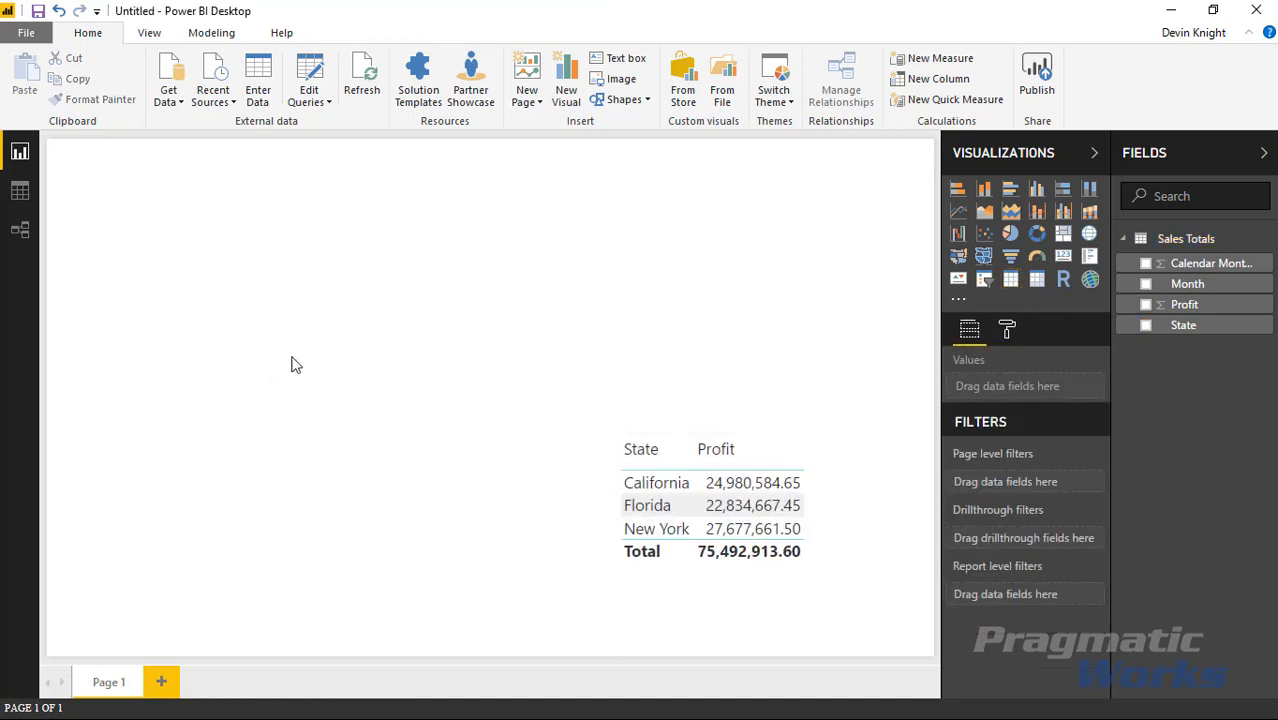
mouse_move(296, 353)
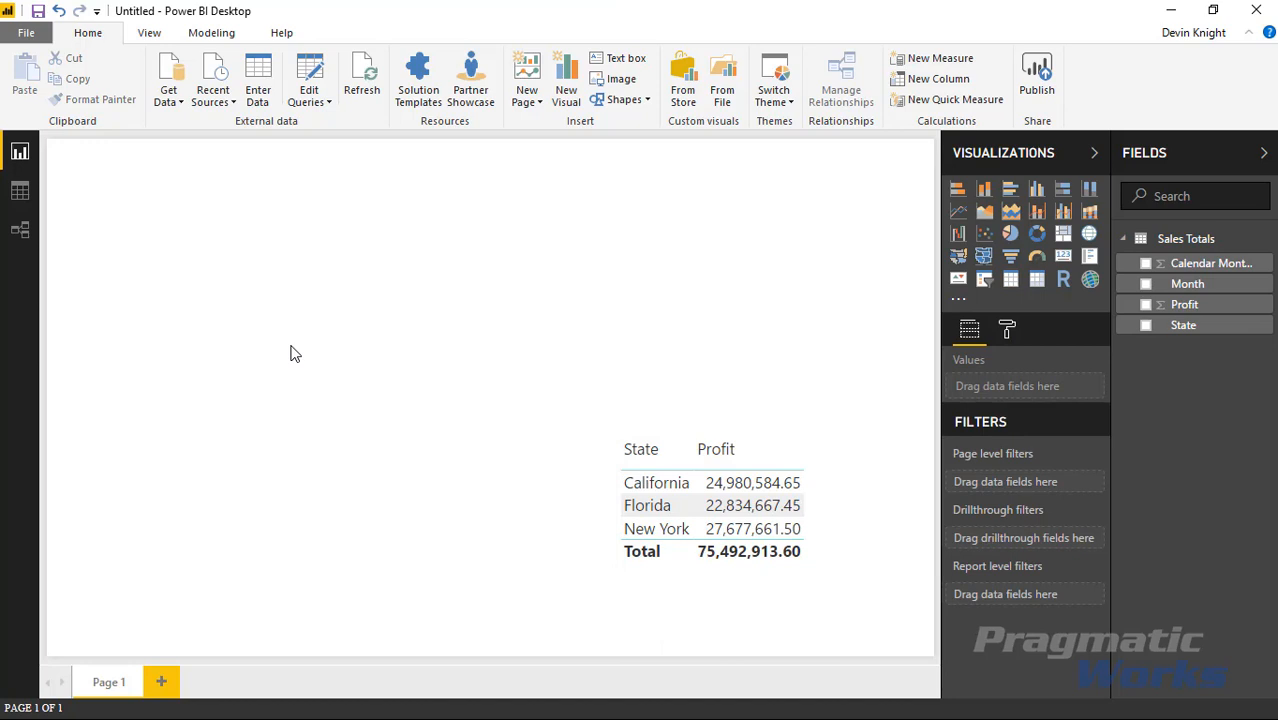
mouse_move(722, 78)
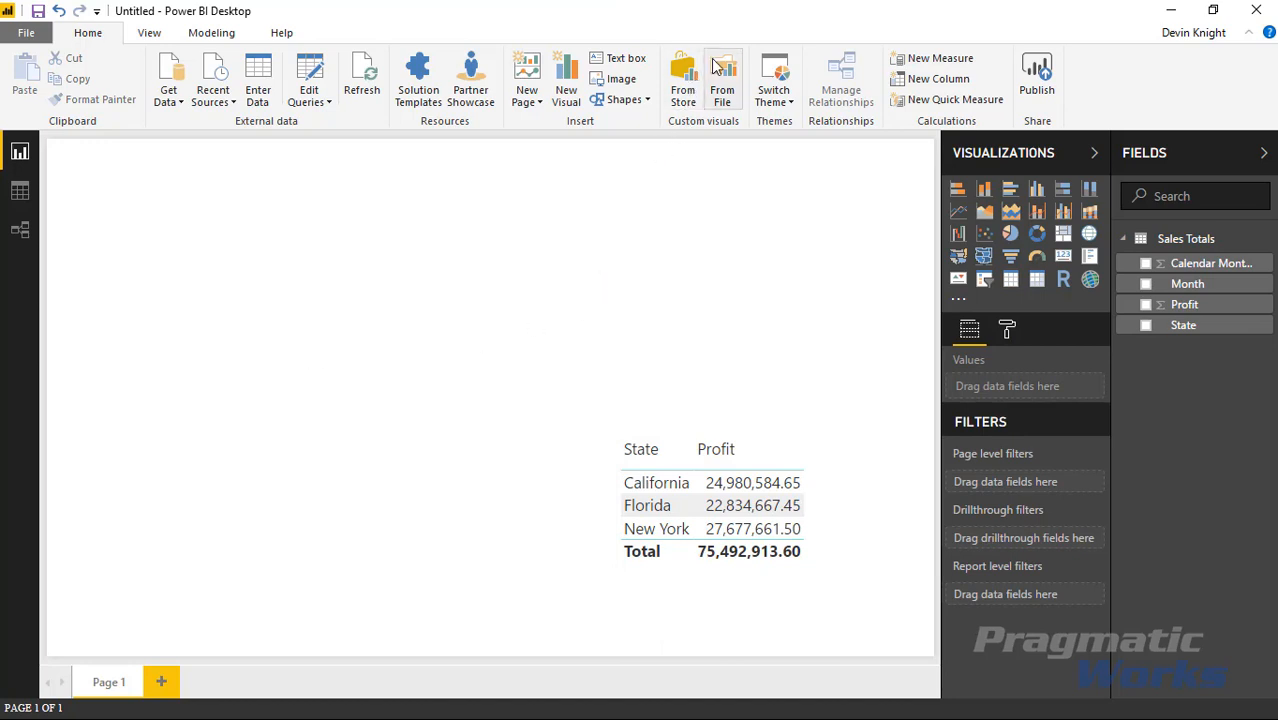
mouse_move(970, 310)
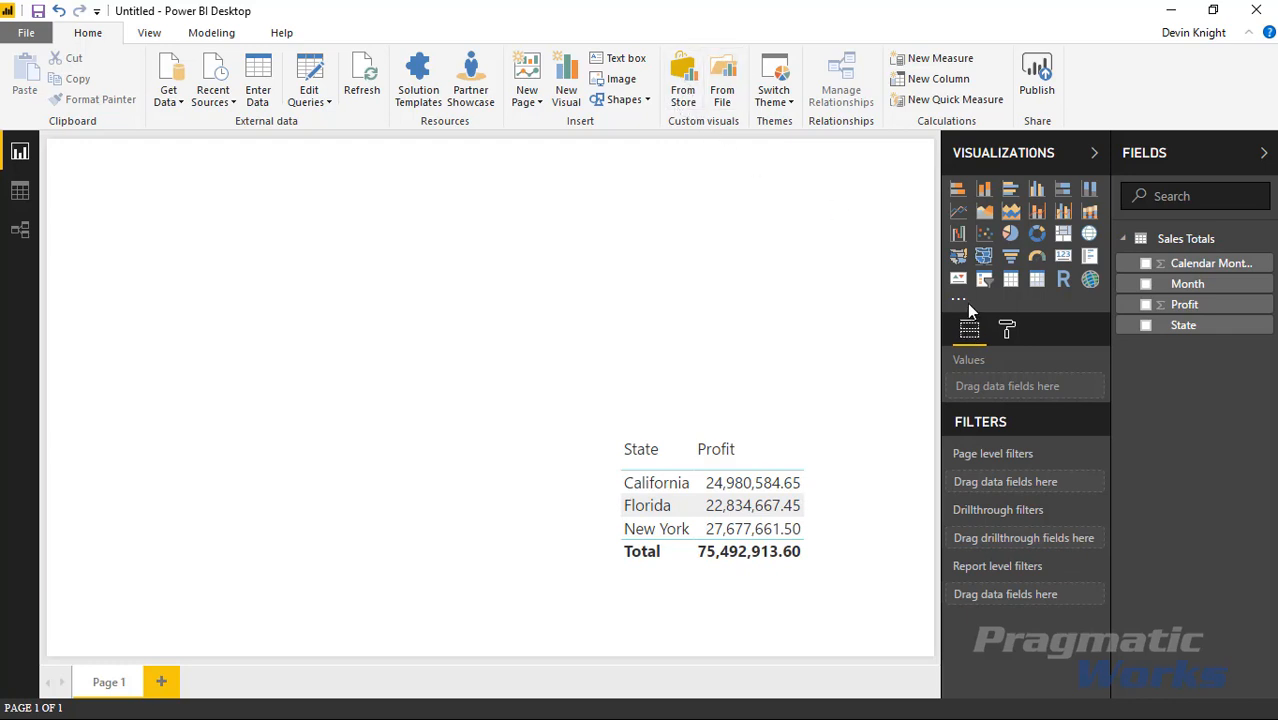
left_click(958, 298)
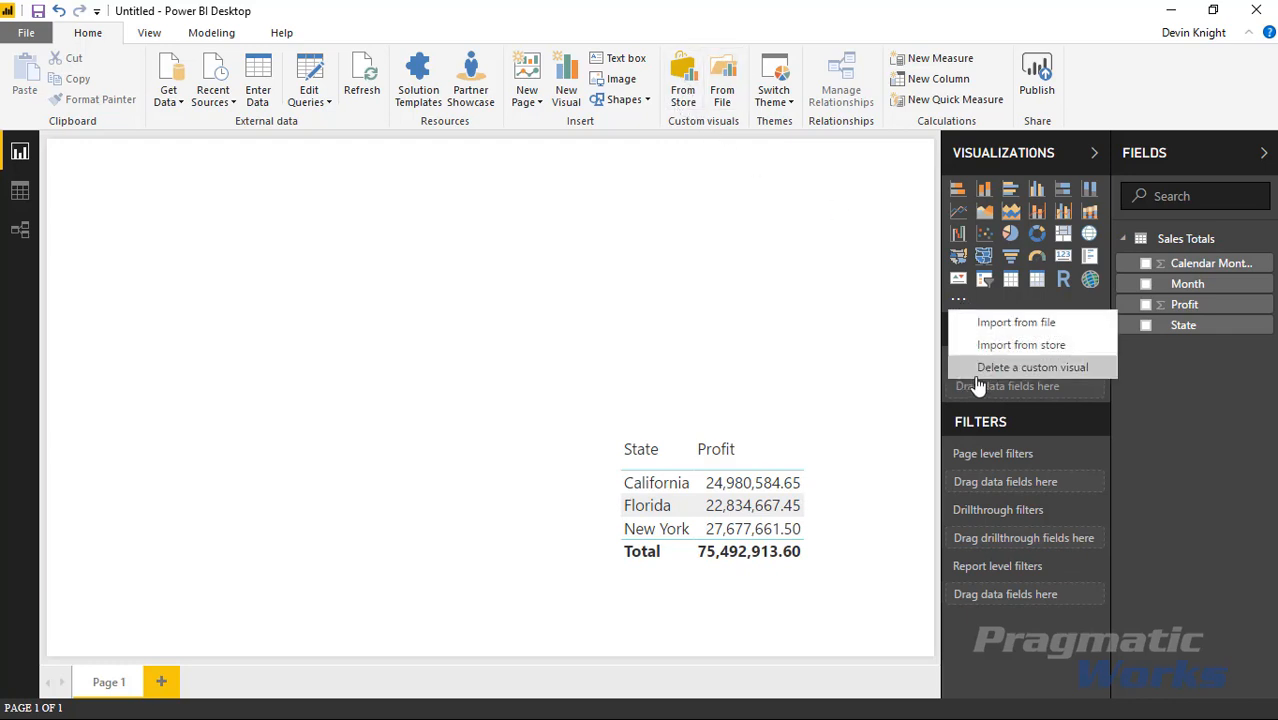
mouse_move(1008, 345)
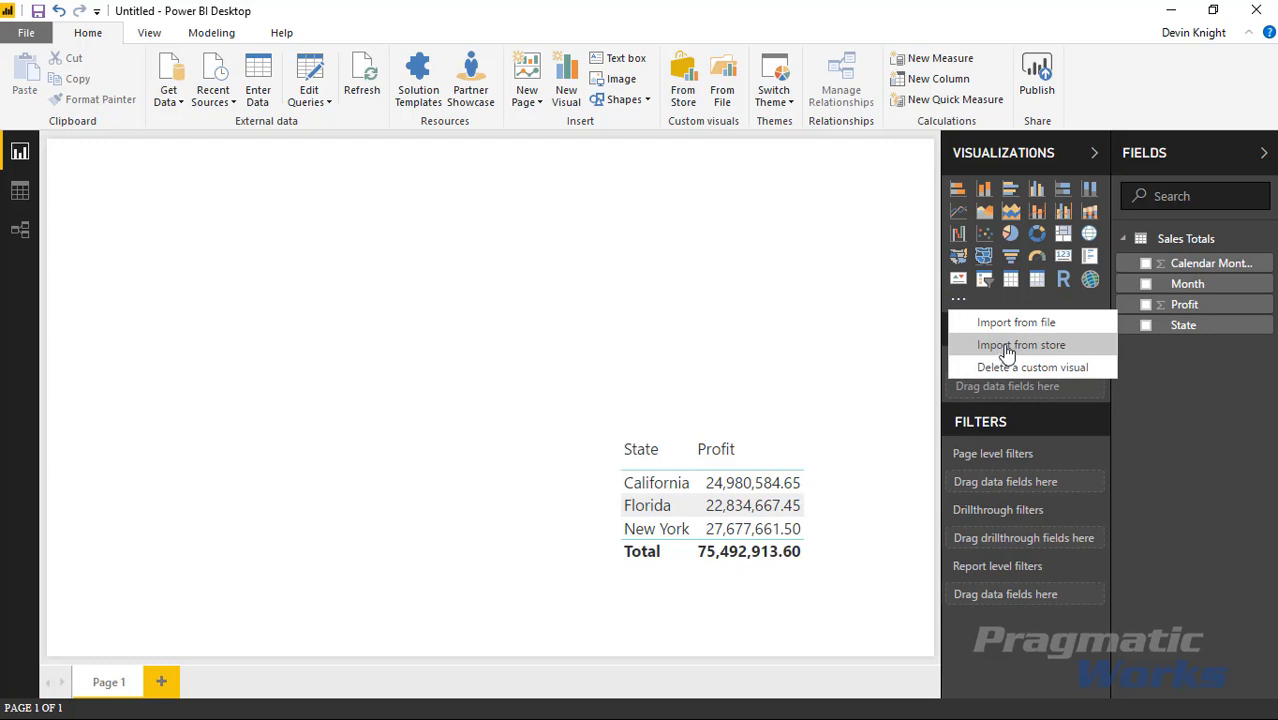
mouse_move(1015, 352)
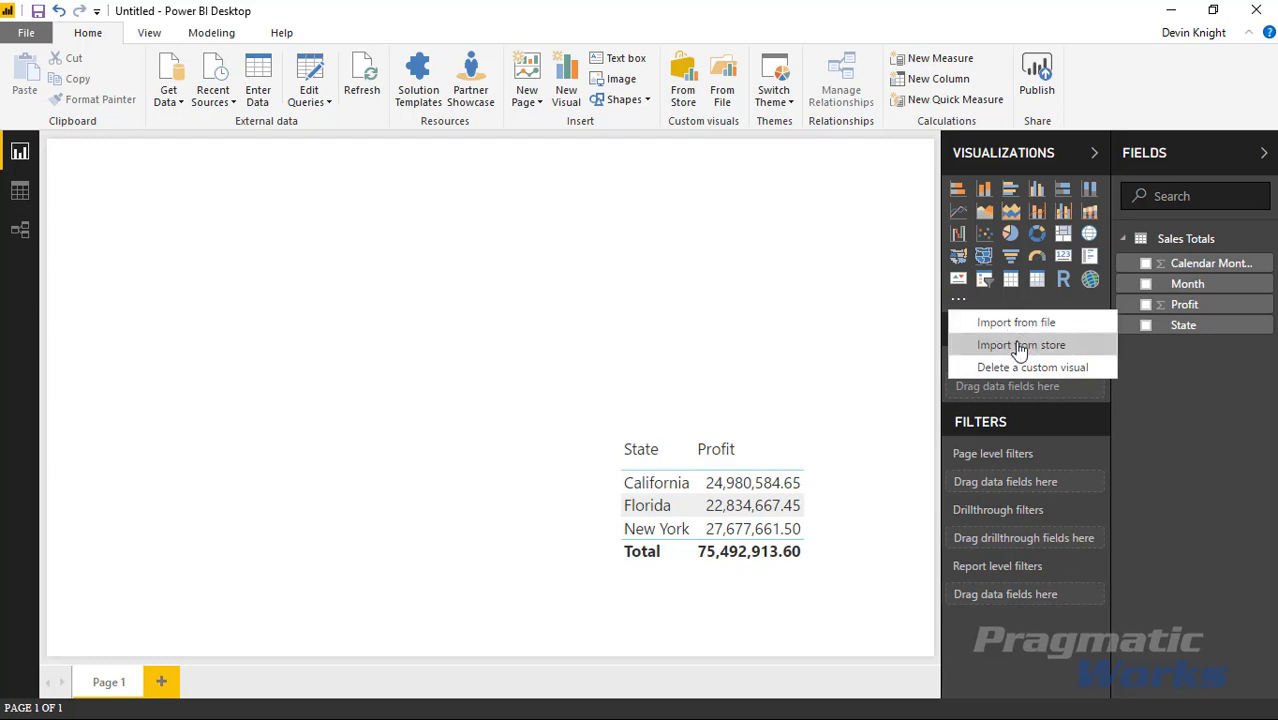
left_click(614, 408)
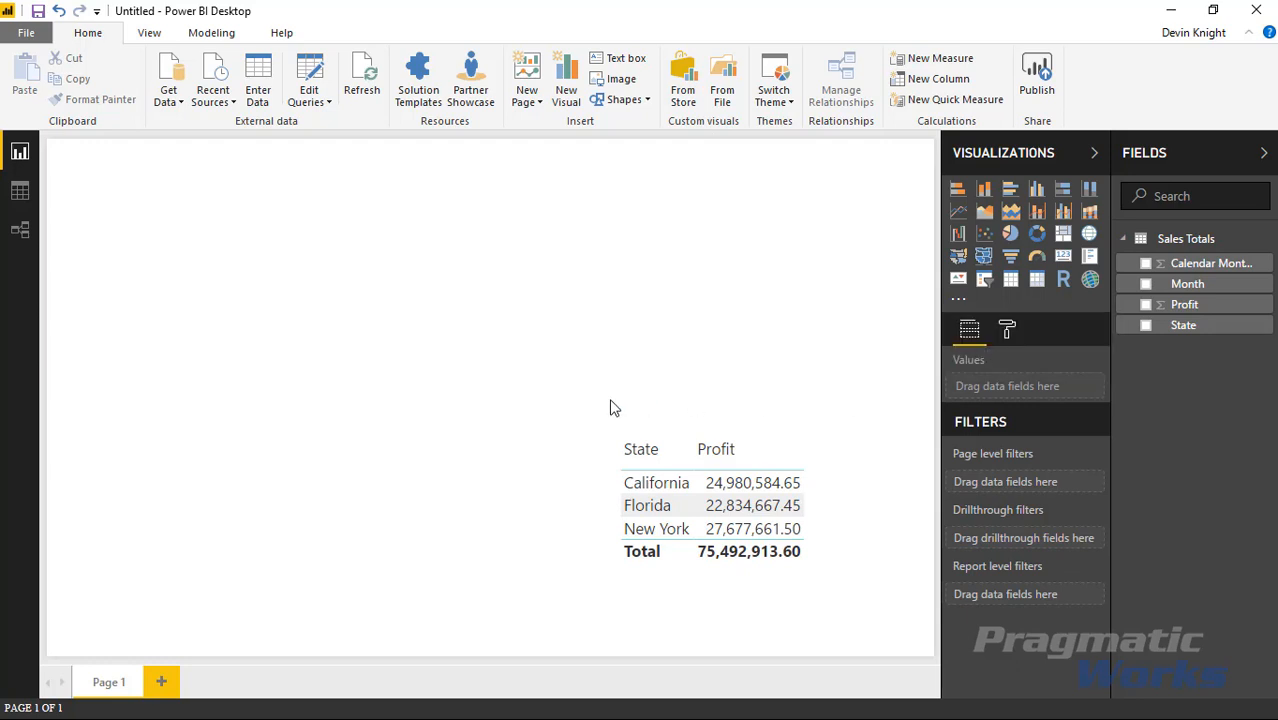
- Search the custom visuals store for 'heat stream' and add Heat Streams
left_click(683, 80)
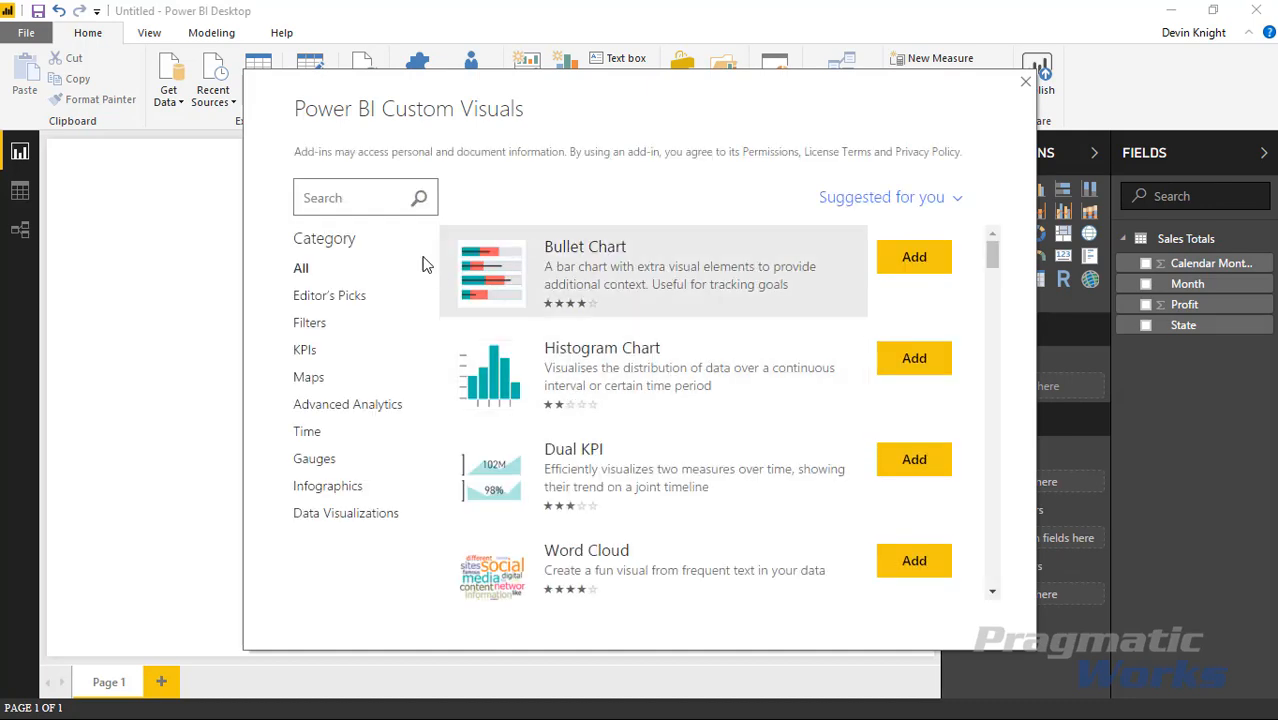
type("heat stream")
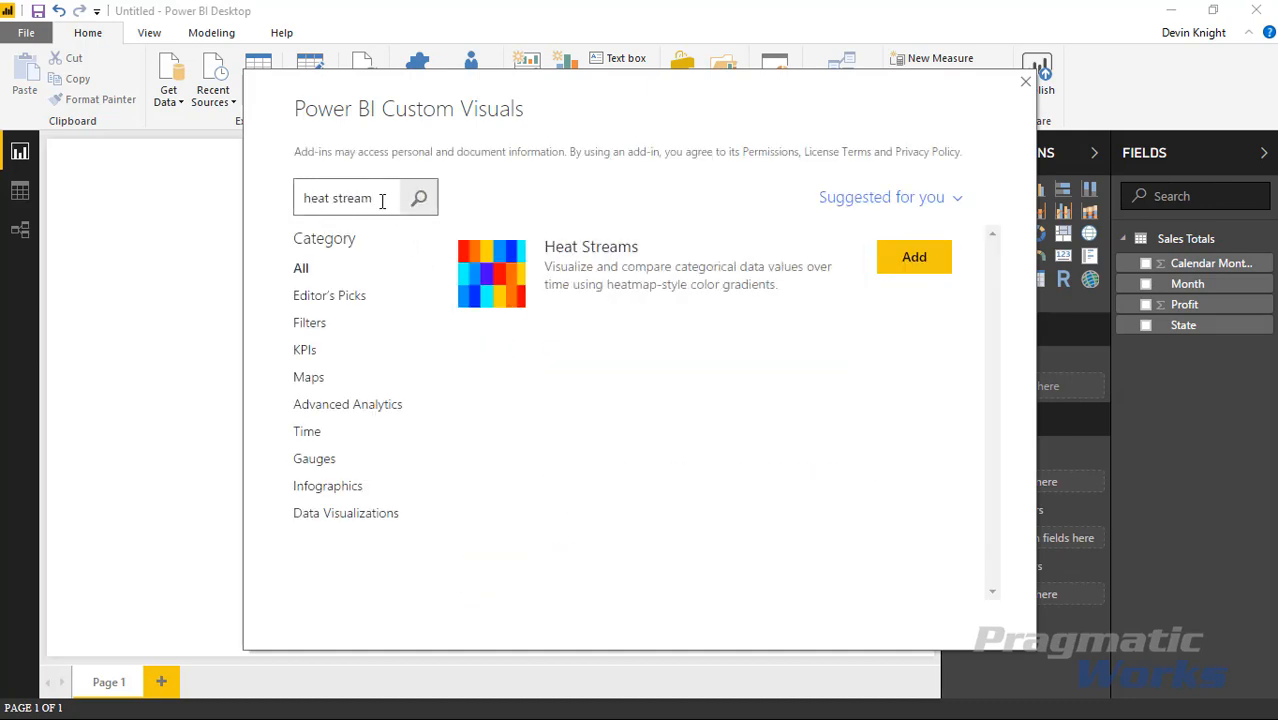
mouse_move(705, 285)
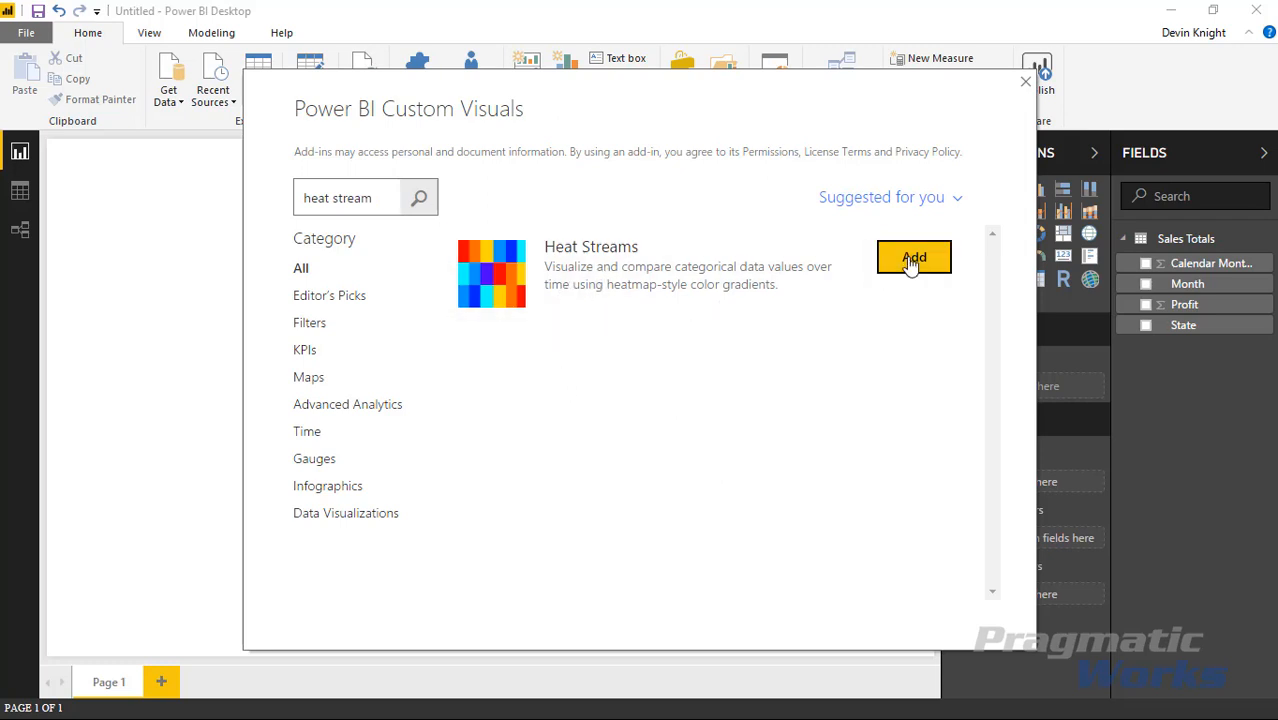
left_click(913, 257)
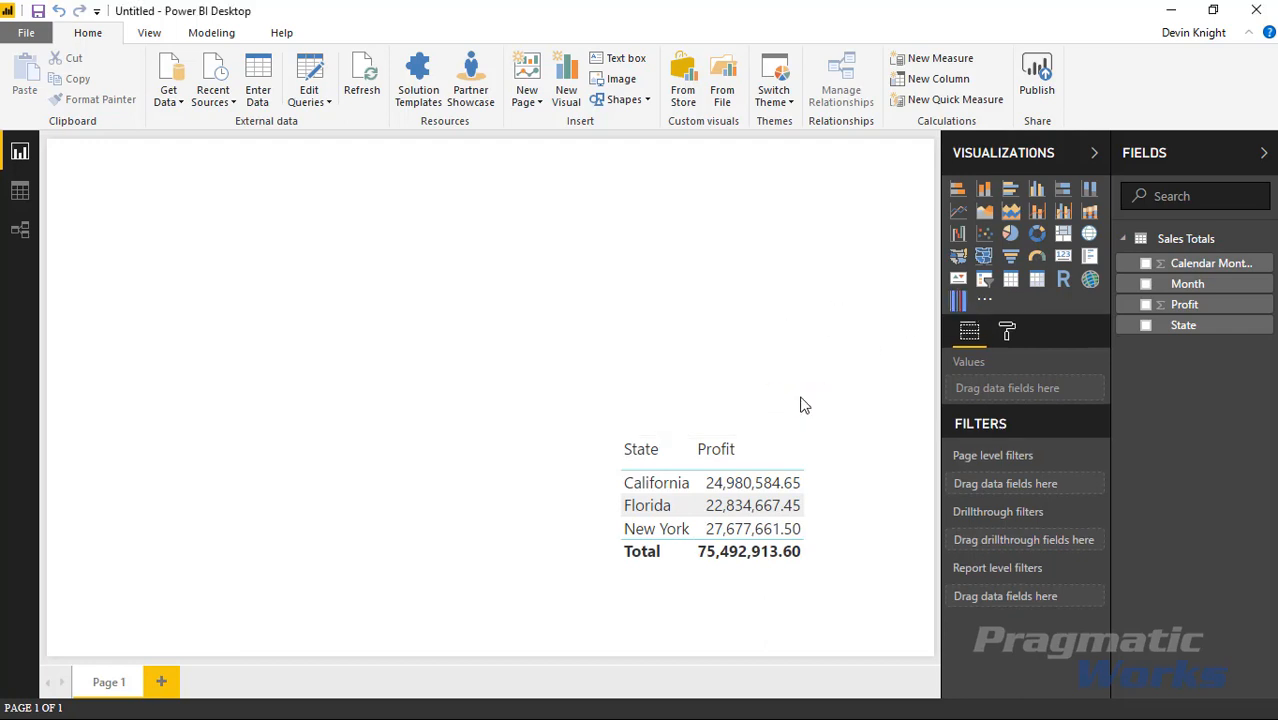
mouse_move(957, 301)
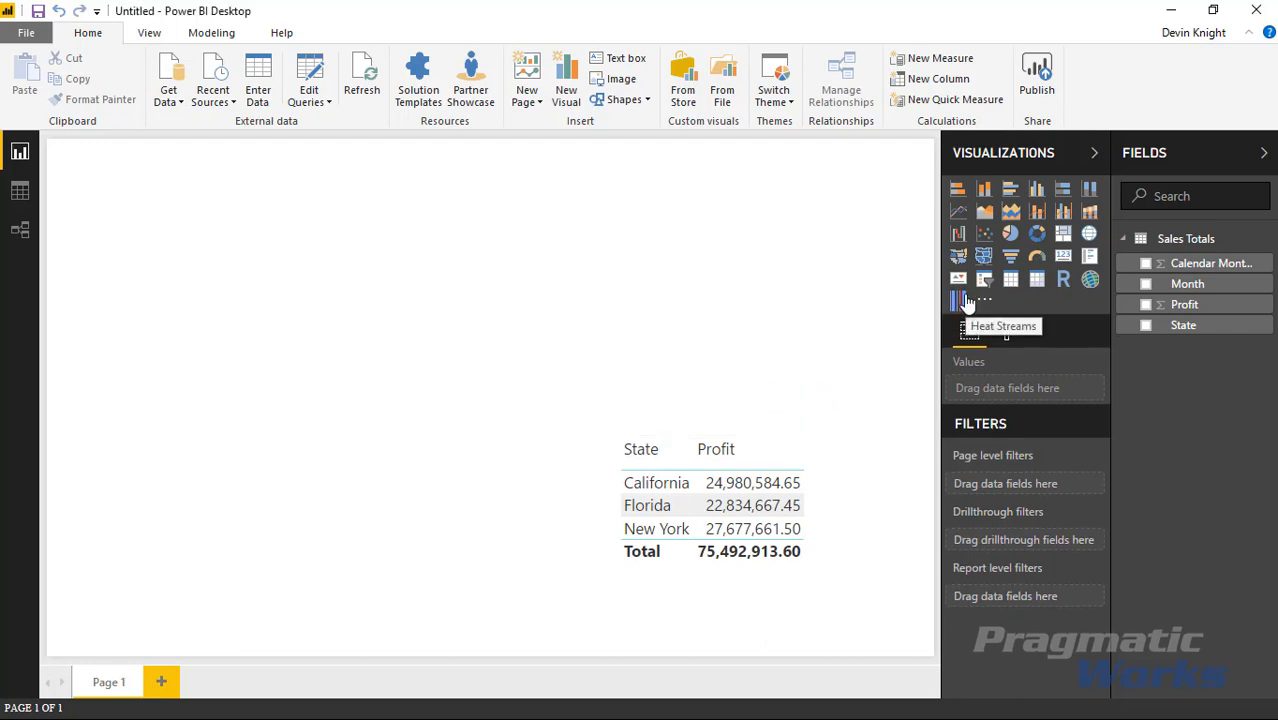
- Insert a blank Heat Streams visual at the top of the page
left_click(957, 301)
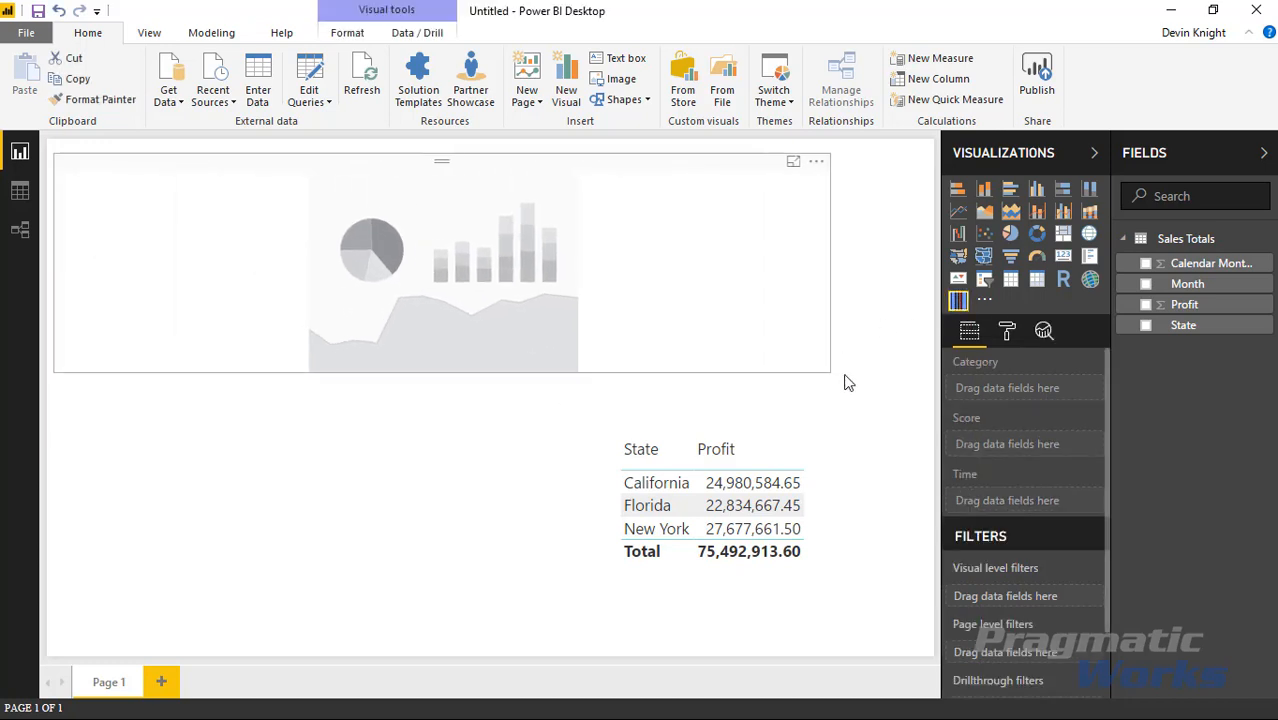
- Widen the Heat Streams visual, with State as Category and Profit as Score
left_click_drag(830, 383, 925, 383)
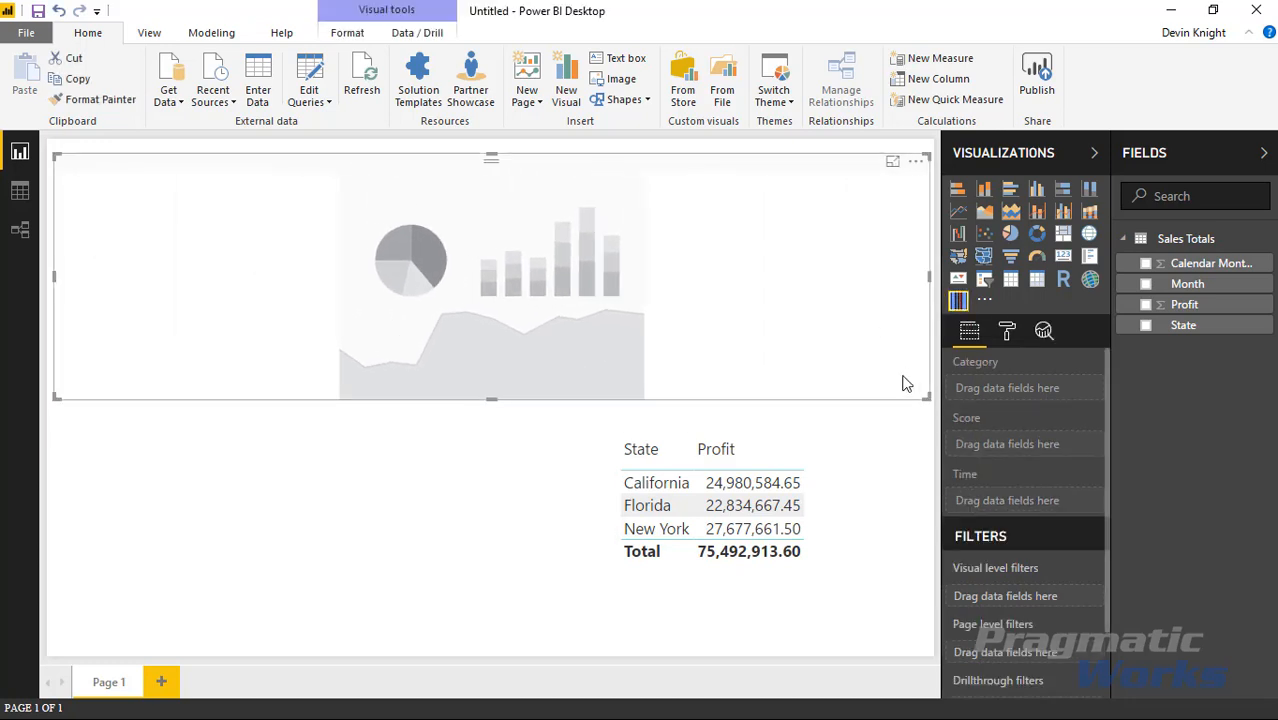
mouse_move(864, 380)
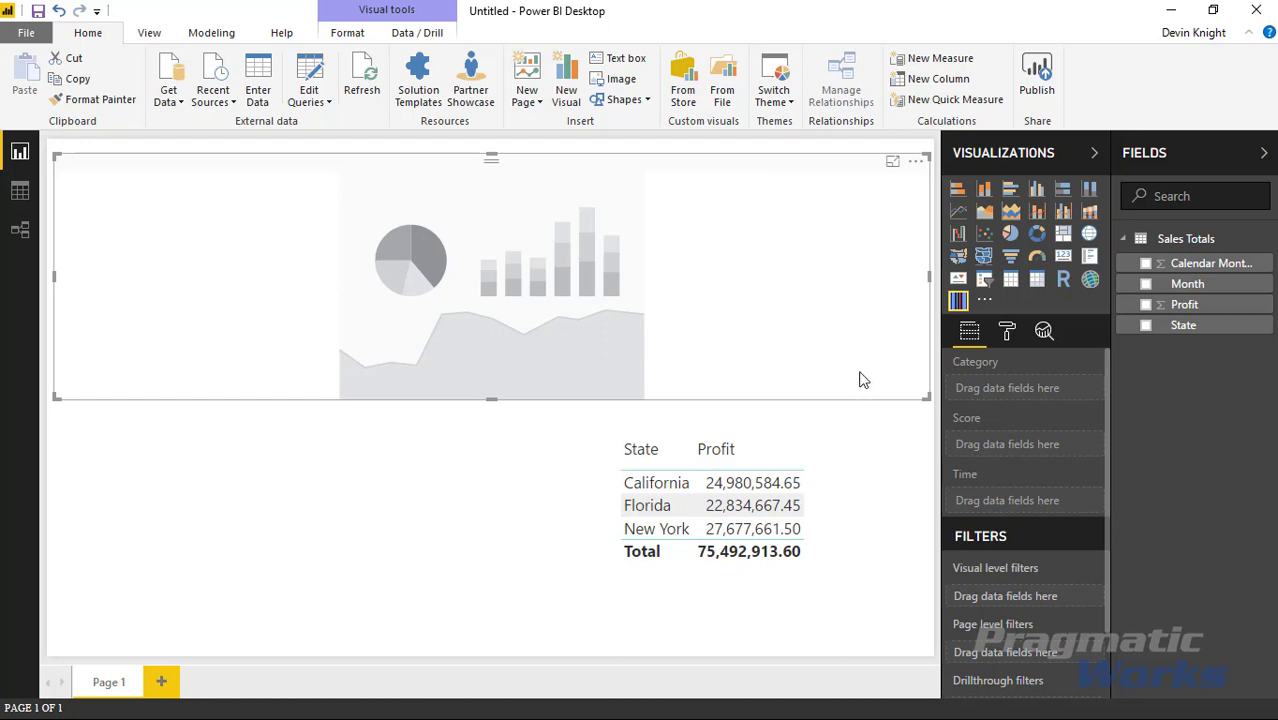
left_click_drag(1183, 324, 1050, 387)
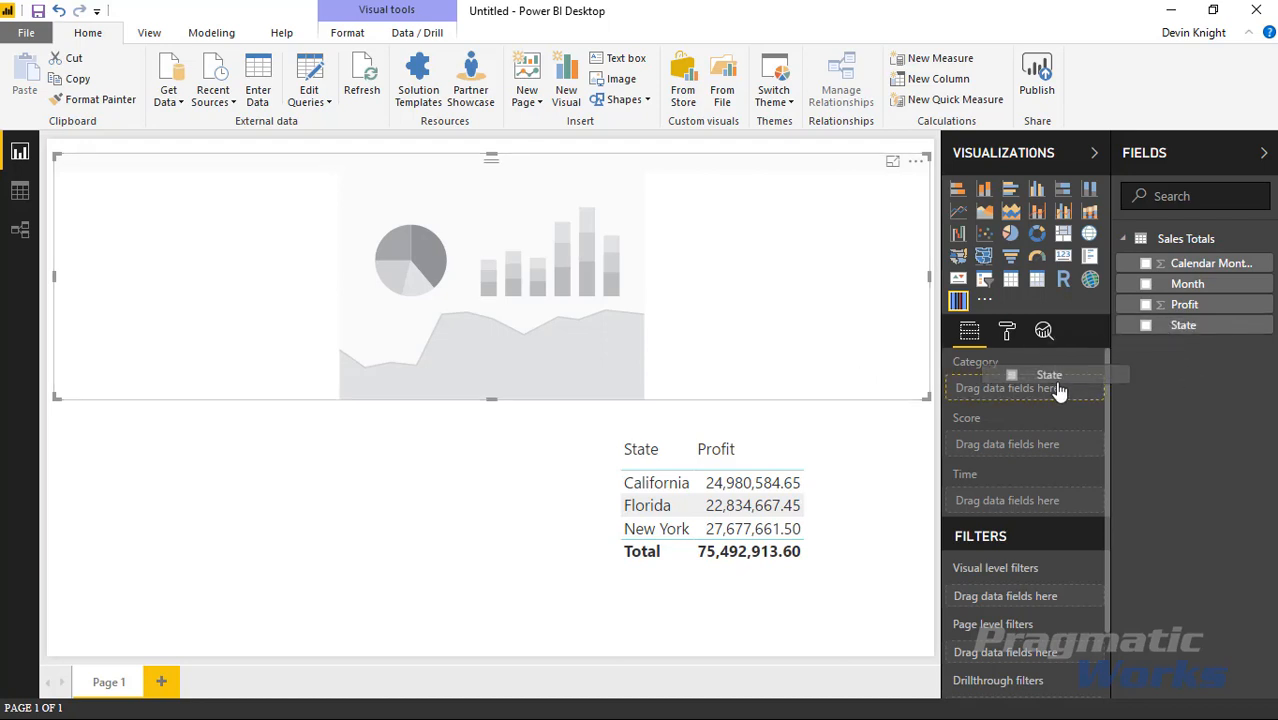
left_click(1146, 325)
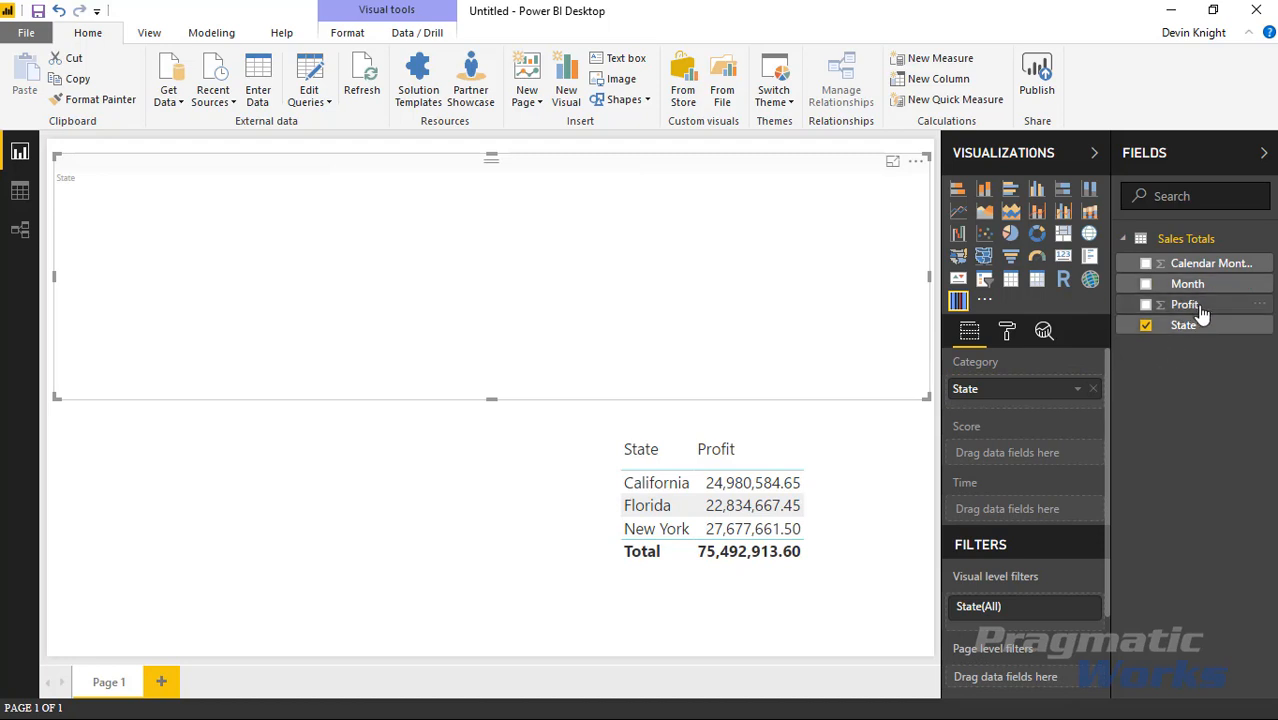
left_click(1146, 304)
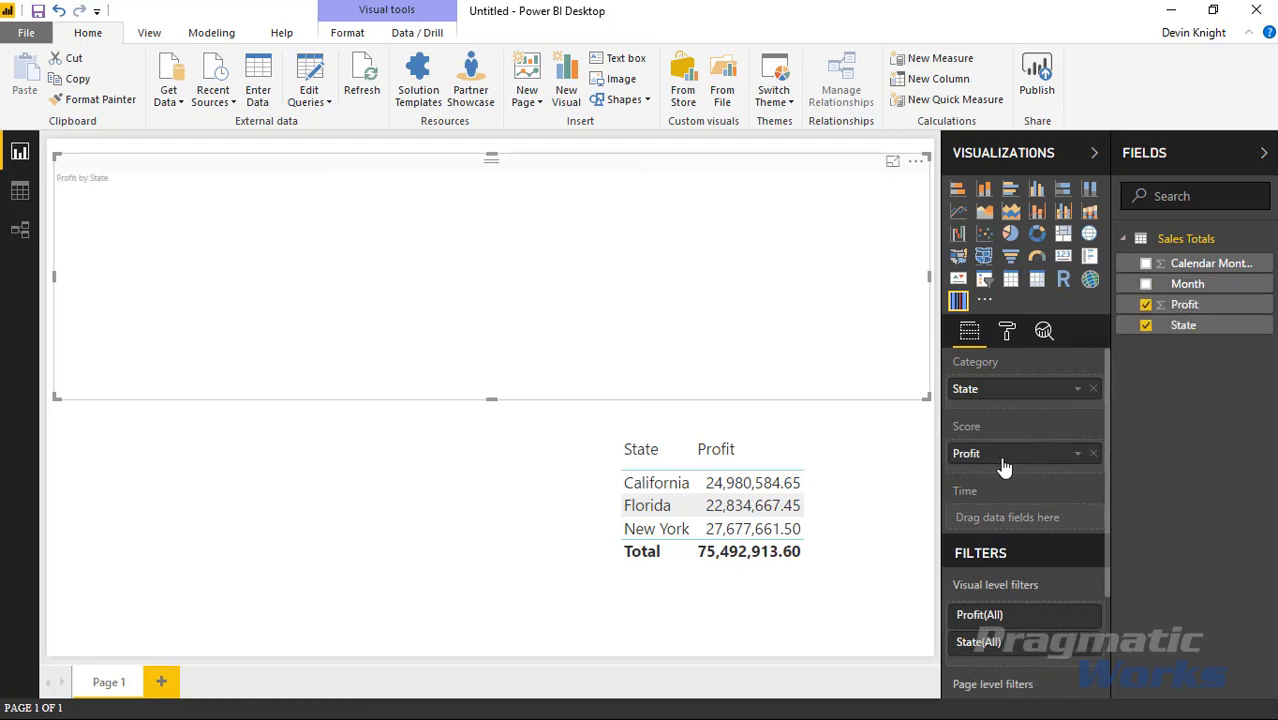
mouse_move(988, 531)
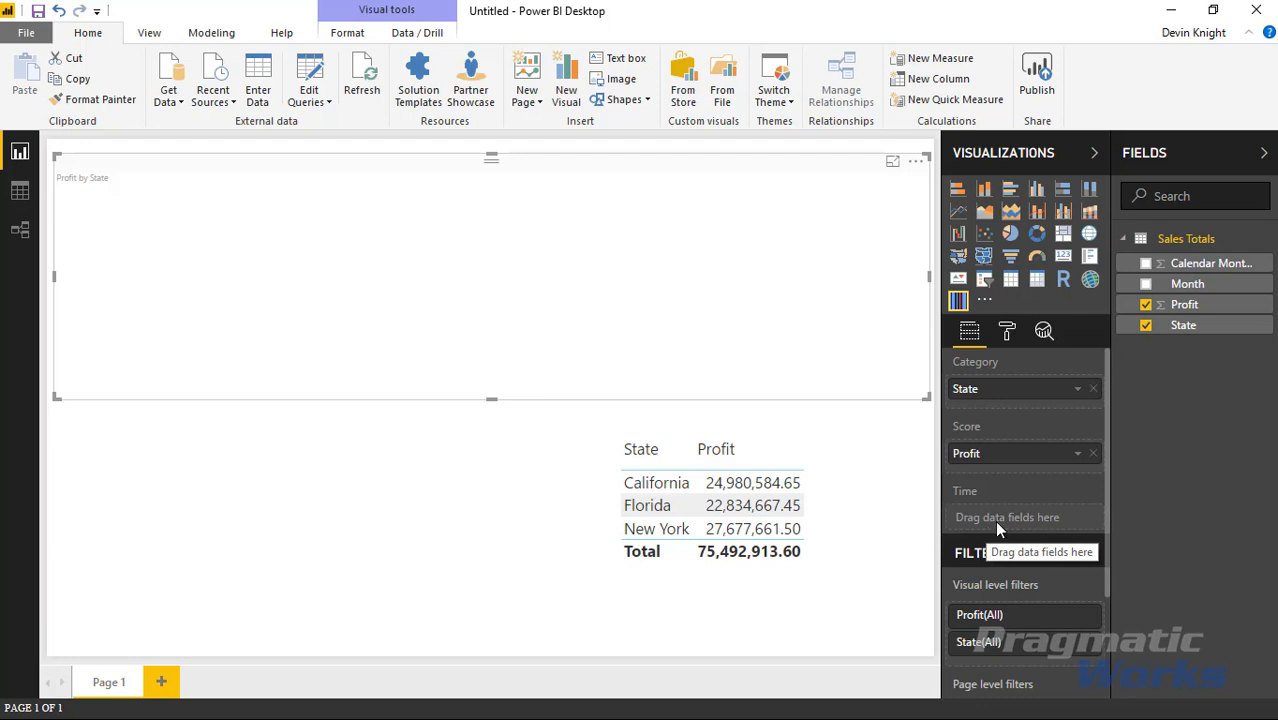
mouse_move(1190, 284)
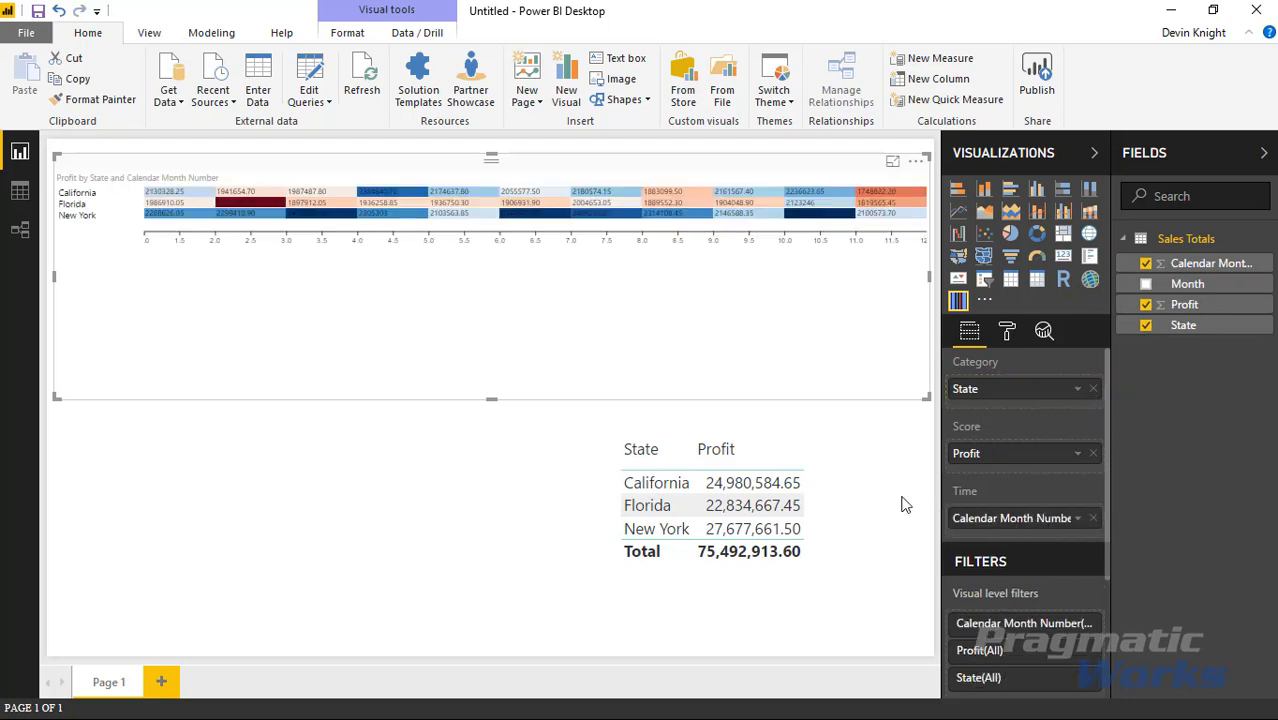
mouse_move(533, 380)
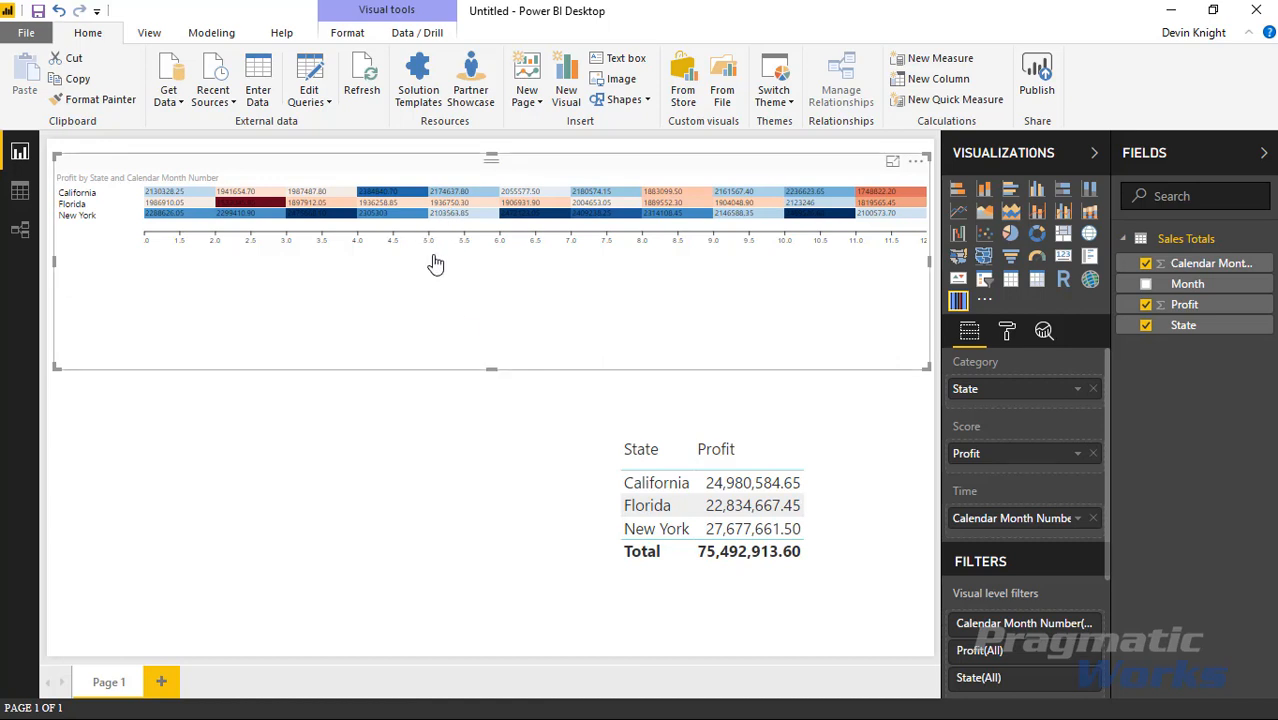
mouse_move(278, 246)
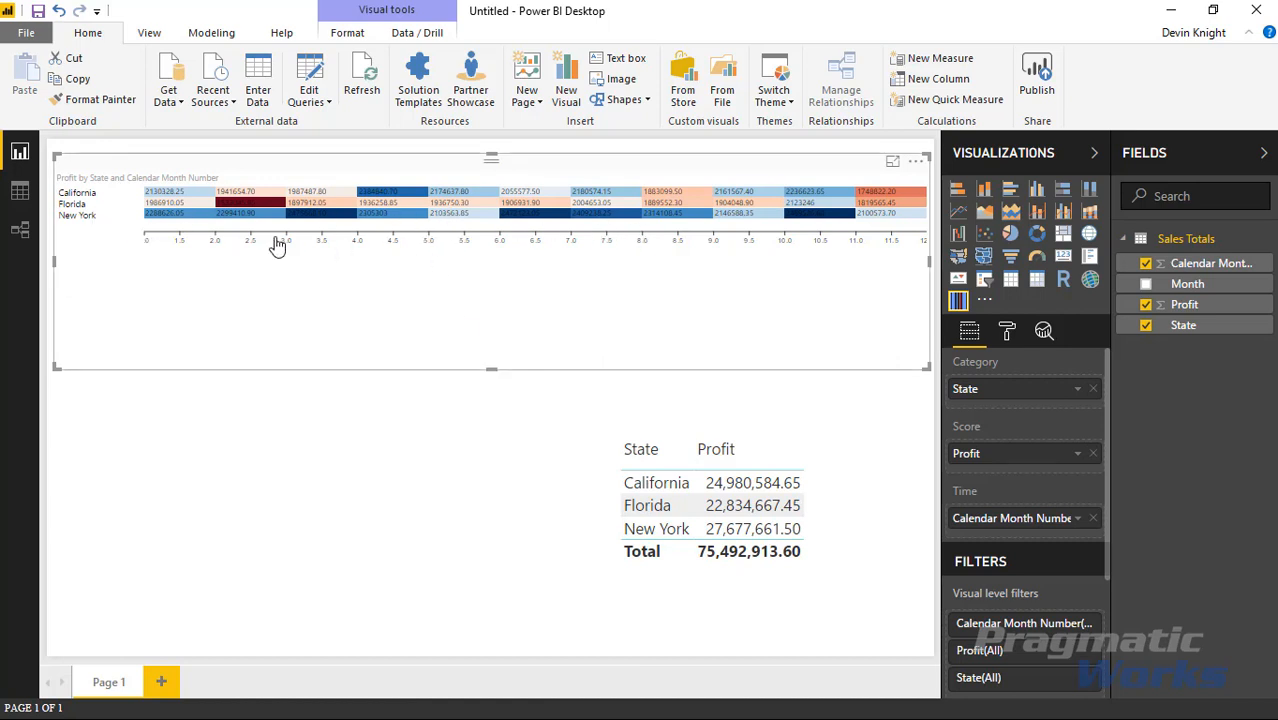
mouse_move(415, 210)
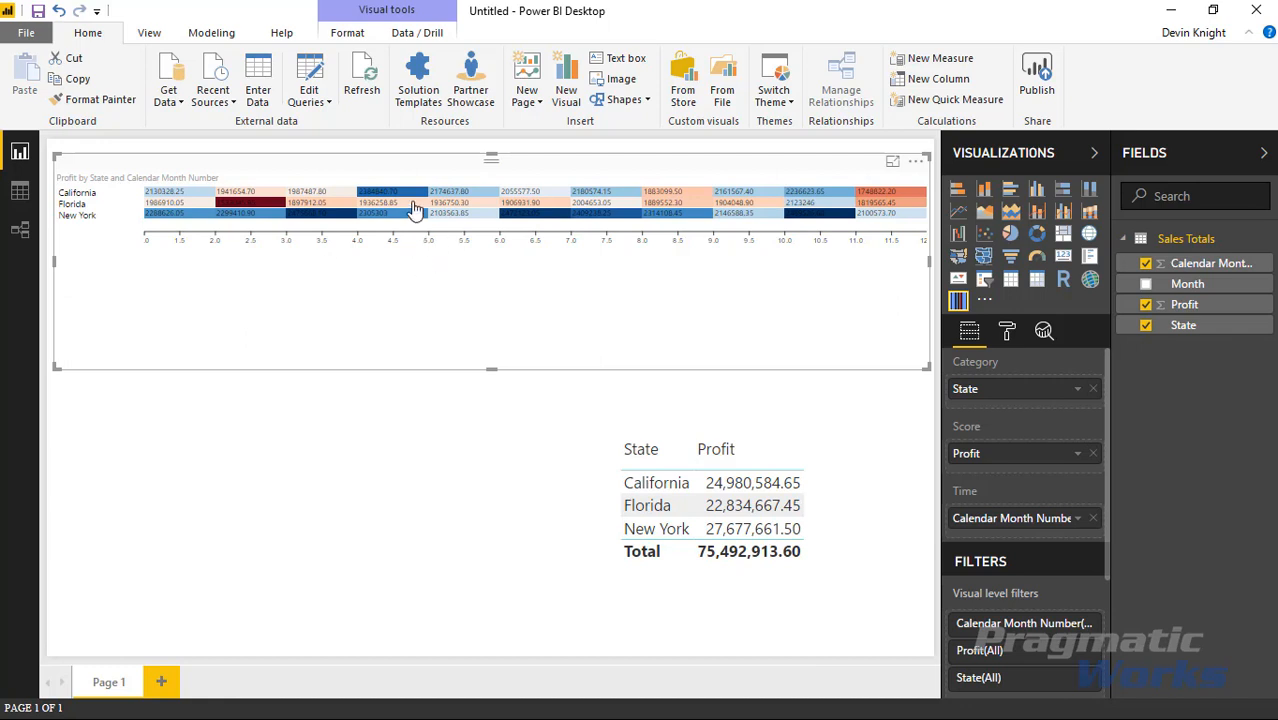
mouse_move(497, 270)
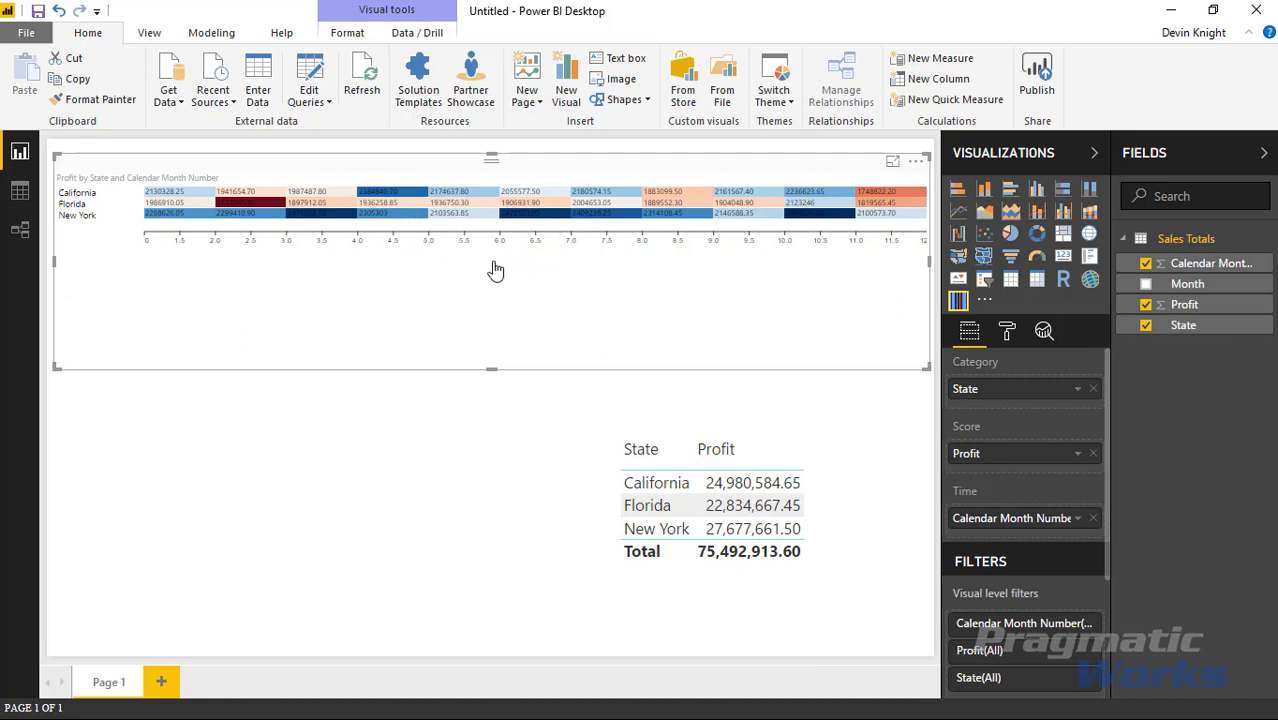
mouse_move(551, 349)
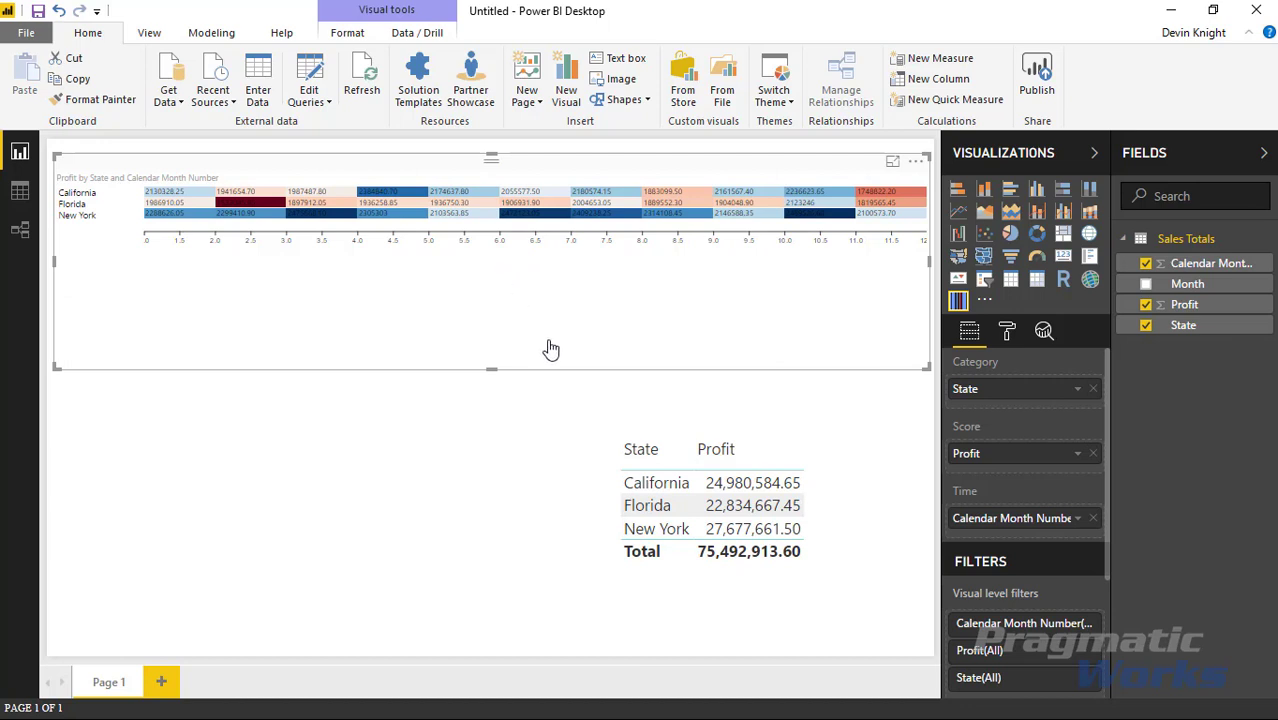
mouse_move(1013, 318)
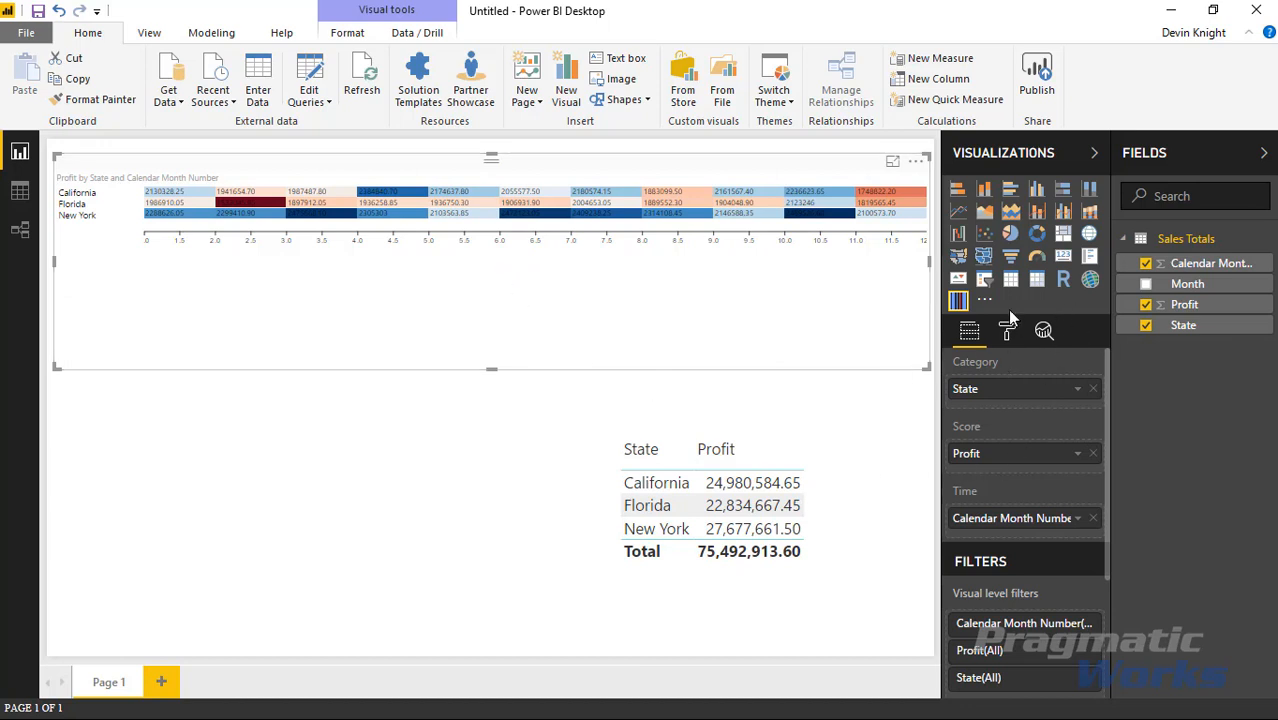
mouse_move(540, 420)
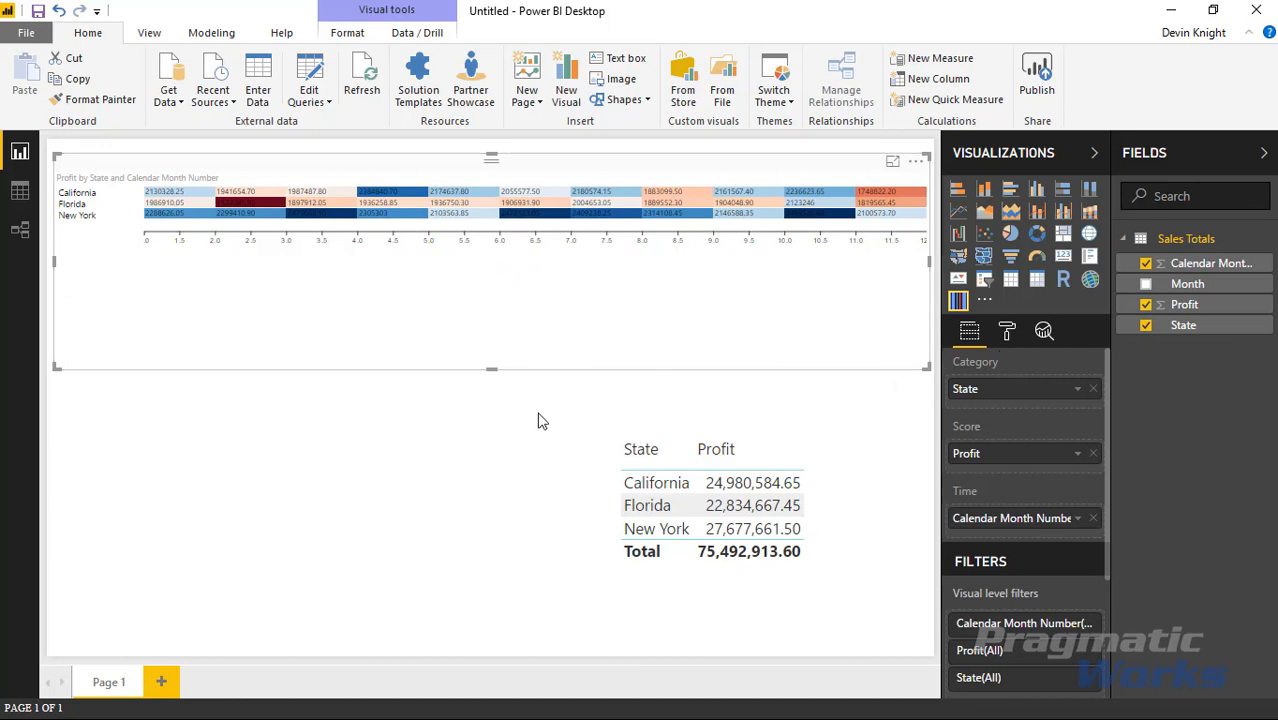
mouse_move(512, 413)
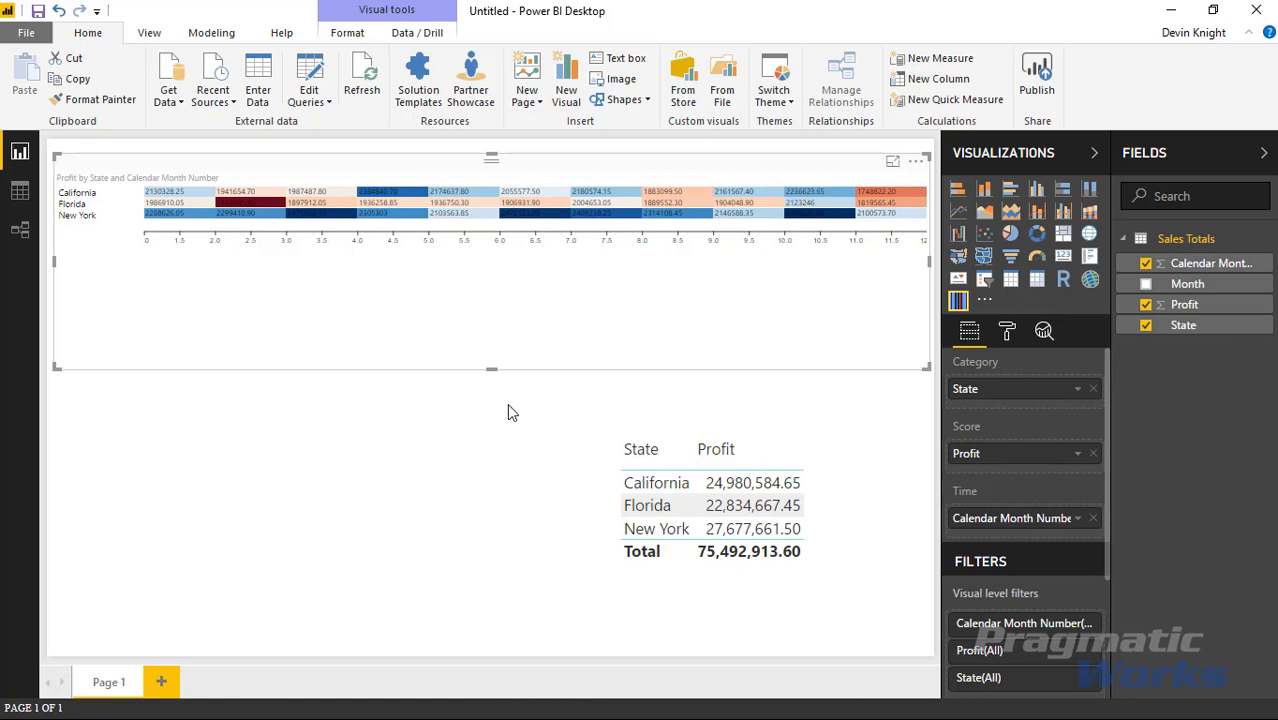
mouse_move(78, 210)
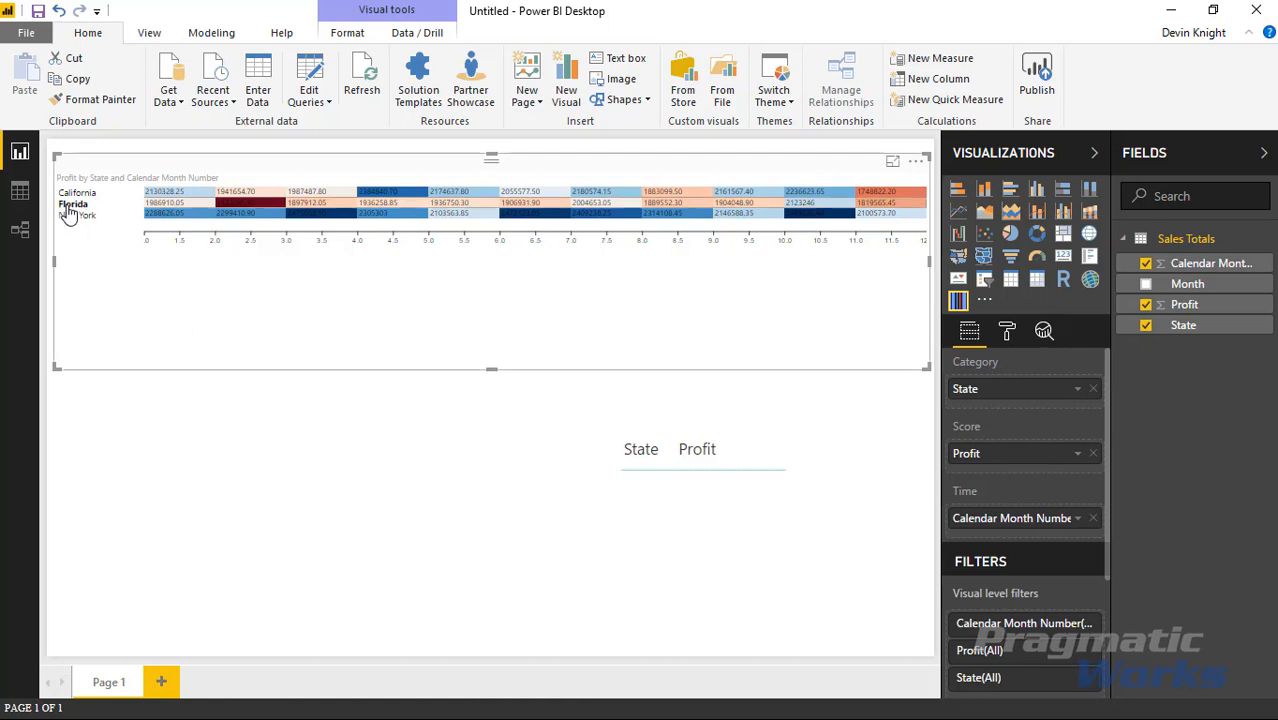
- Click Florida in Heat Streams to cross-filter the table, then clear the filter
left_click(72, 204)
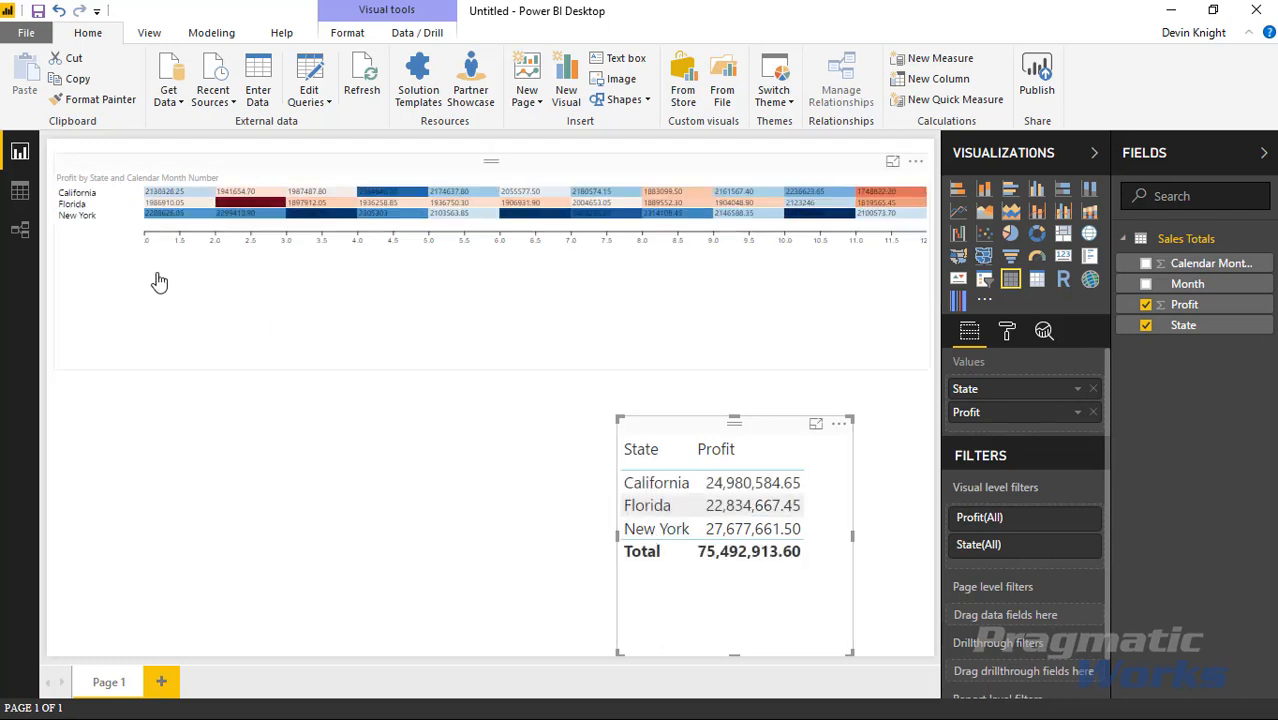
mouse_move(408, 429)
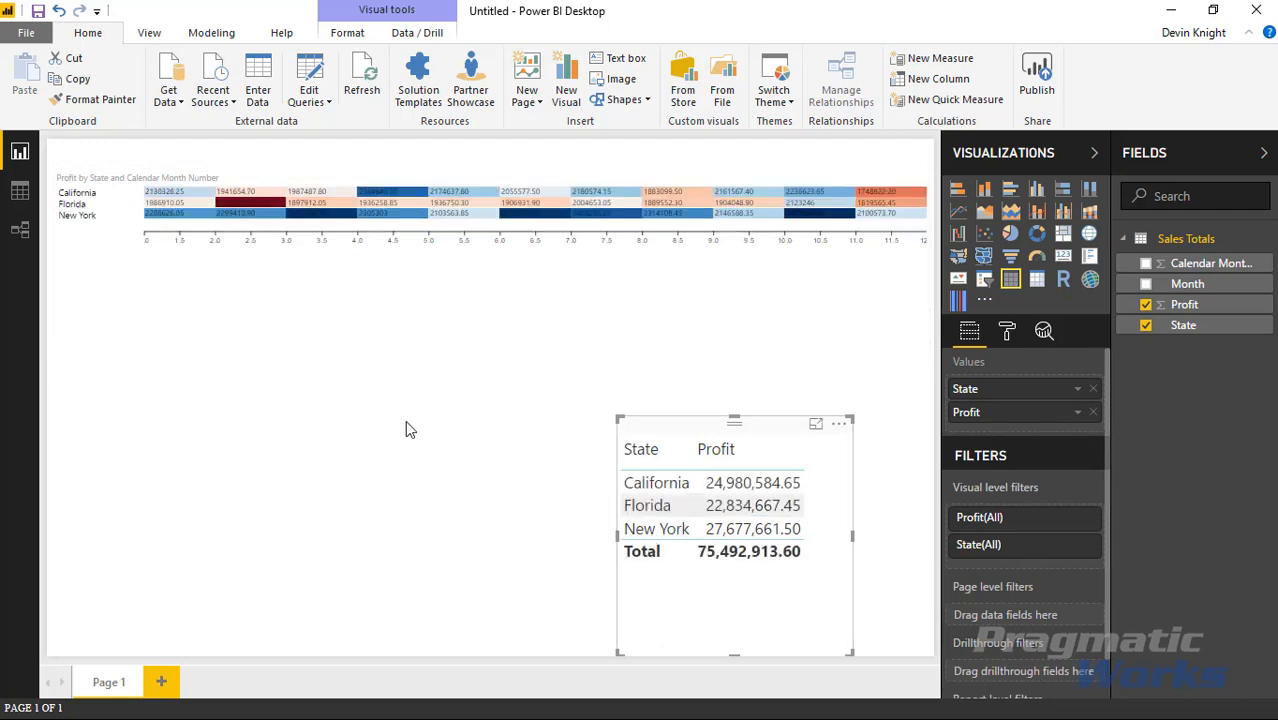
mouse_move(336, 386)
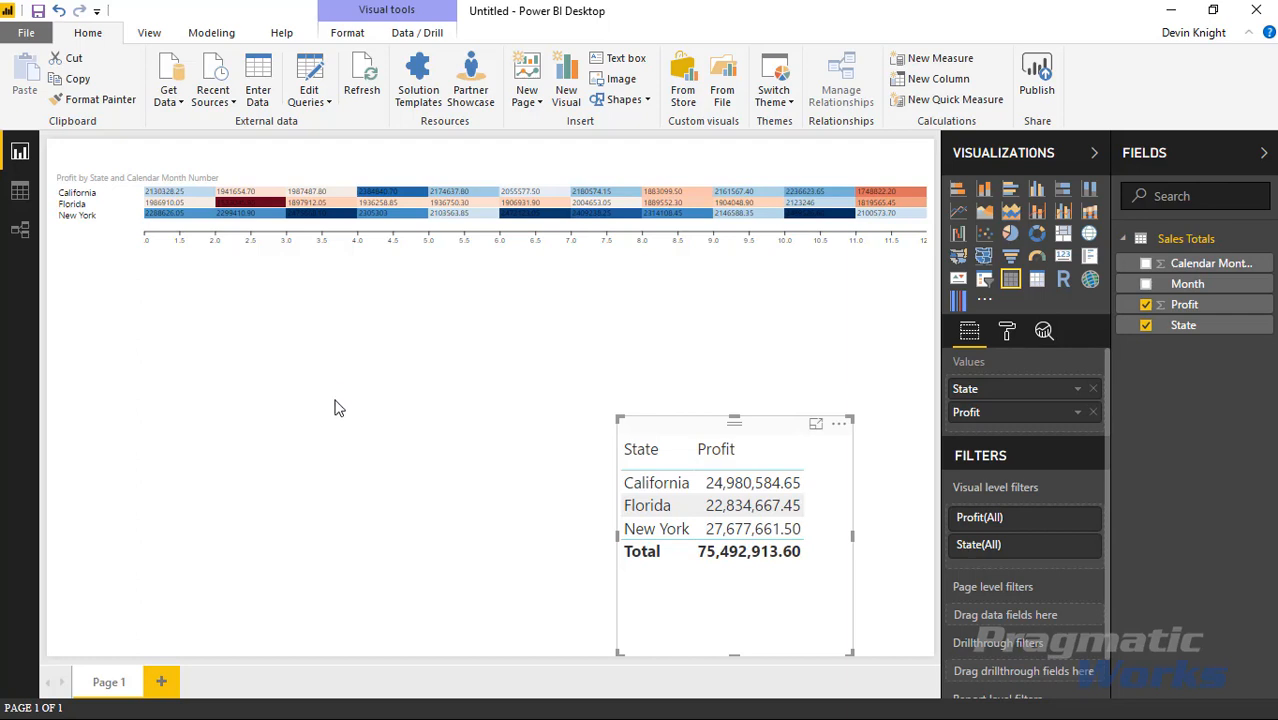
left_click(213, 245)
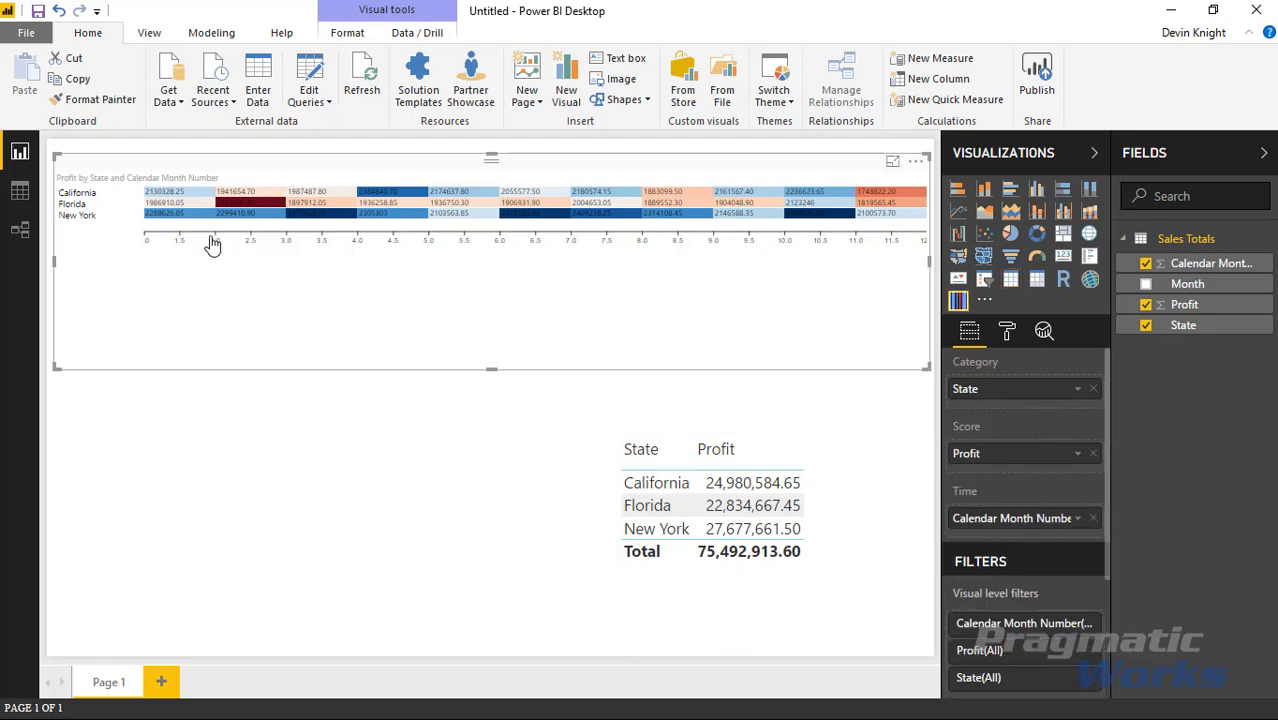
mouse_move(335, 335)
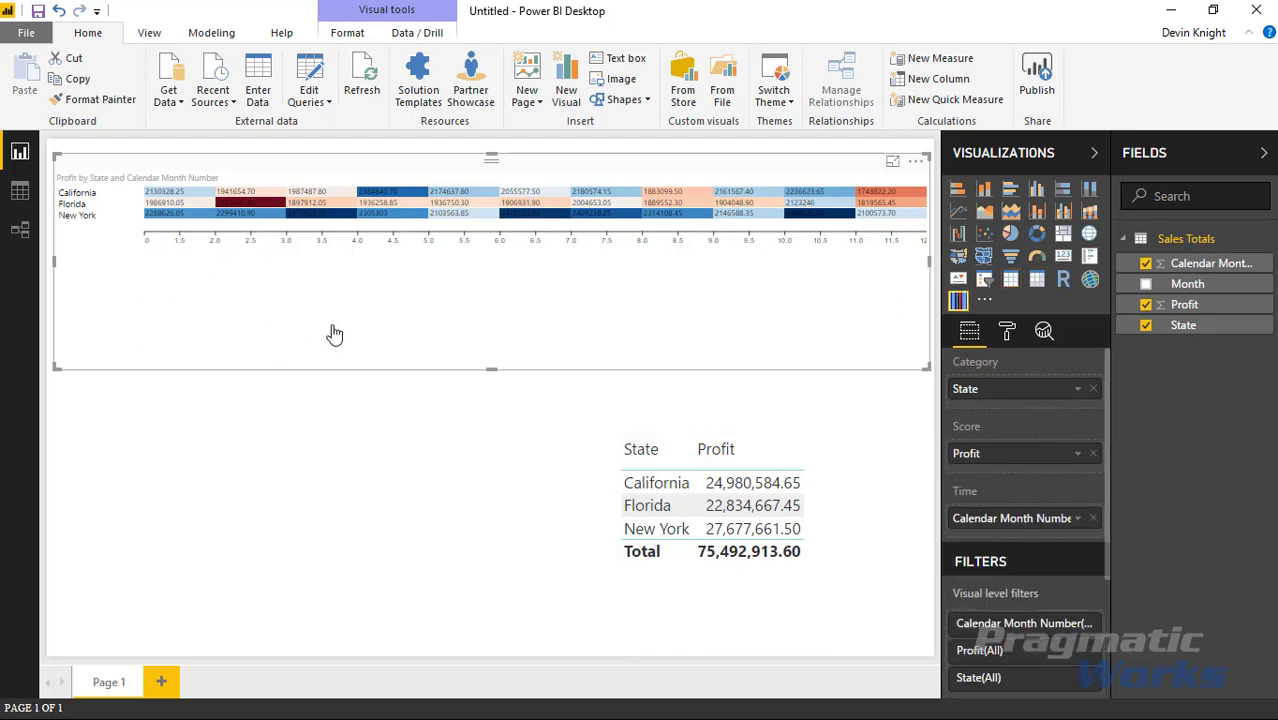
mouse_move(1007, 331)
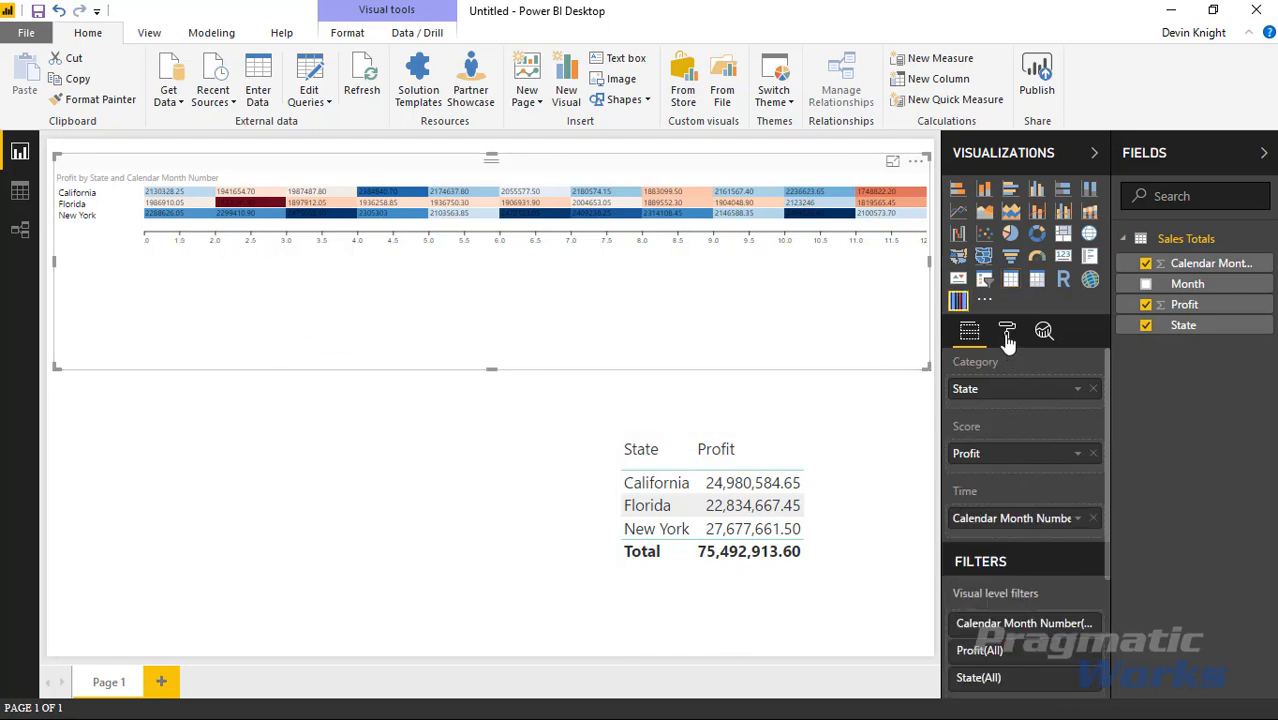
- Show the Heat Streams visual's Data Settings and View Settings format options
left_click(1007, 331)
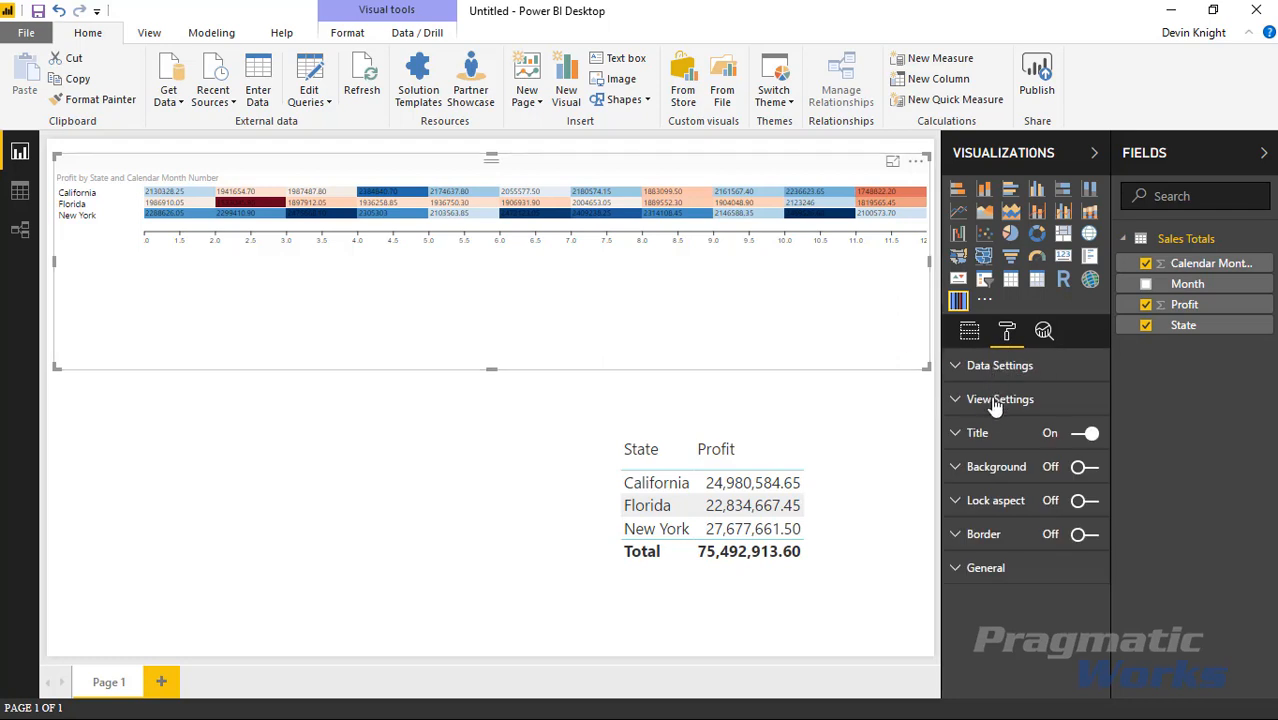
mouse_move(1005, 428)
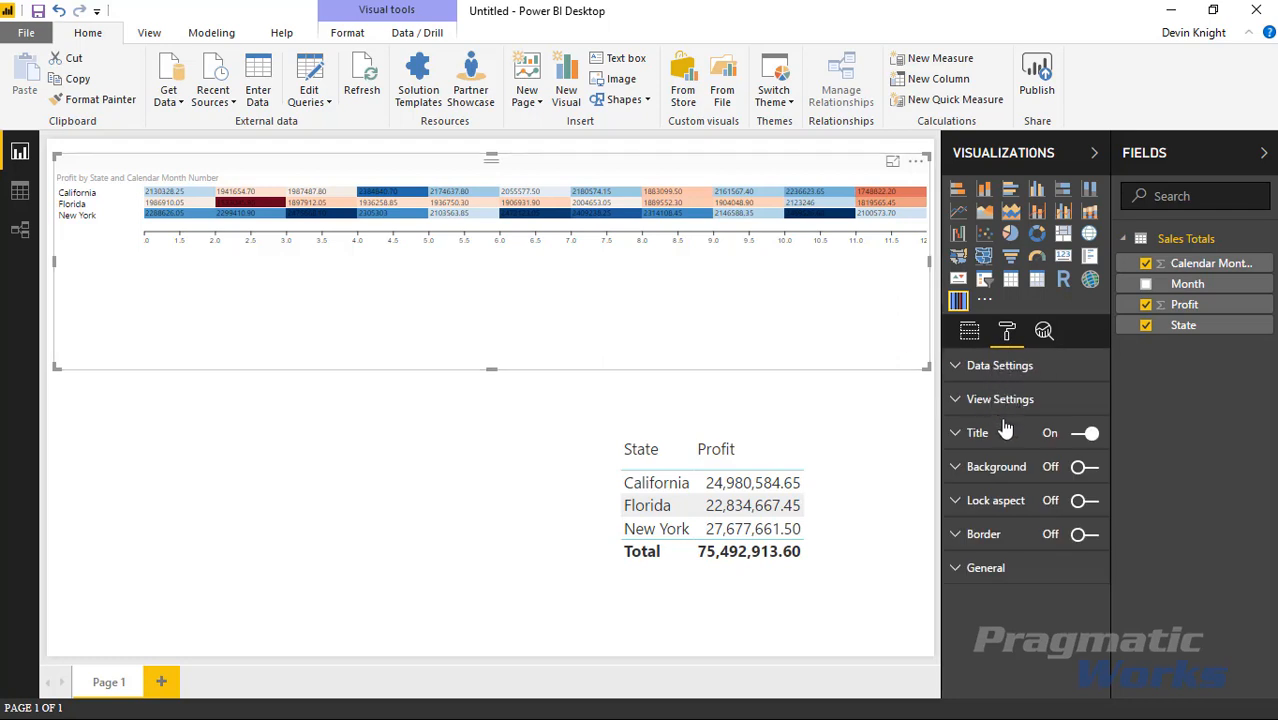
mouse_move(998, 578)
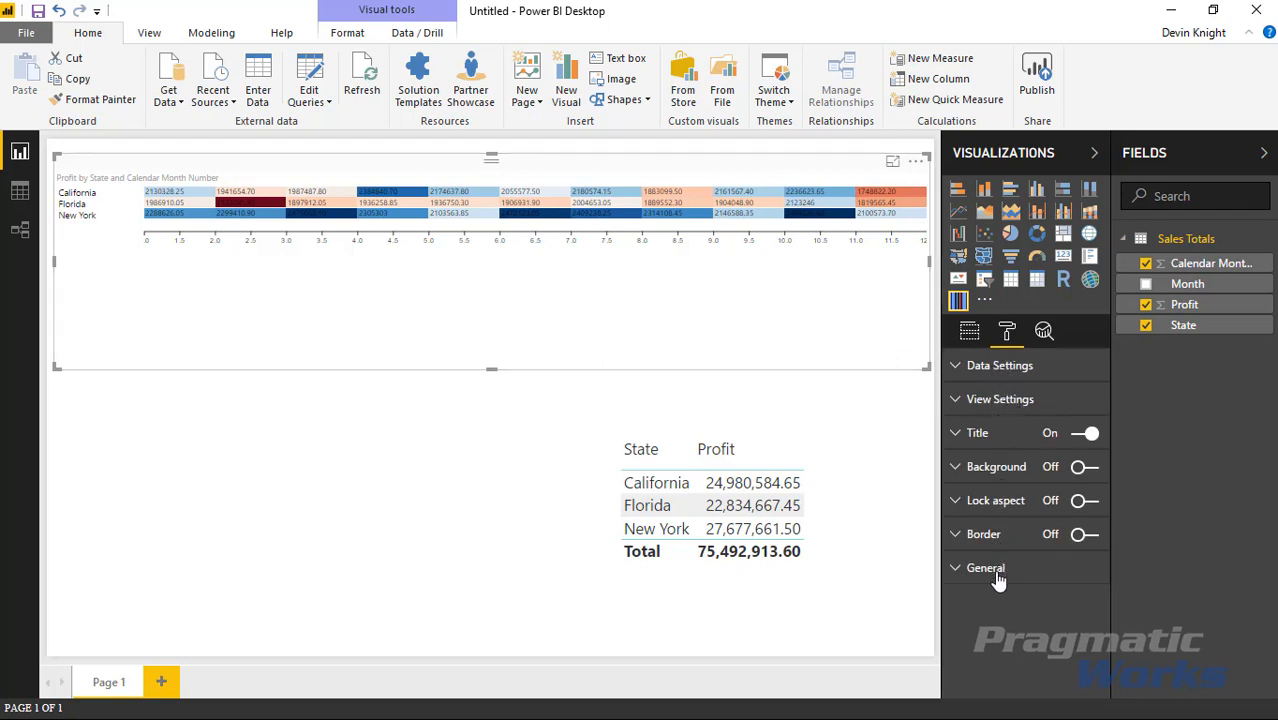
mouse_move(984, 534)
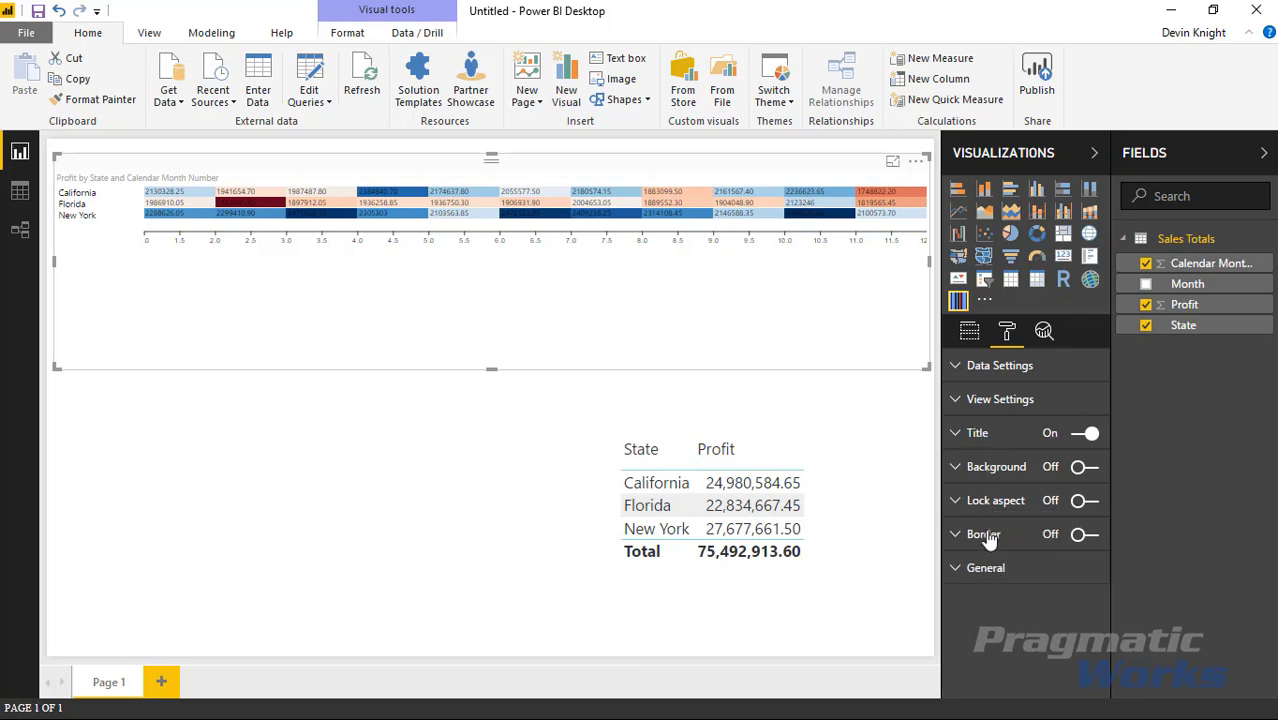
mouse_move(1000, 399)
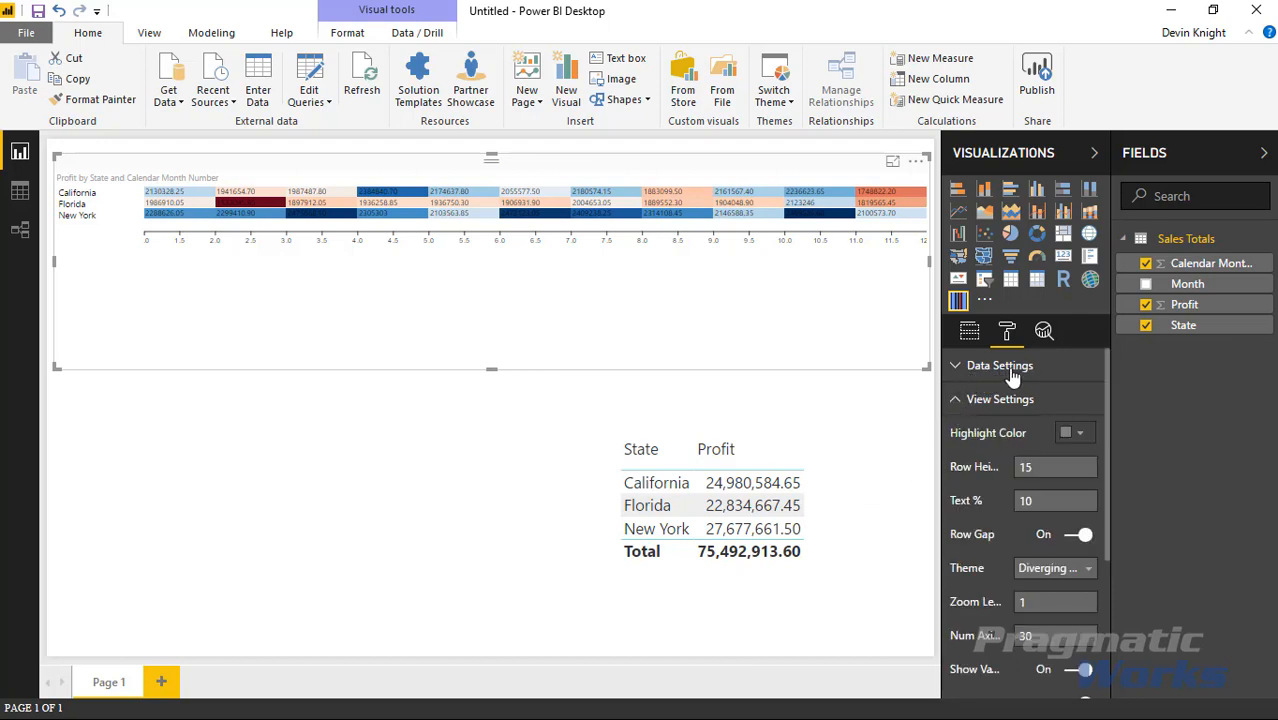
- Filter the report to Florida and set the Heat Streams highlight colour to red
left_click(712, 510)
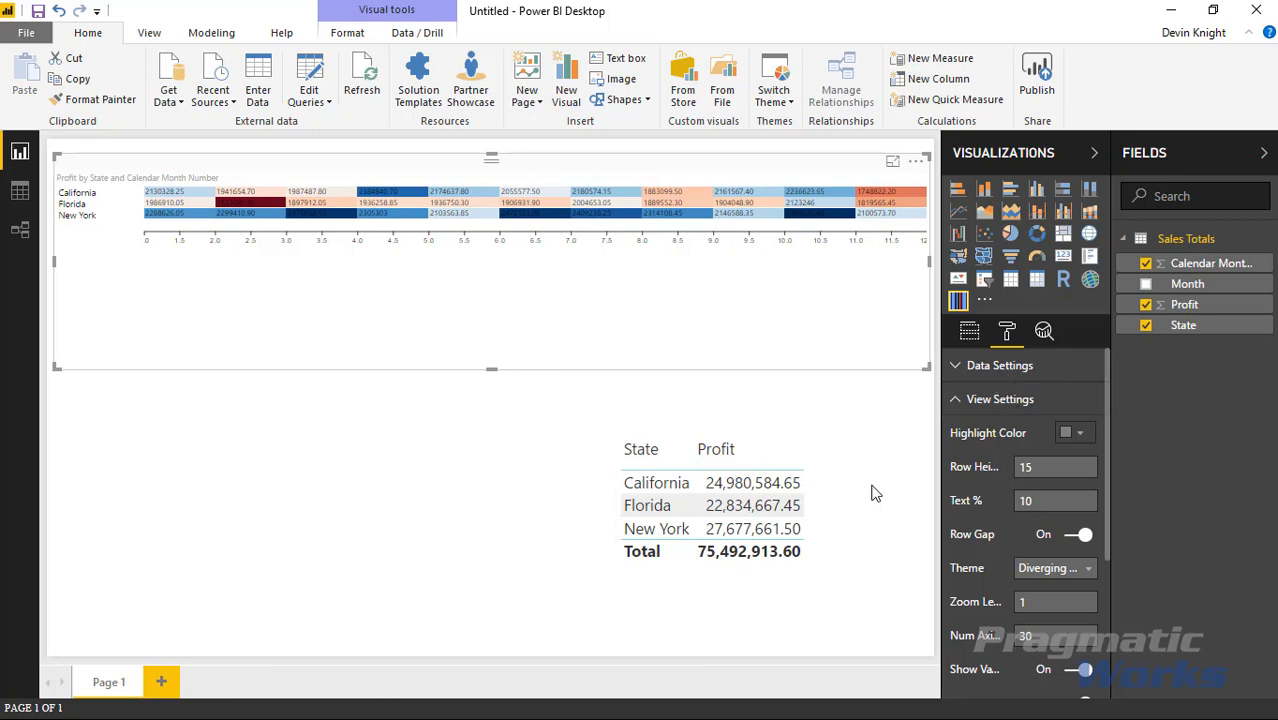
mouse_move(880, 498)
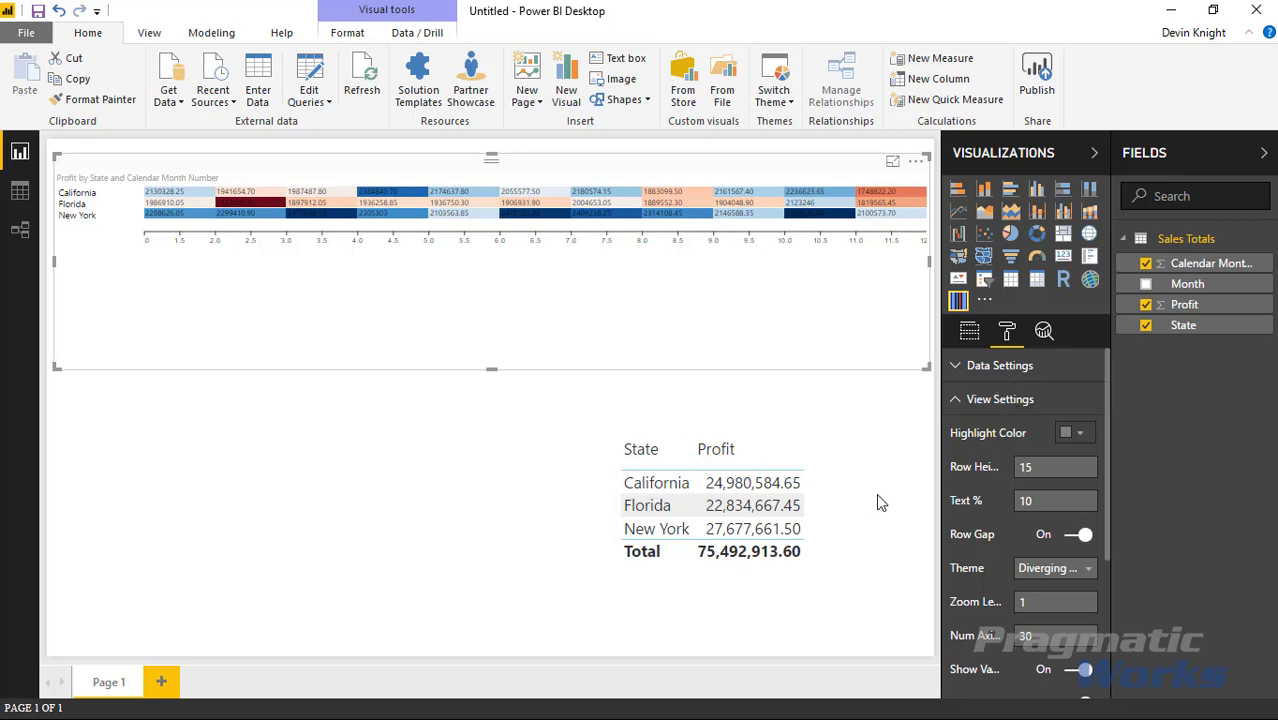
mouse_move(1078, 446)
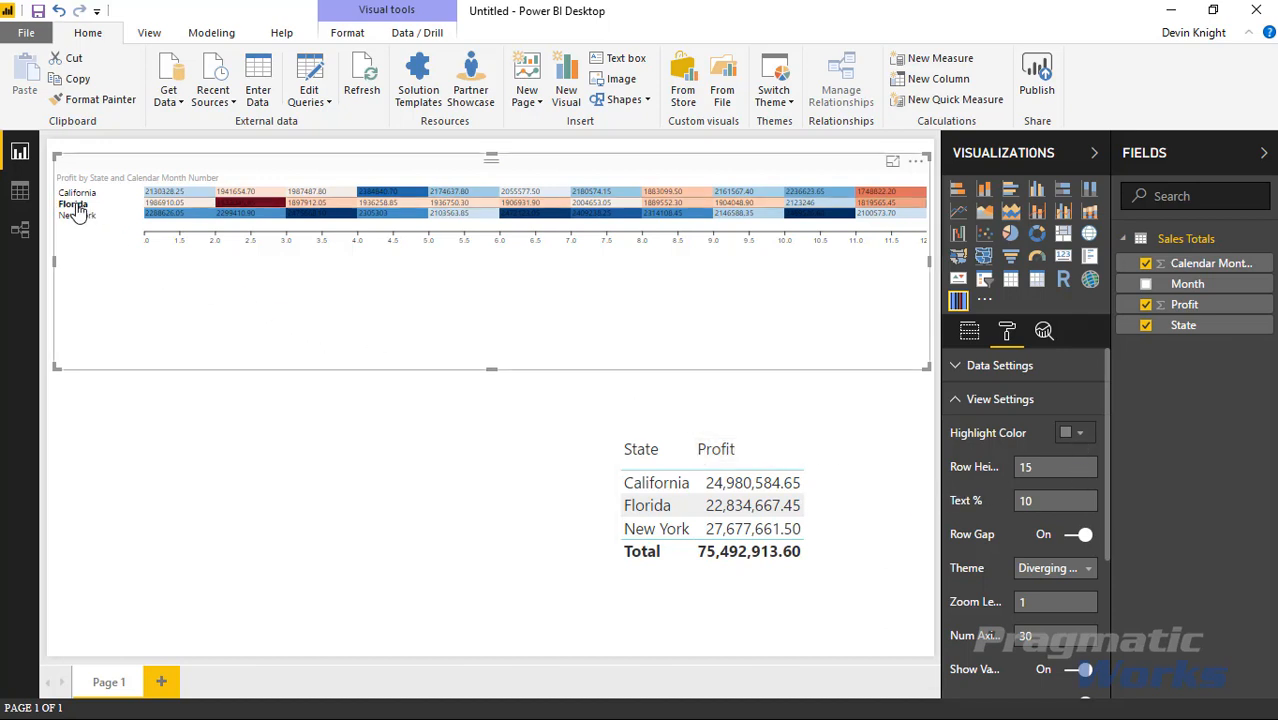
left_click(73, 204)
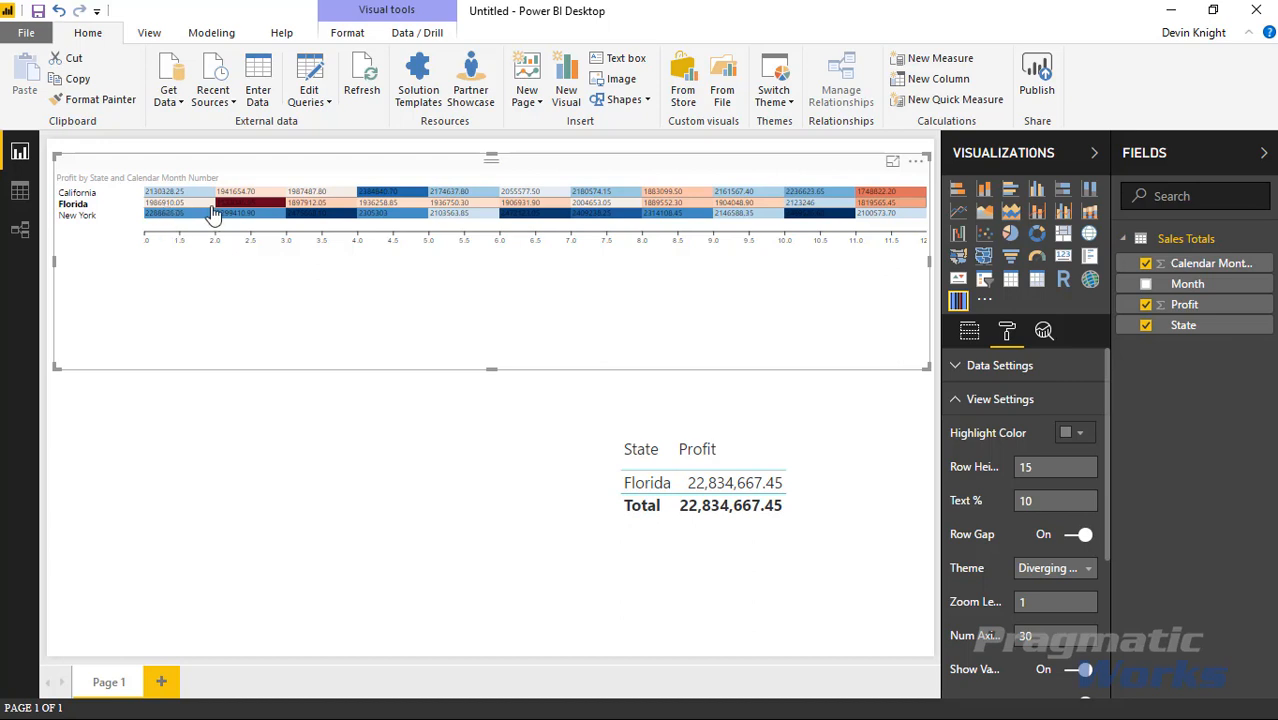
mouse_move(197, 210)
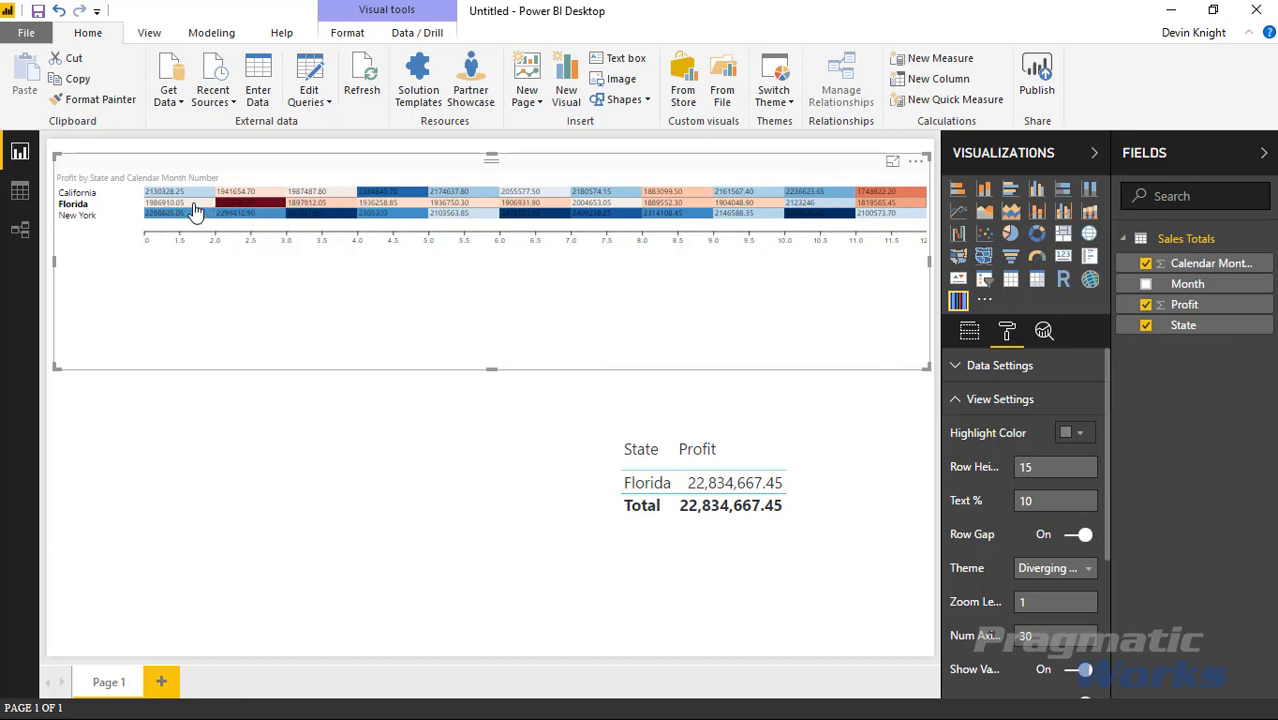
mouse_move(978, 488)
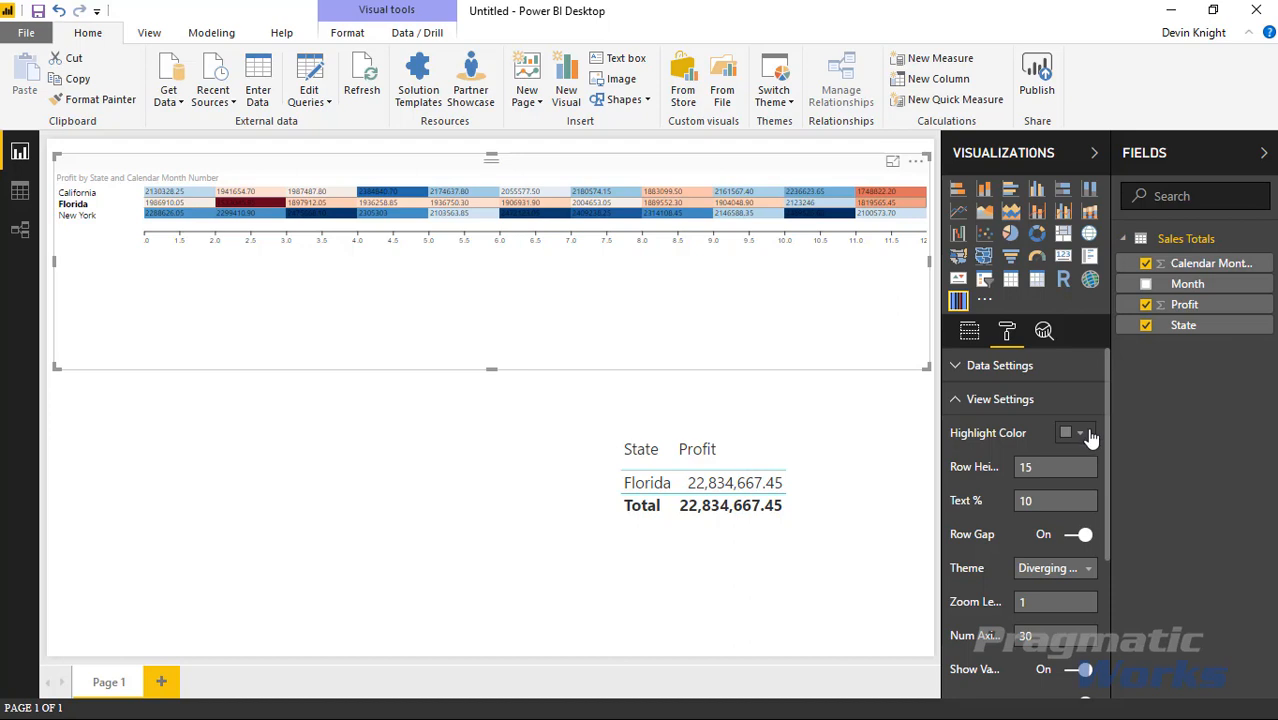
left_click(1078, 432)
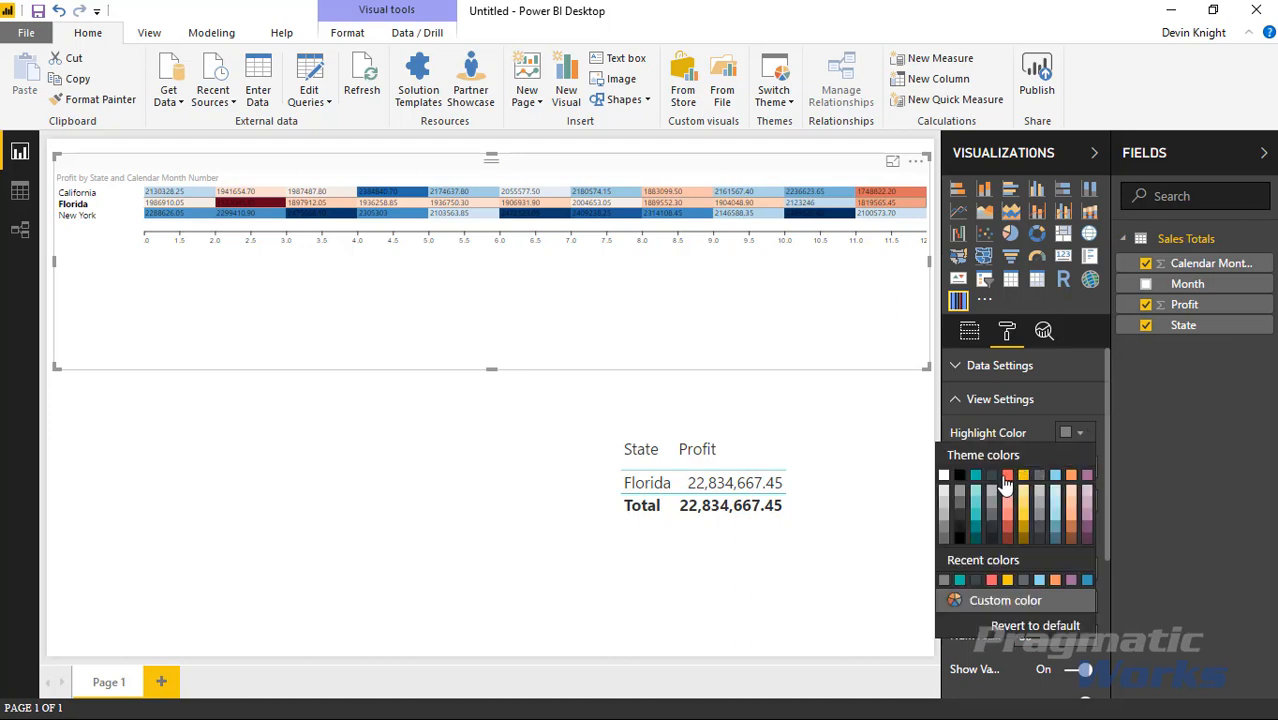
left_click(1023, 475)
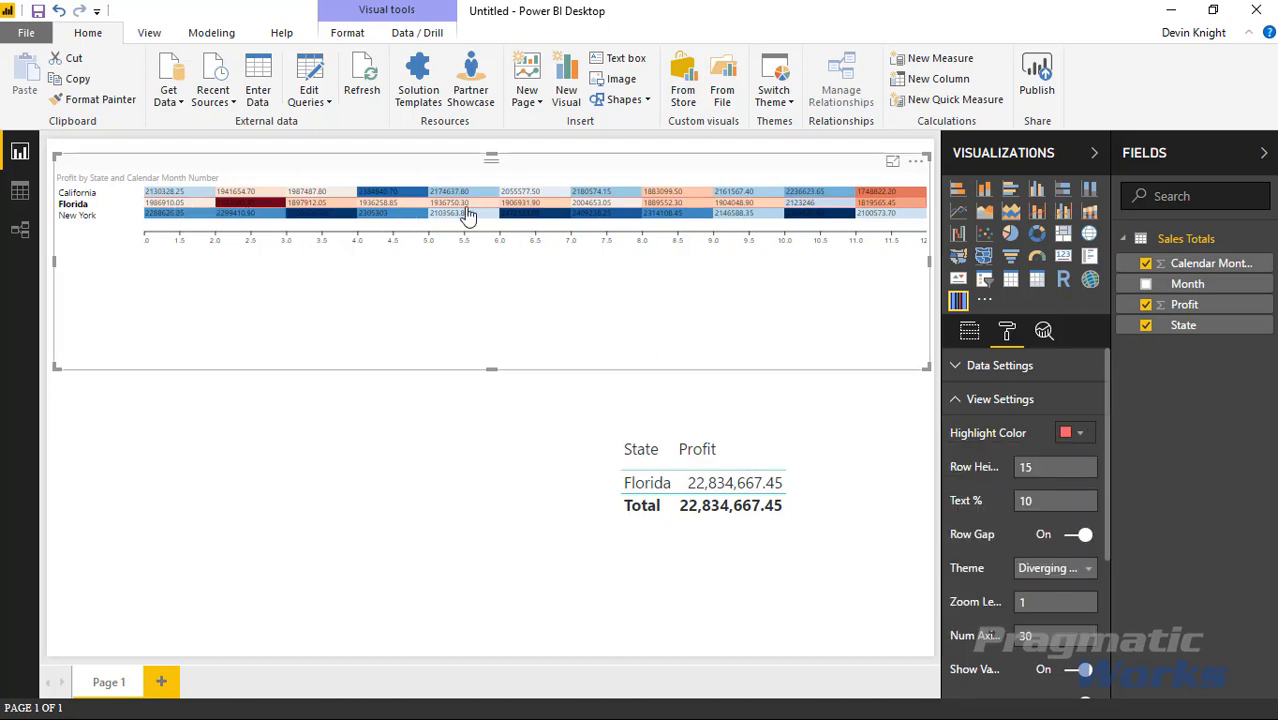
mouse_move(905, 433)
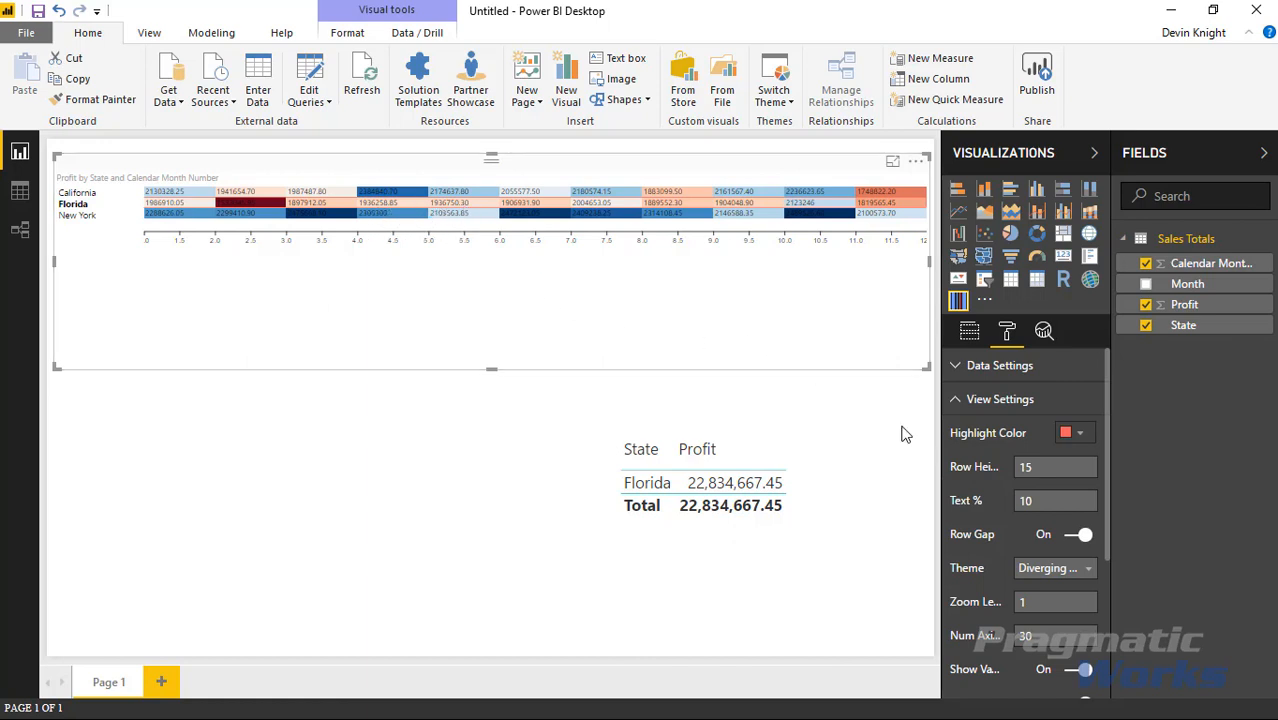
mouse_move(137, 212)
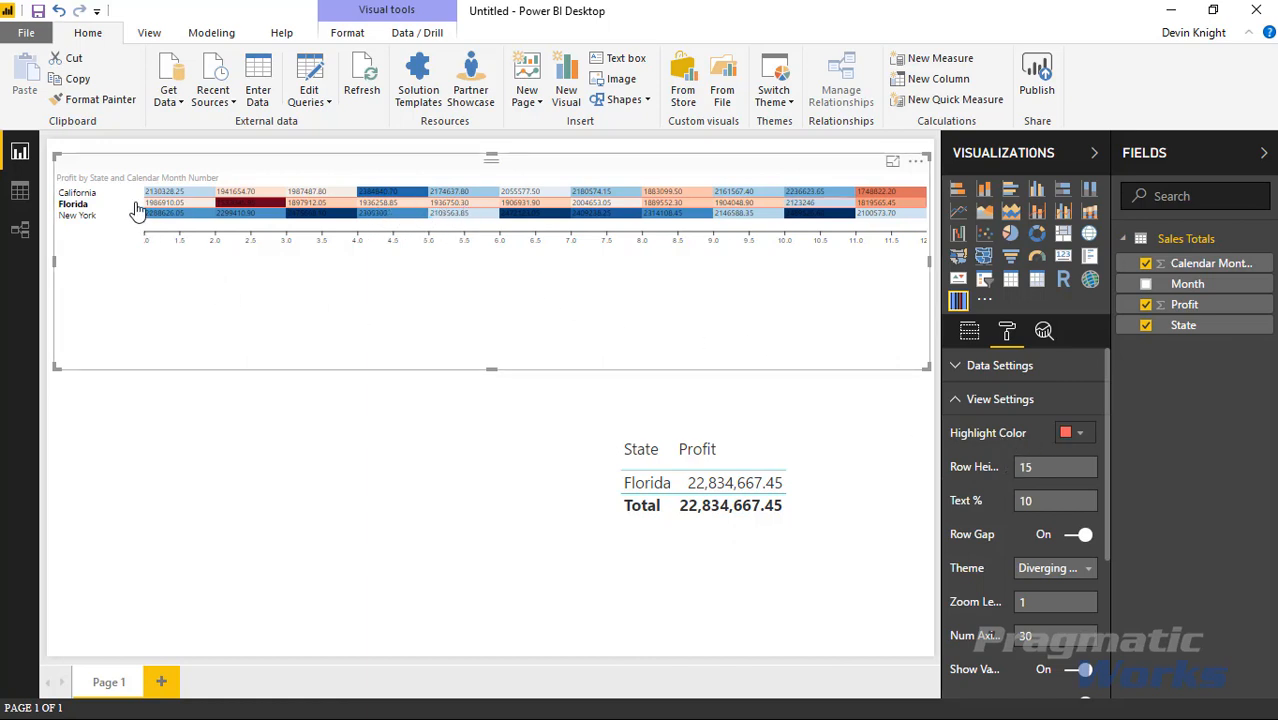
mouse_move(412, 222)
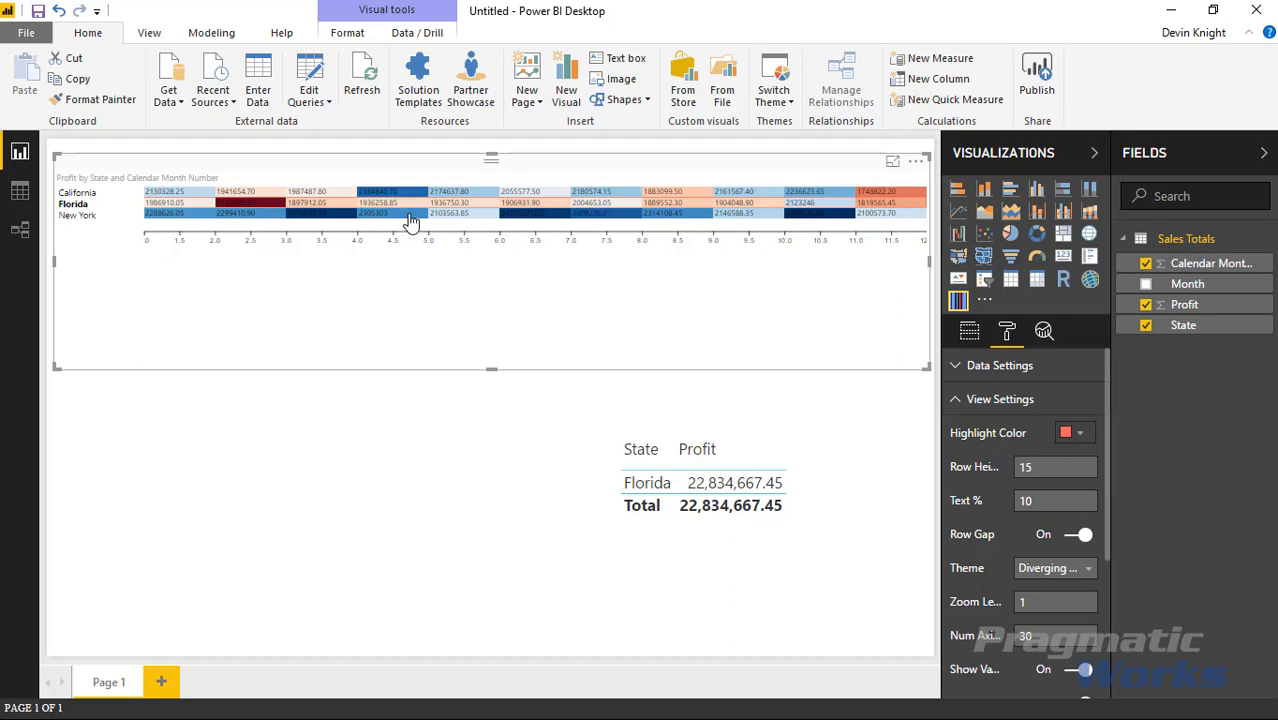
mouse_move(383, 283)
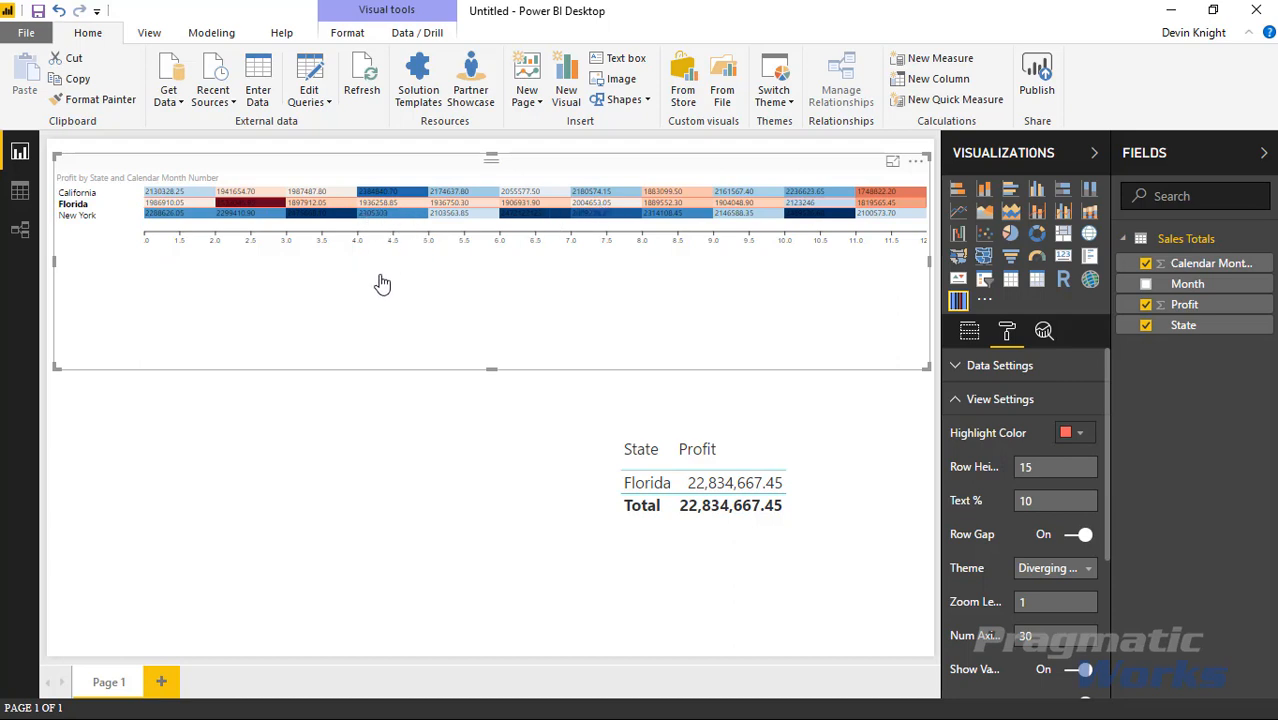
mouse_move(427, 320)
type("20")
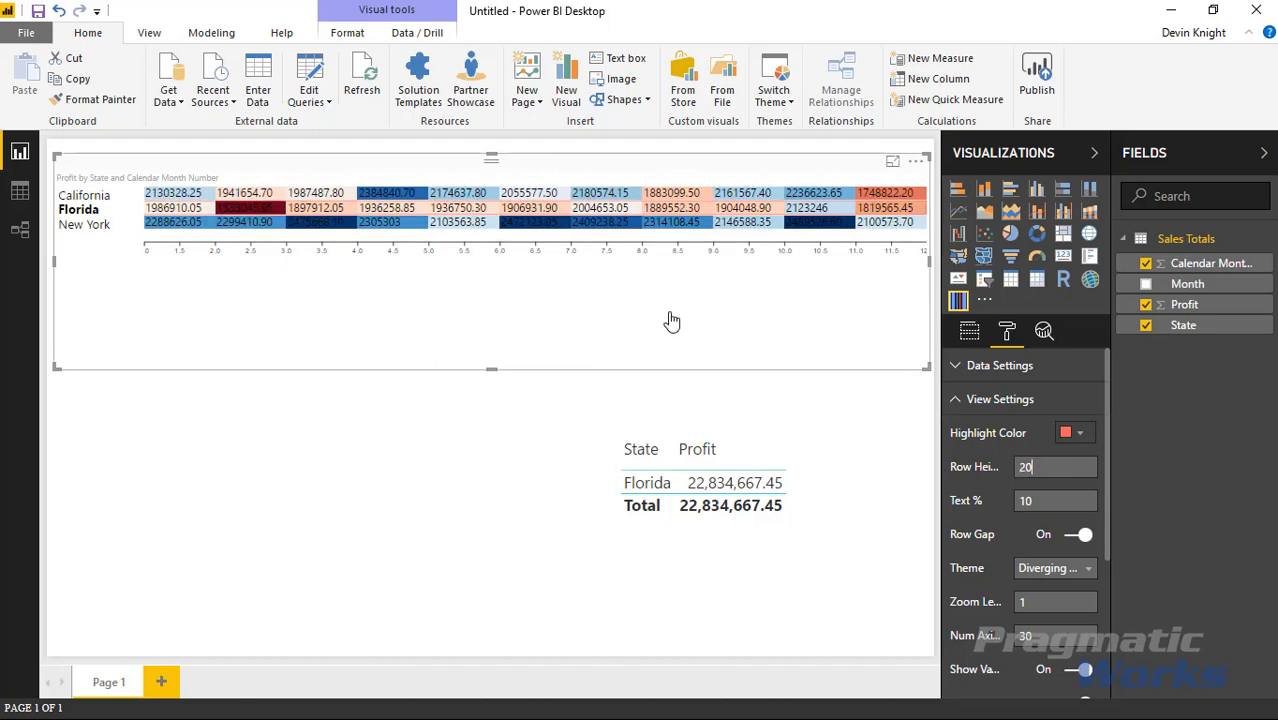
mouse_move(638, 259)
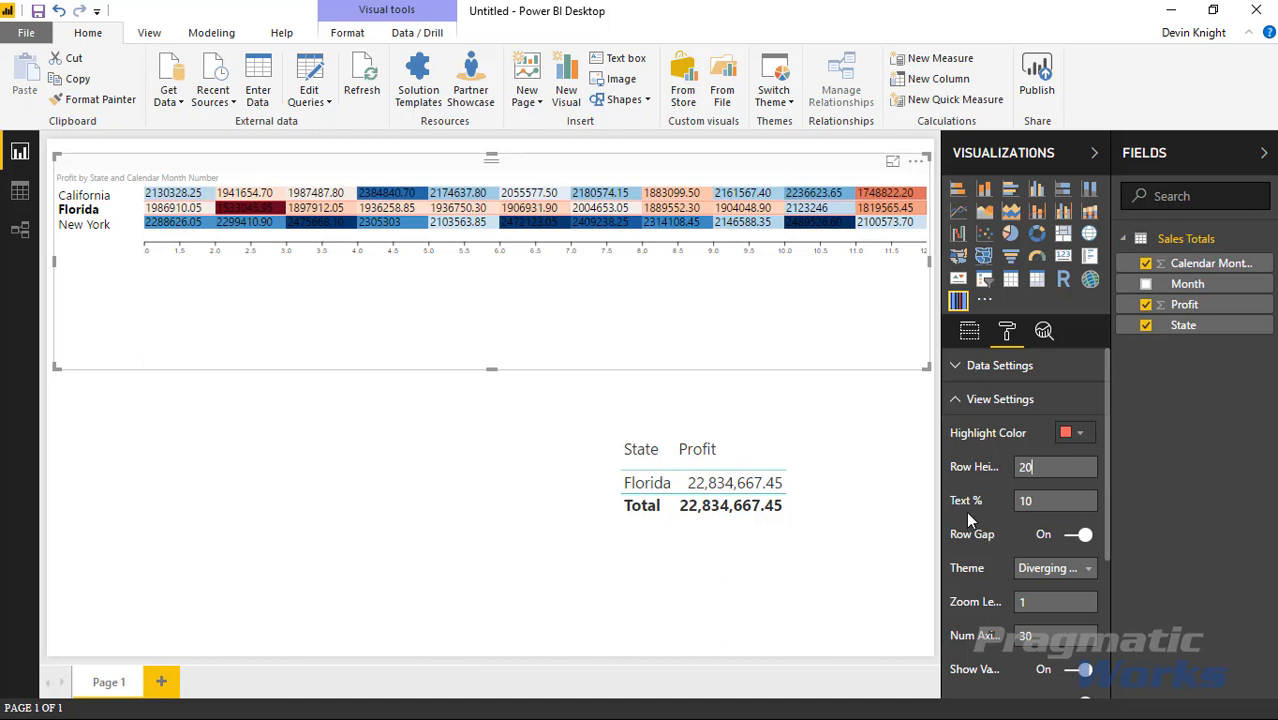
mouse_move(133, 216)
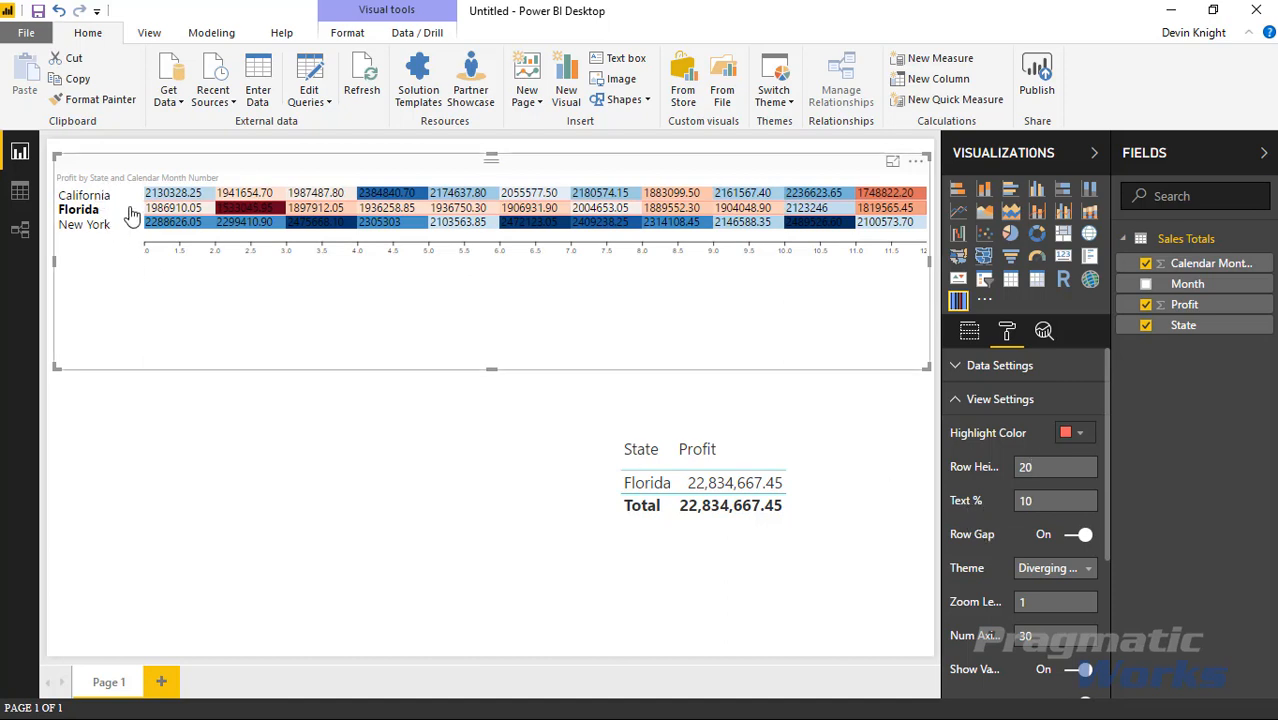
mouse_move(107, 194)
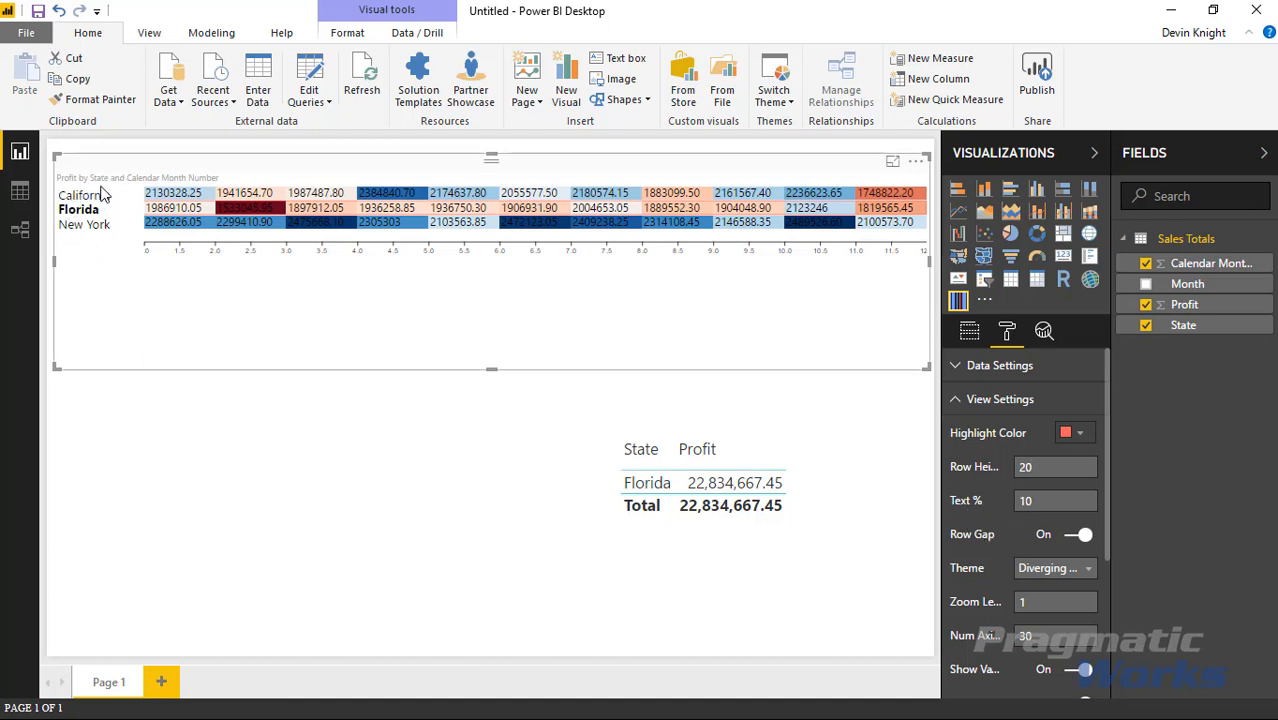
mouse_move(1013, 511)
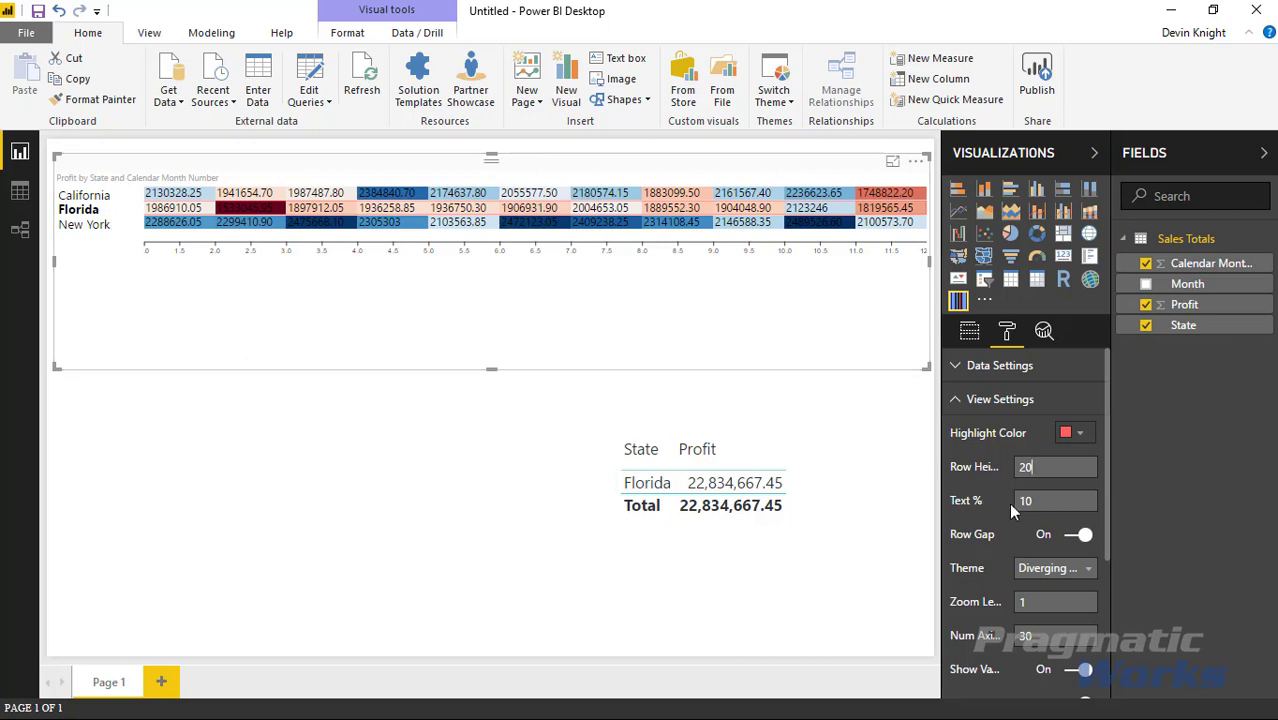
mouse_move(180, 253)
type("7")
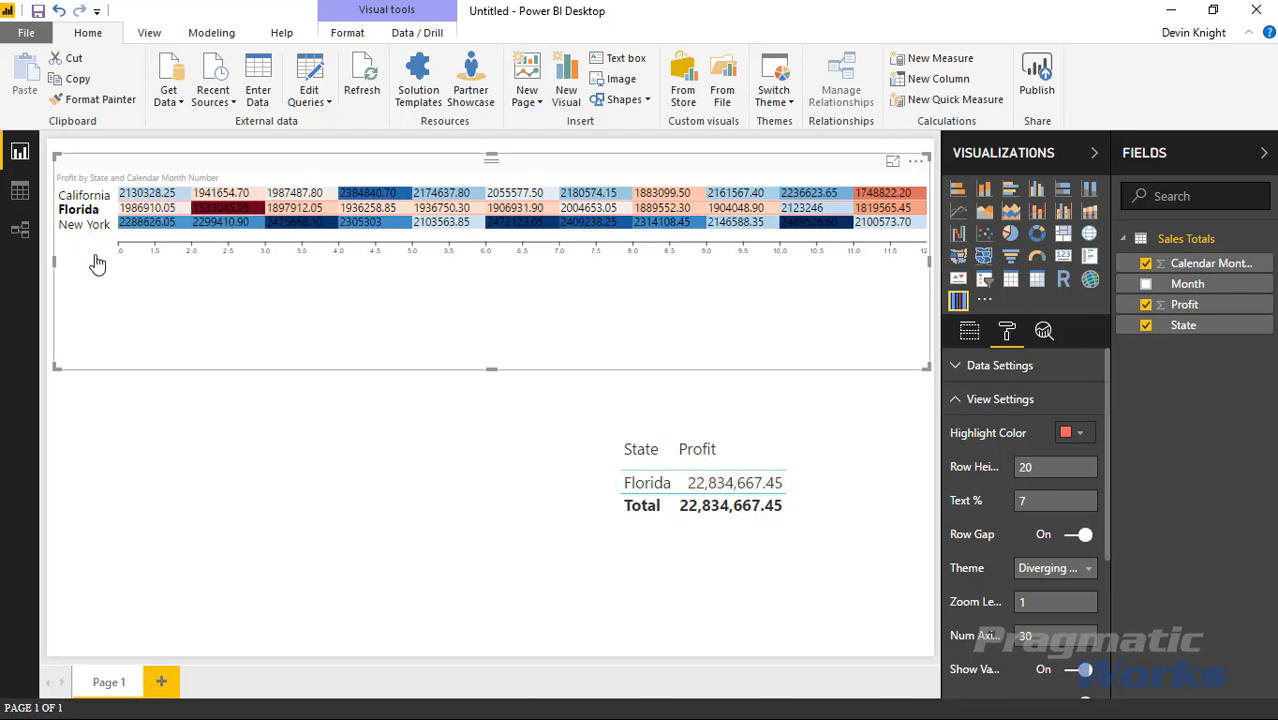
mouse_move(120, 351)
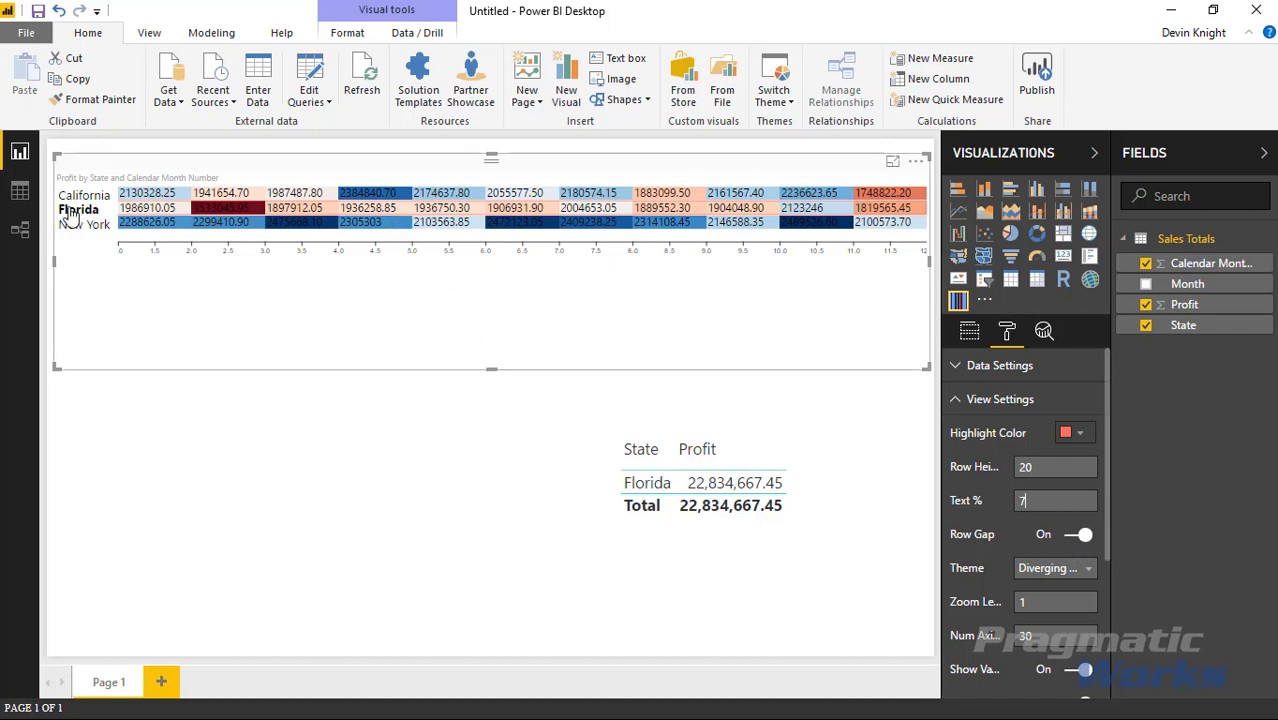
- Clear the Florida selection so all three states show, and turn Row Gap off
left_click(78, 208)
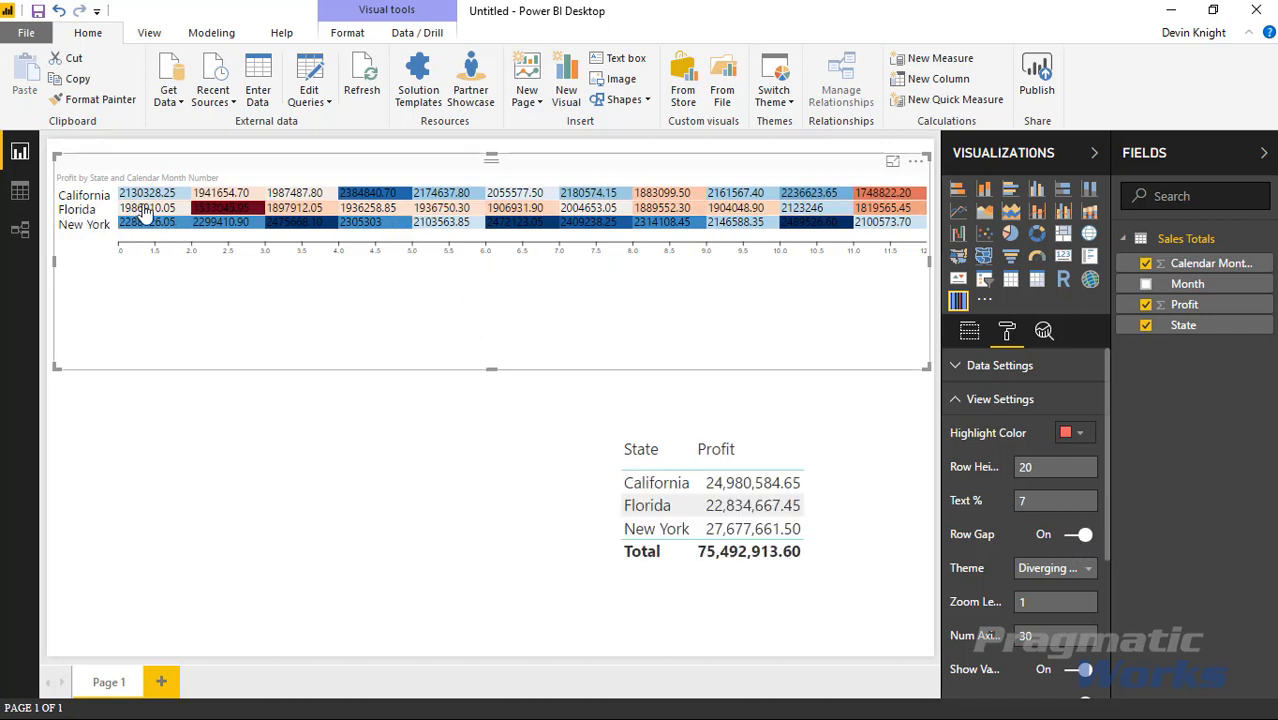
mouse_move(678, 218)
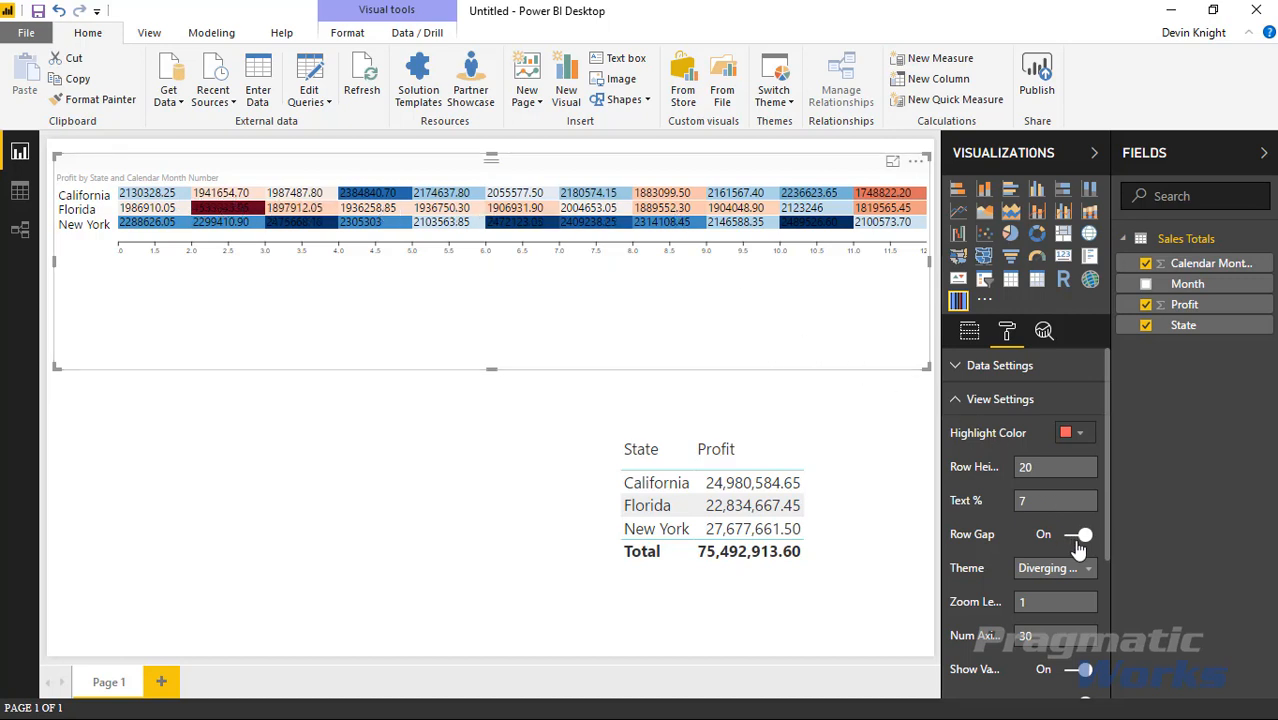
left_click(1078, 534)
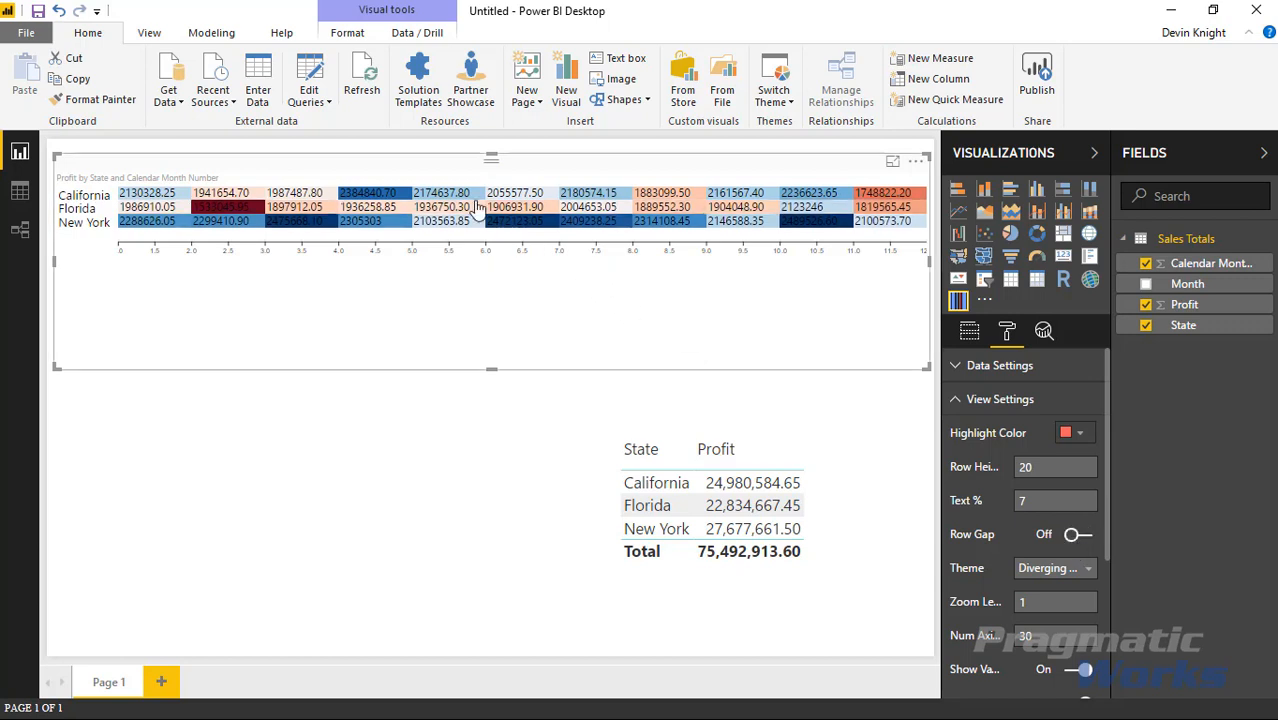
mouse_move(652, 340)
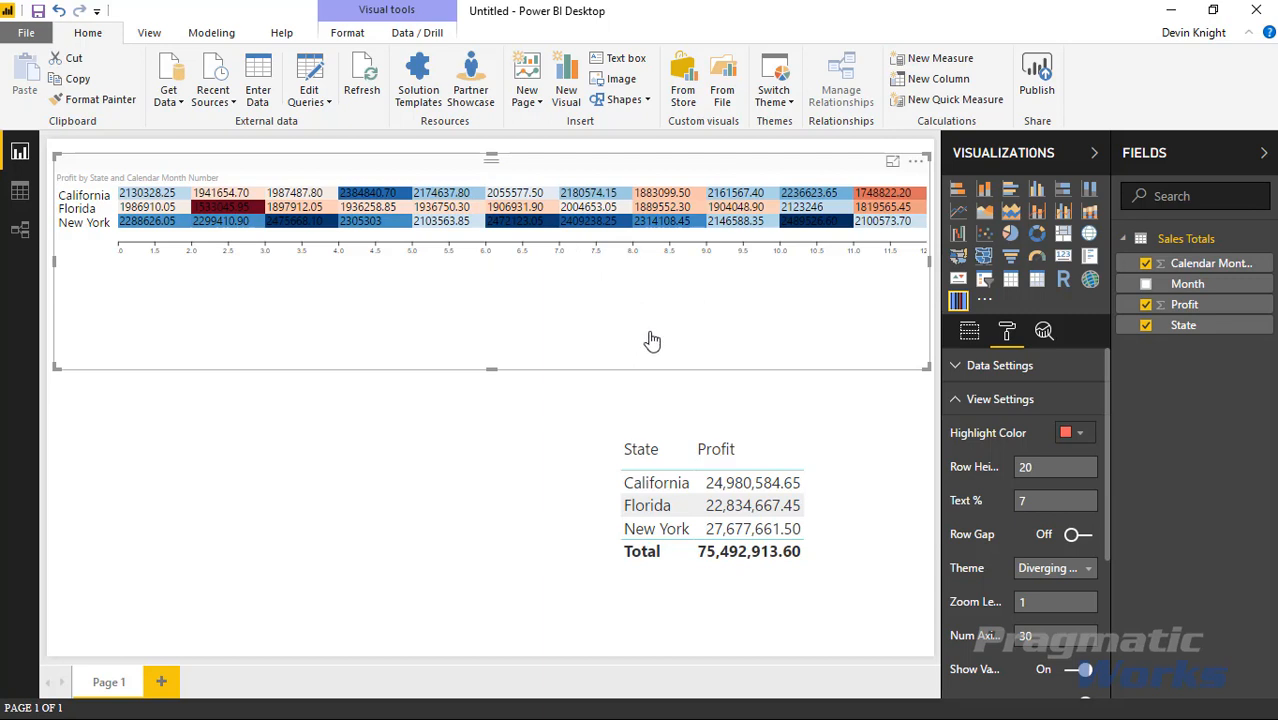
left_click(712, 510)
type(".2")
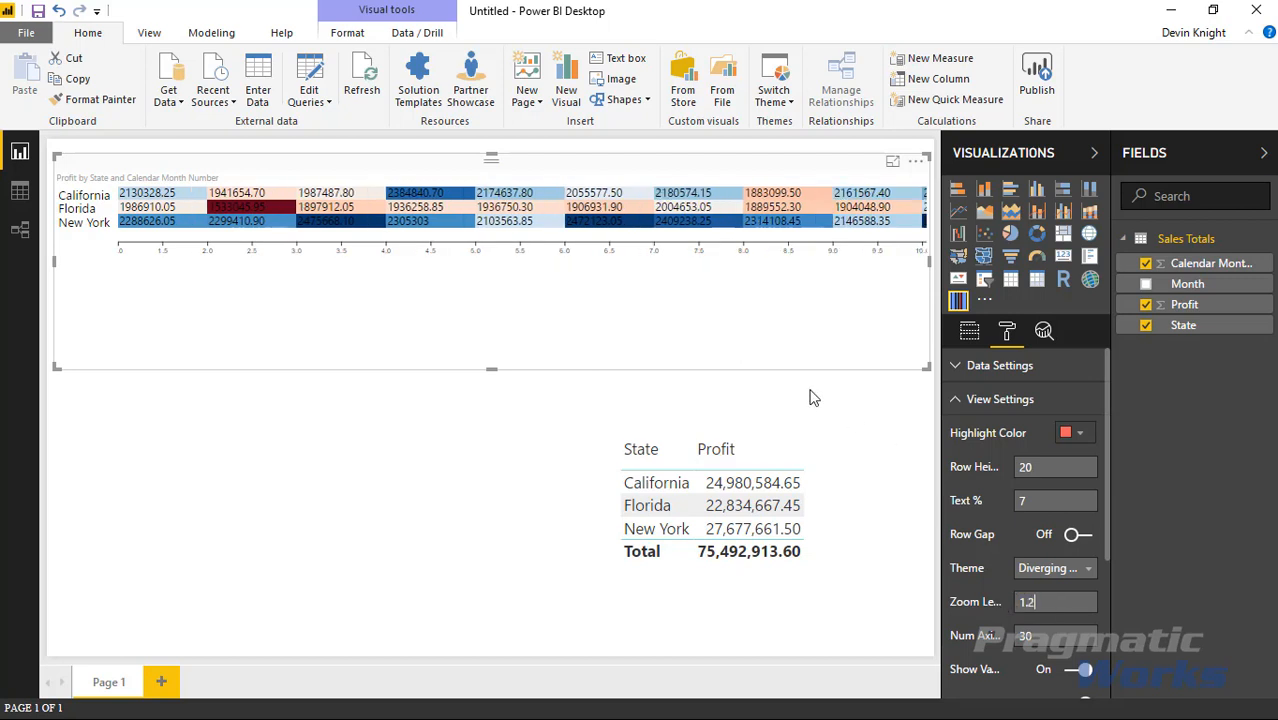
mouse_move(963, 280)
type(".9")
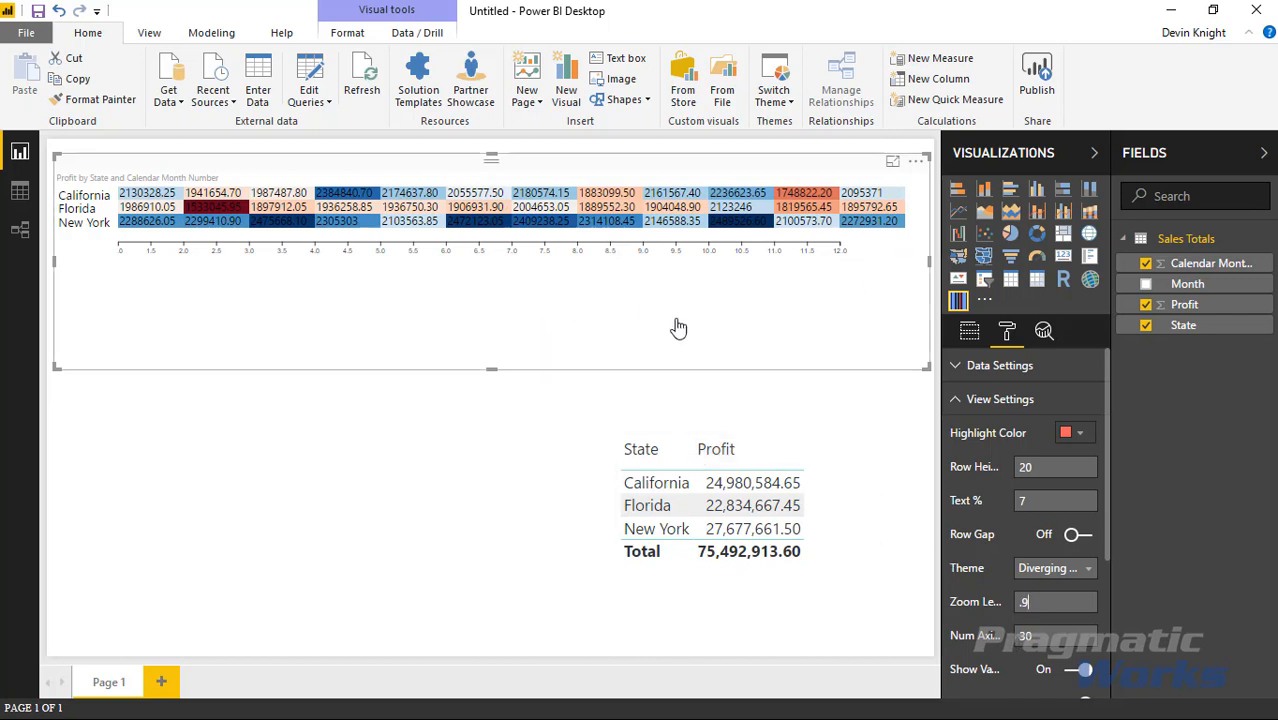
mouse_move(371, 262)
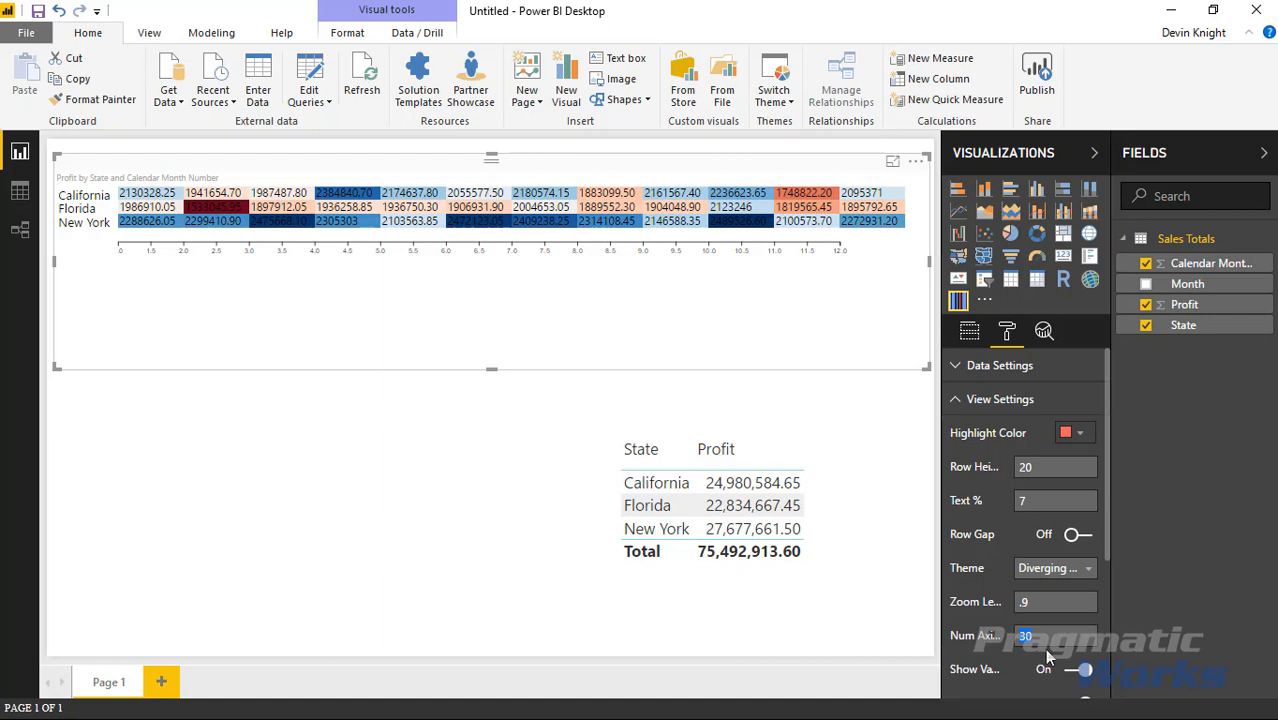
mouse_move(1040, 658)
type("12")
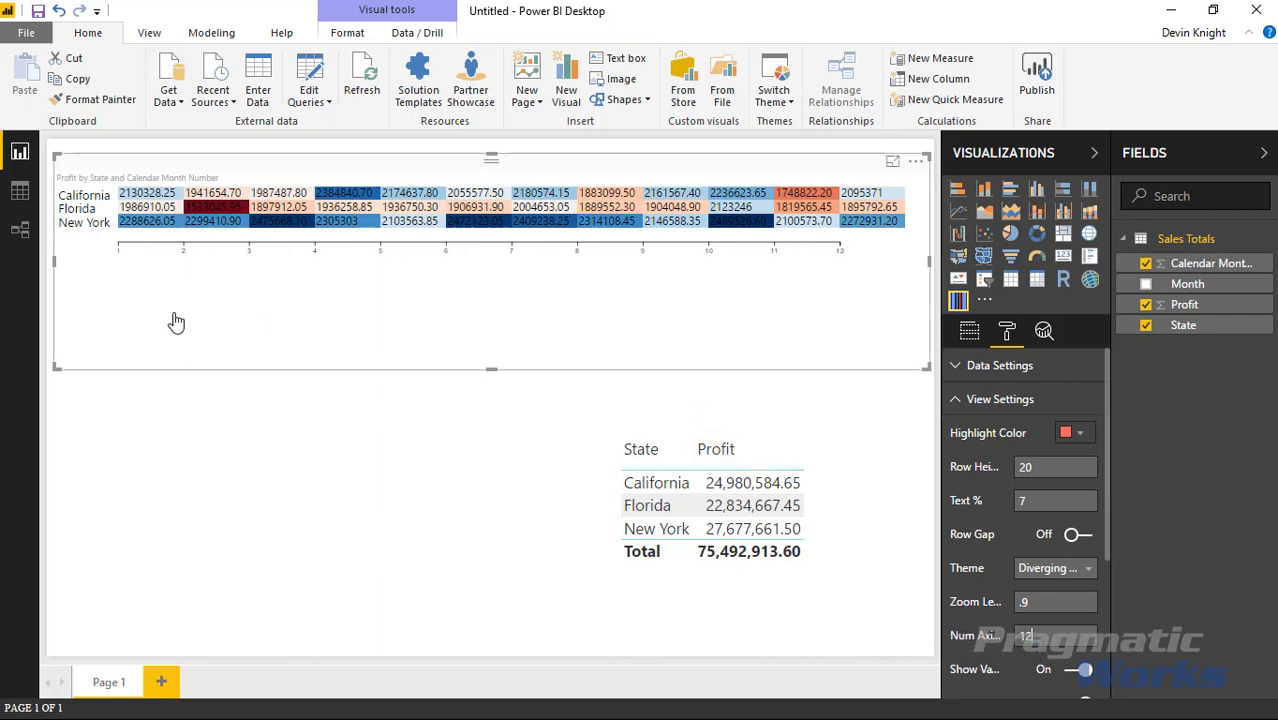
mouse_move(839, 259)
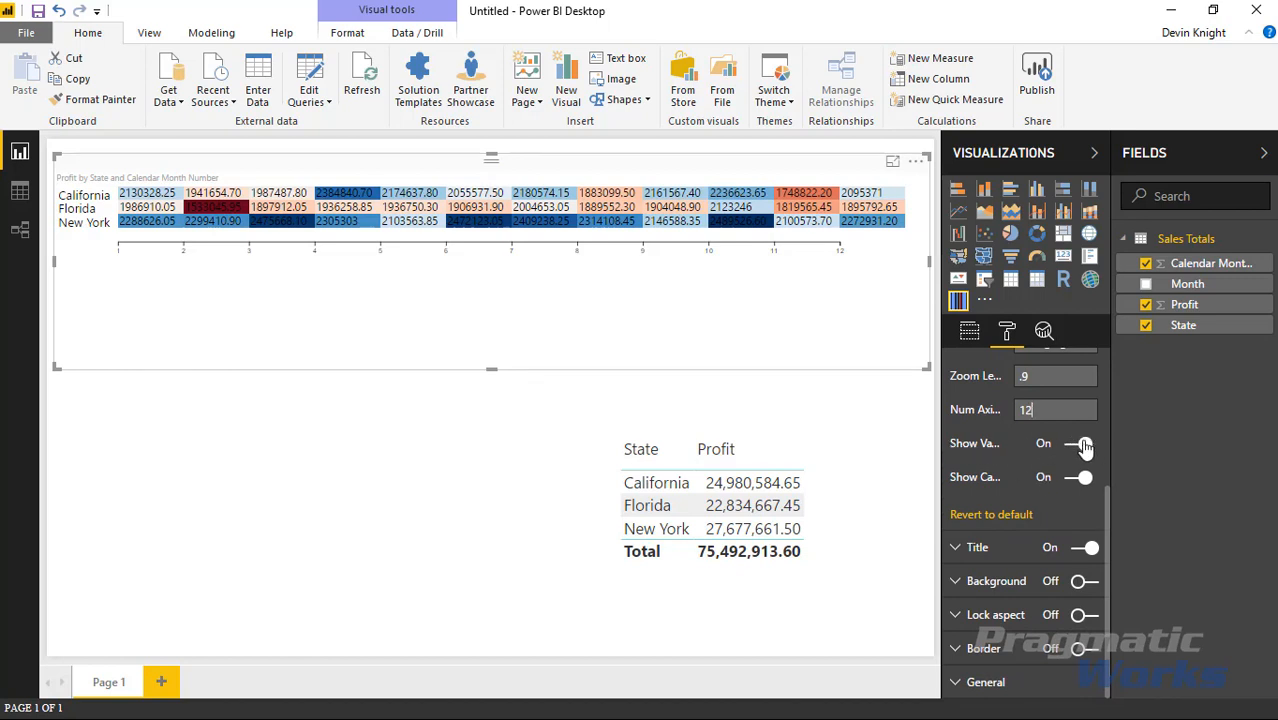
- Hide profit values in the cells, keeping the California, Florida and New York labels shown
left_click(1078, 443)
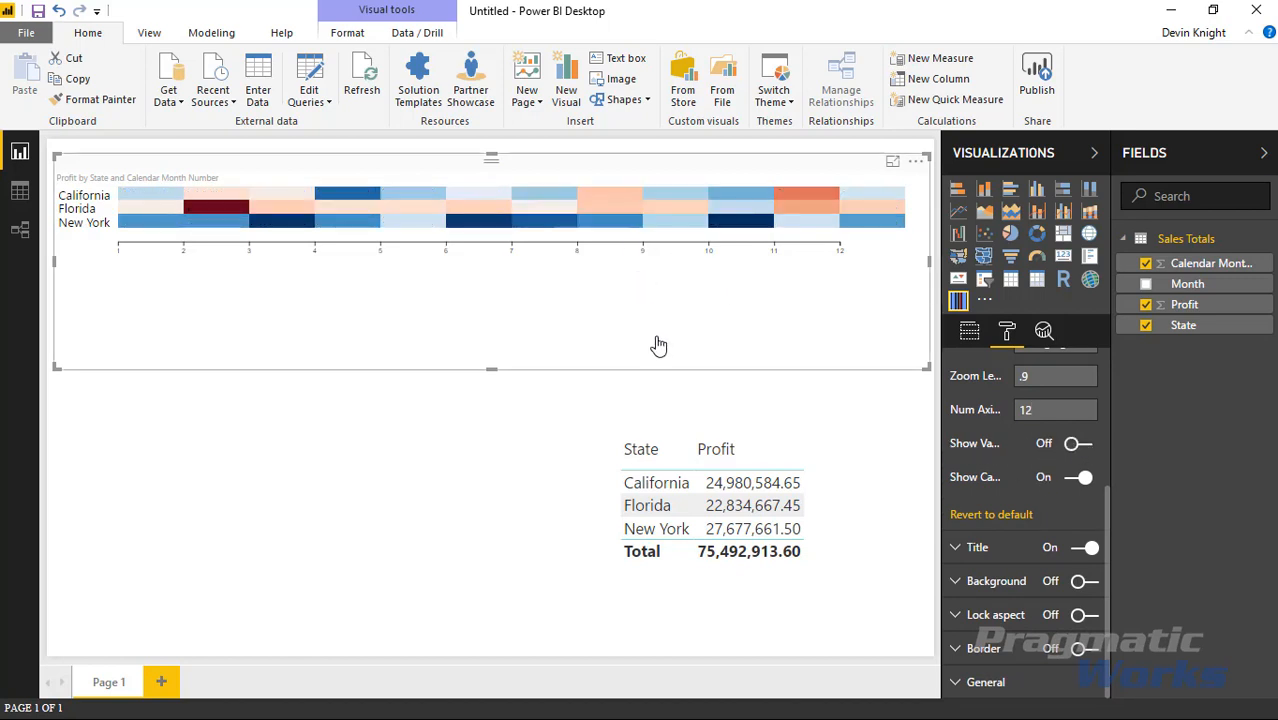
mouse_move(562, 207)
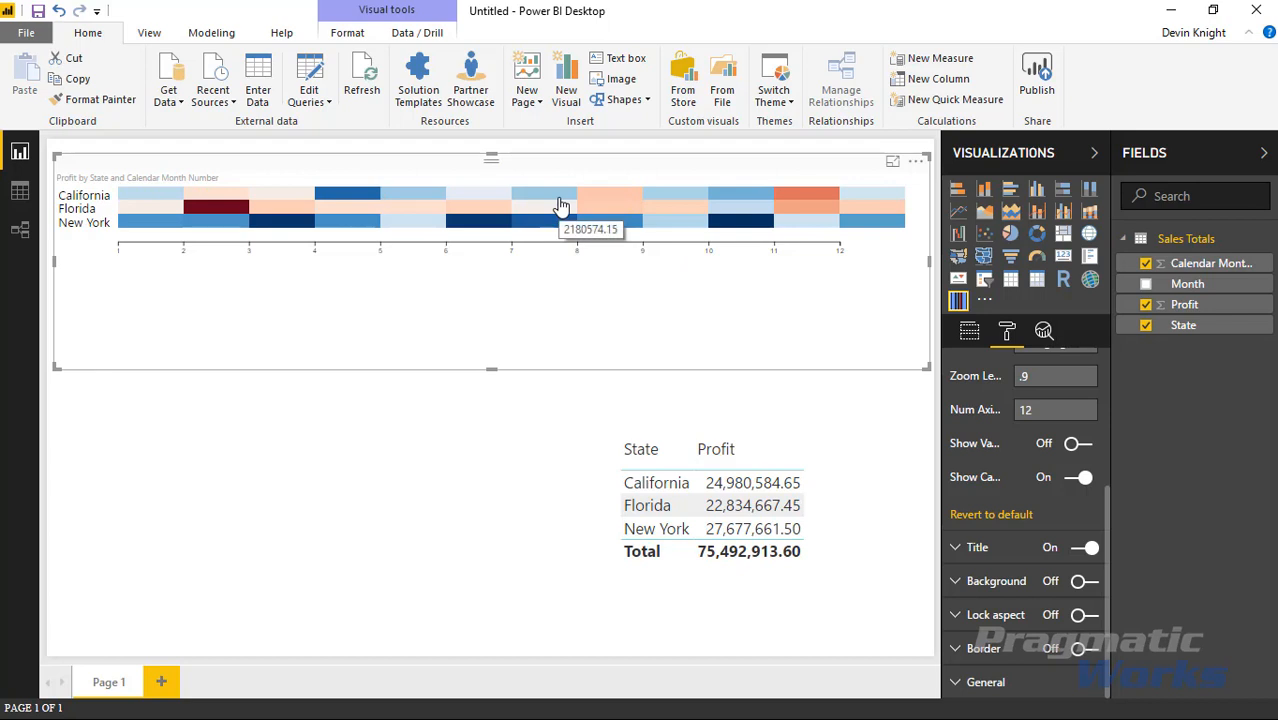
mouse_move(525, 210)
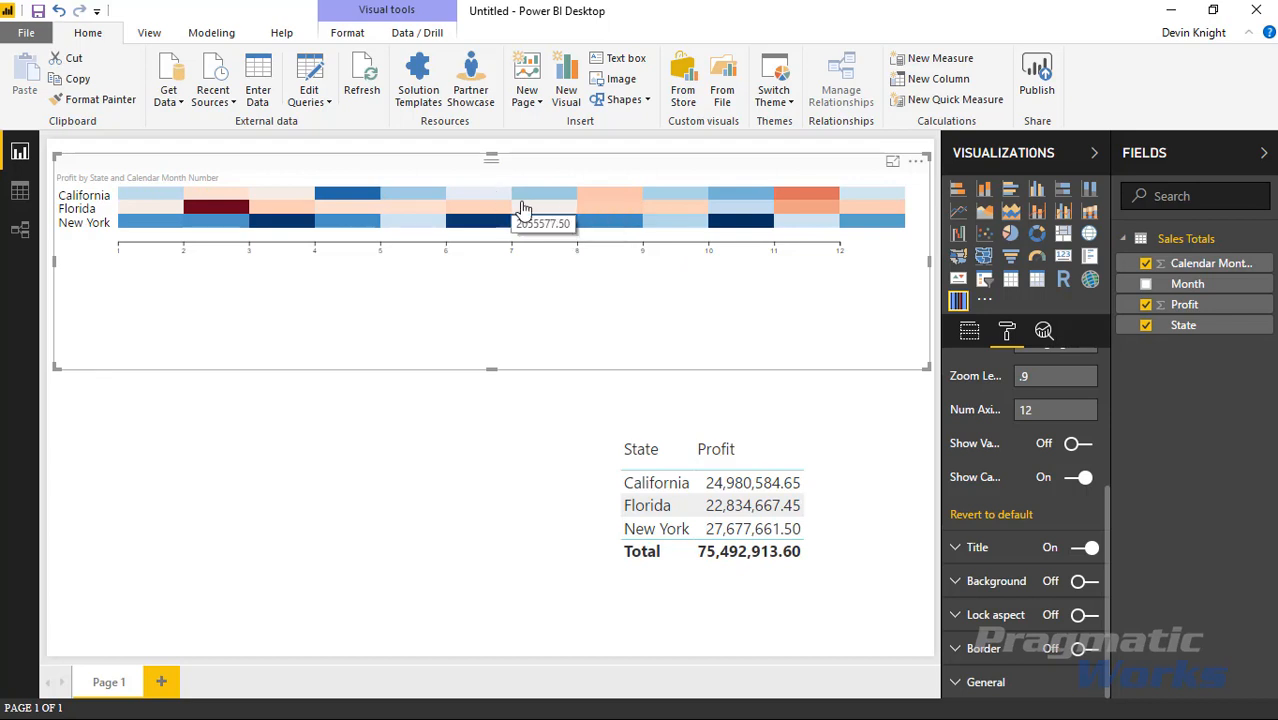
mouse_move(224, 306)
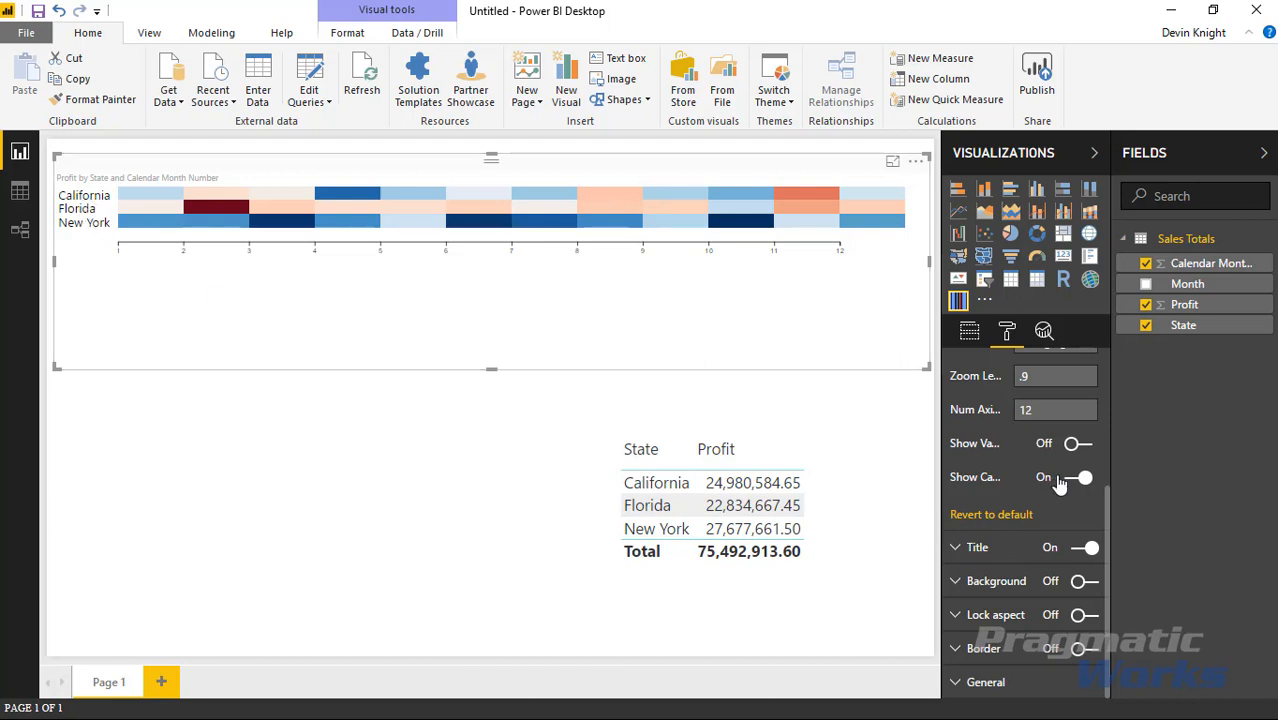
left_click(1084, 477)
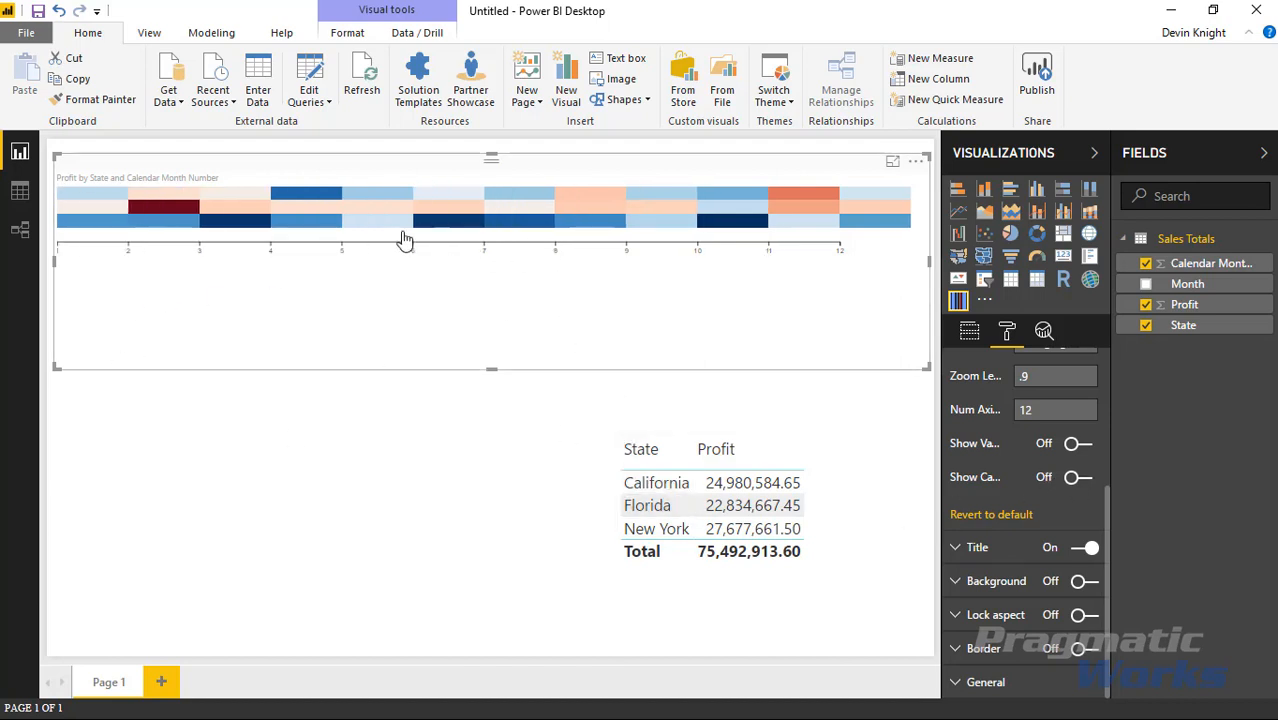
left_click(1077, 477)
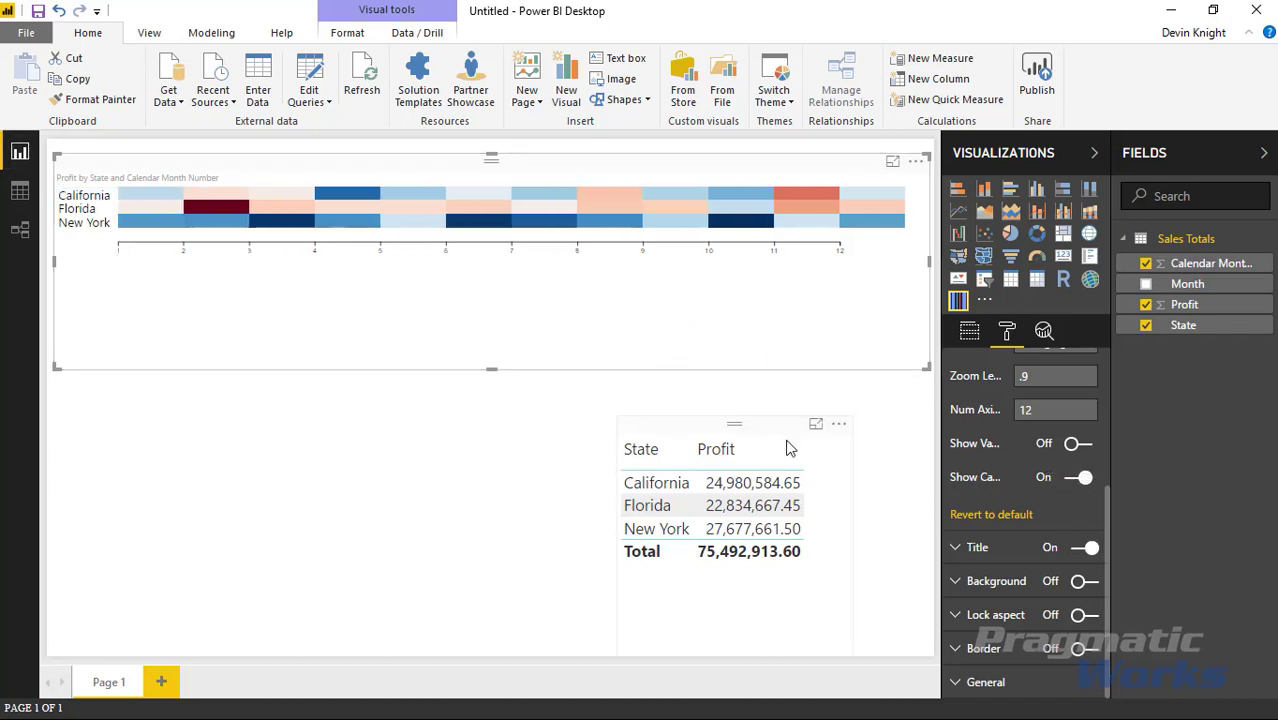
scroll("up", 3)
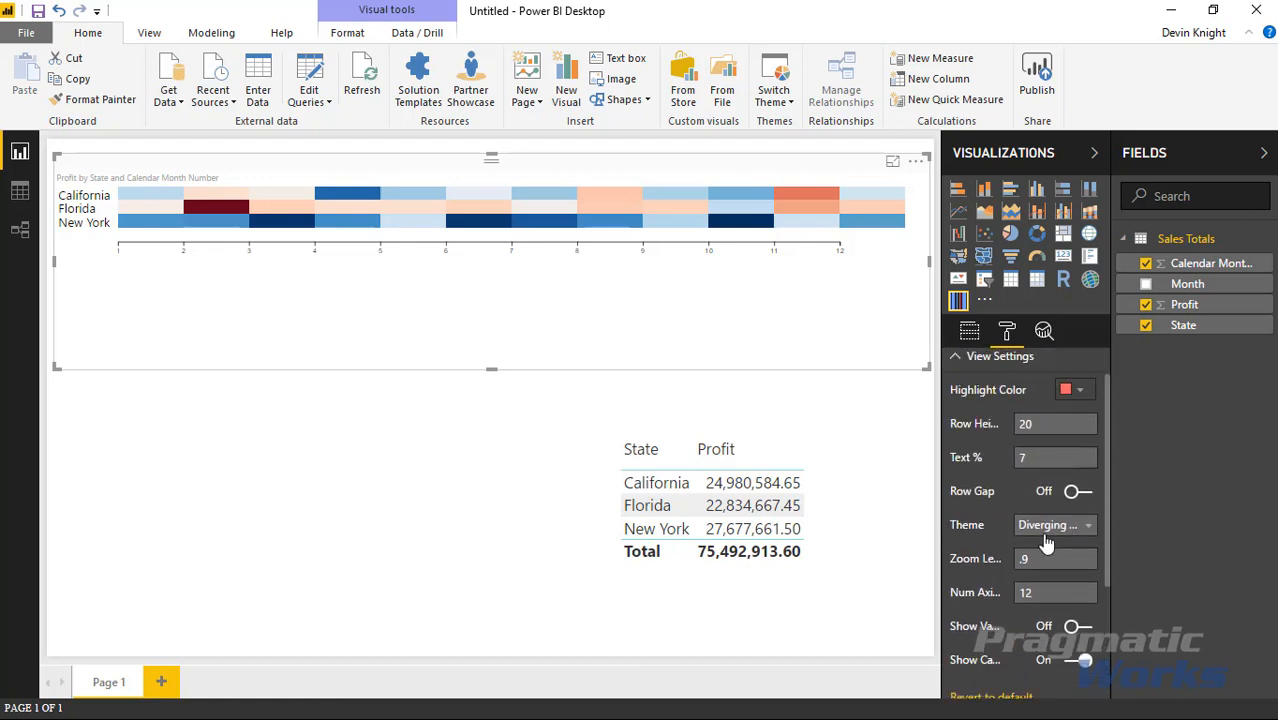
- Preview purple-green, grey and red themes, then apply Diverging - Red - Yellow - Green
left_click(1055, 524)
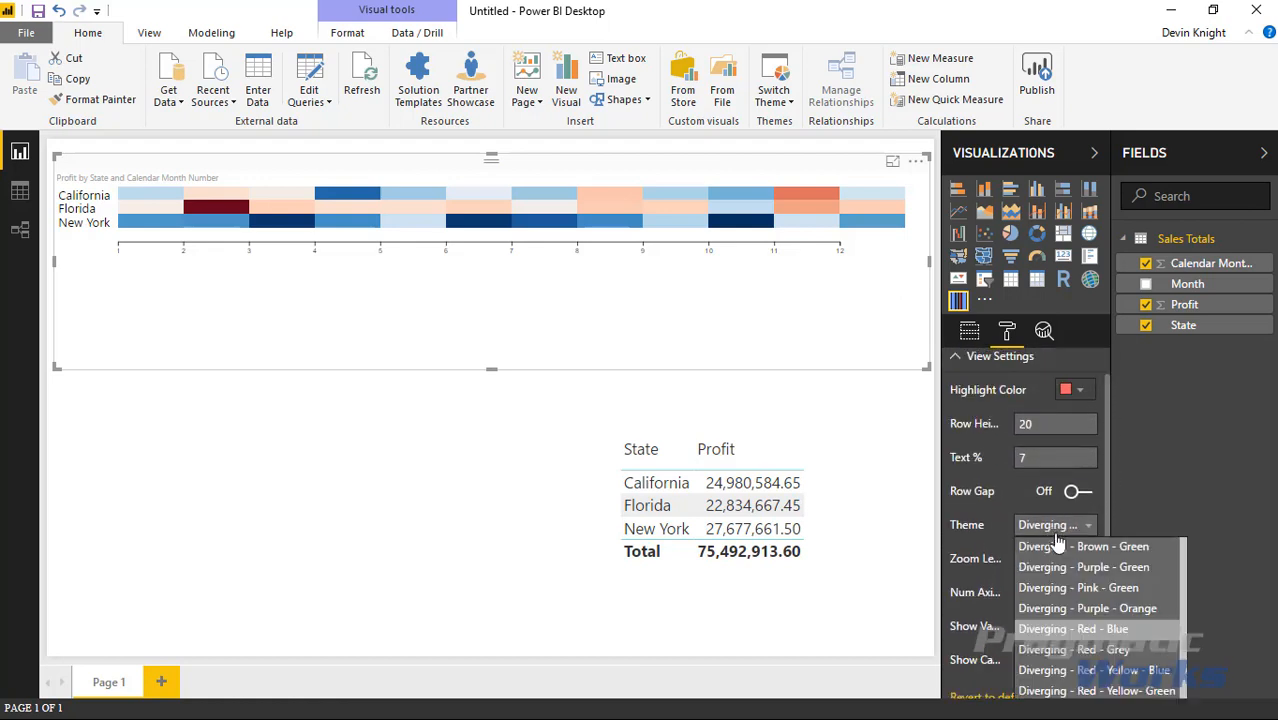
left_click(1083, 567)
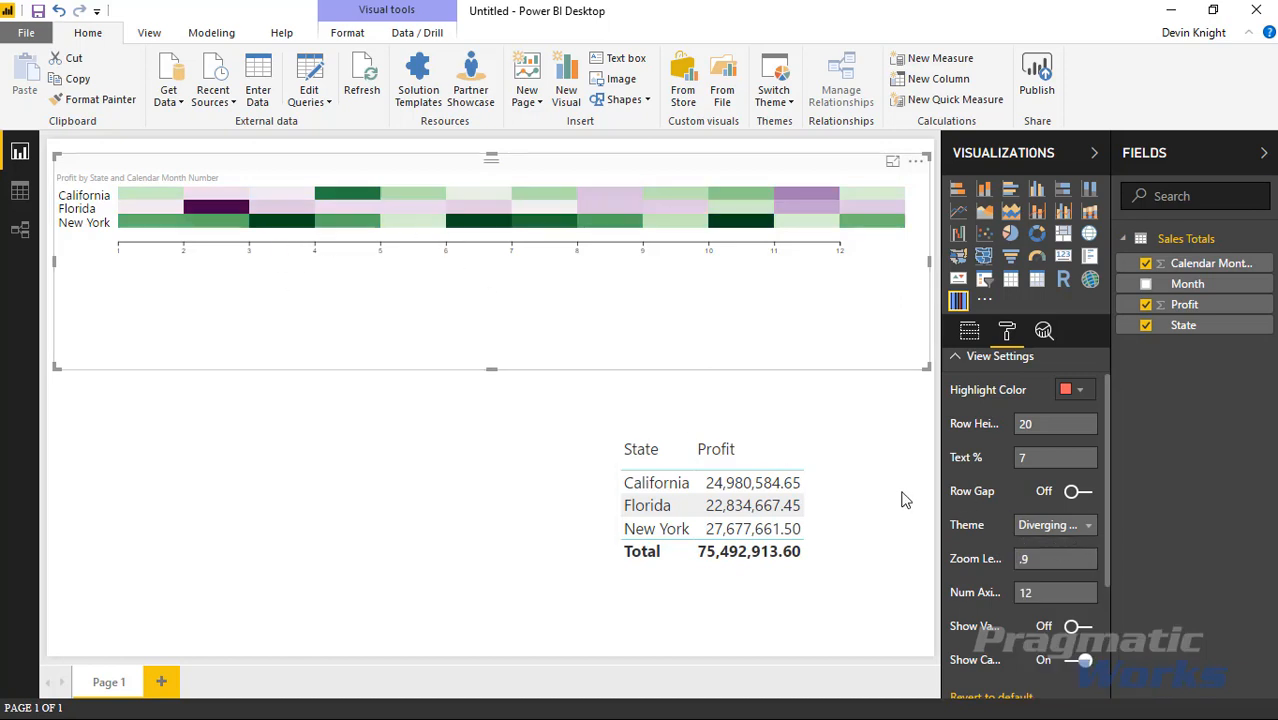
left_click(1055, 524)
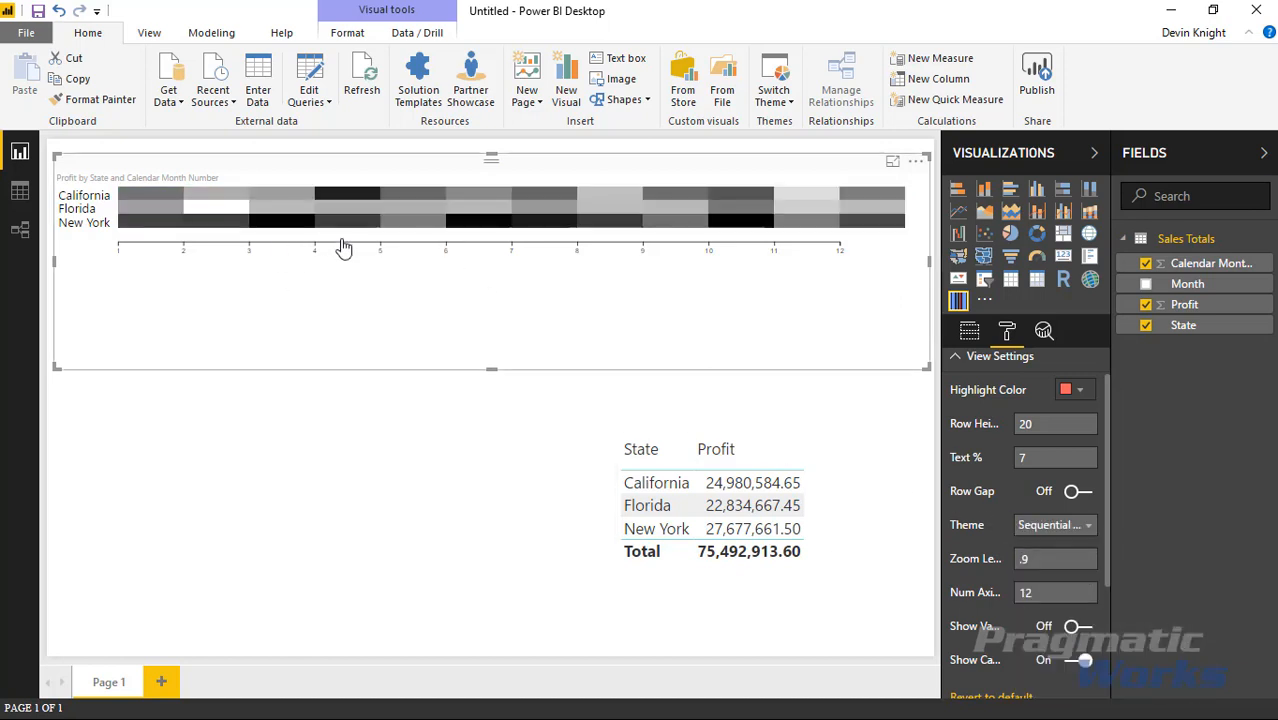
left_click(1050, 524)
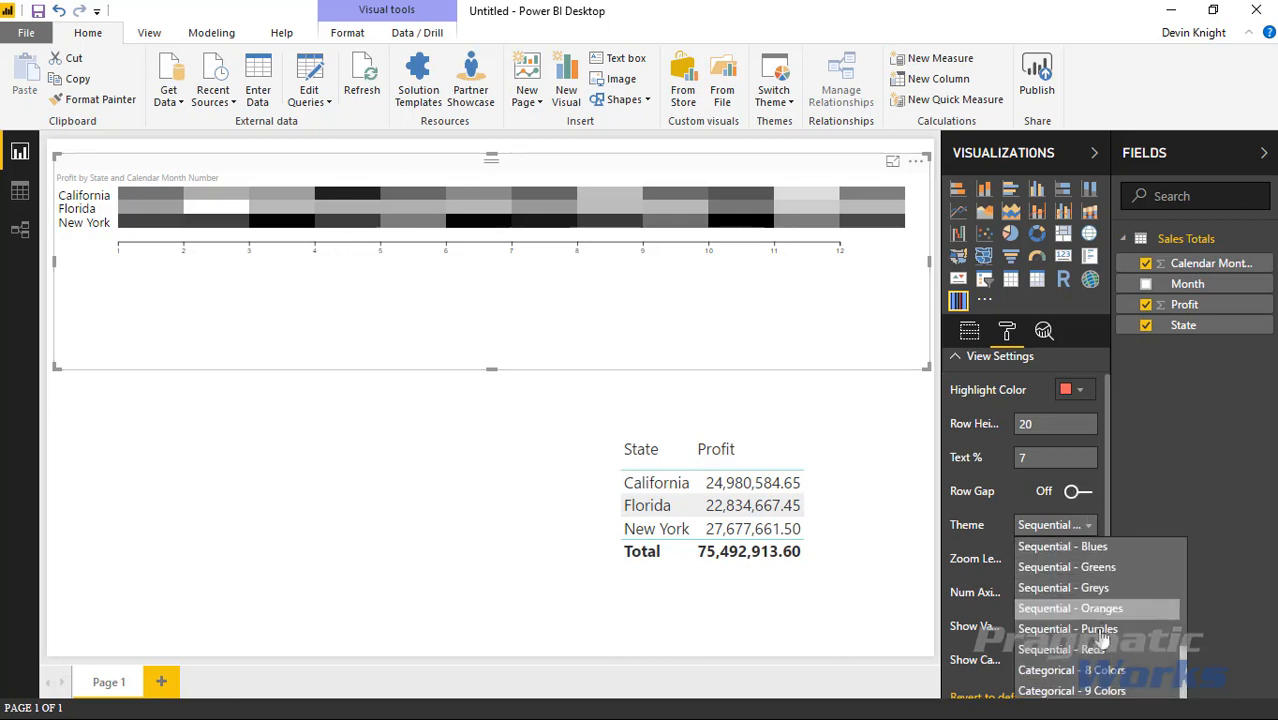
left_click(1060, 649)
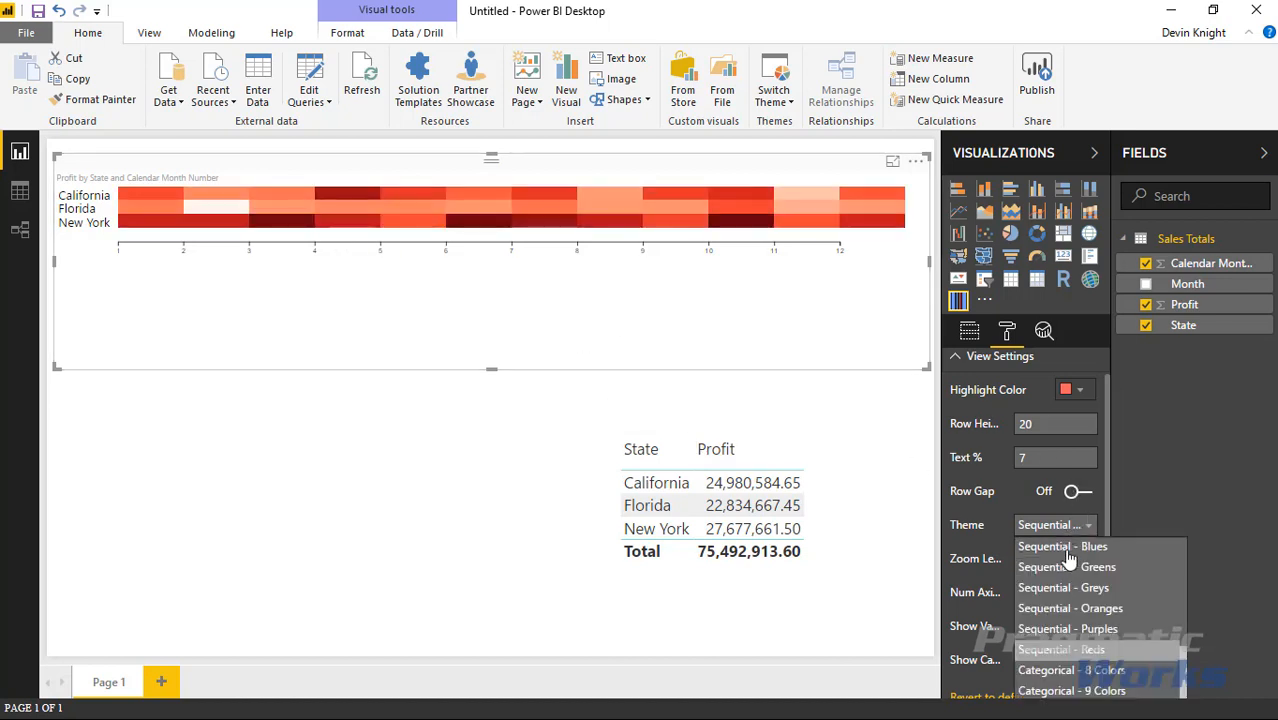
scroll("down", 3)
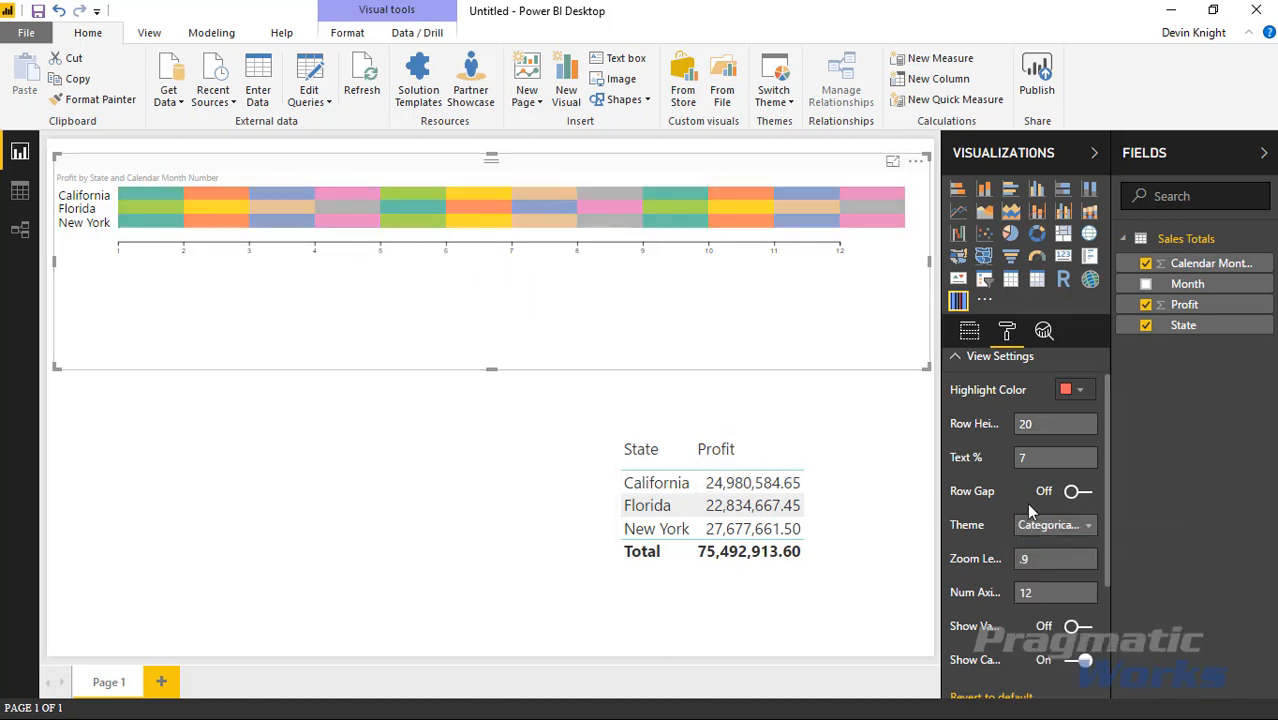
left_click(1055, 524)
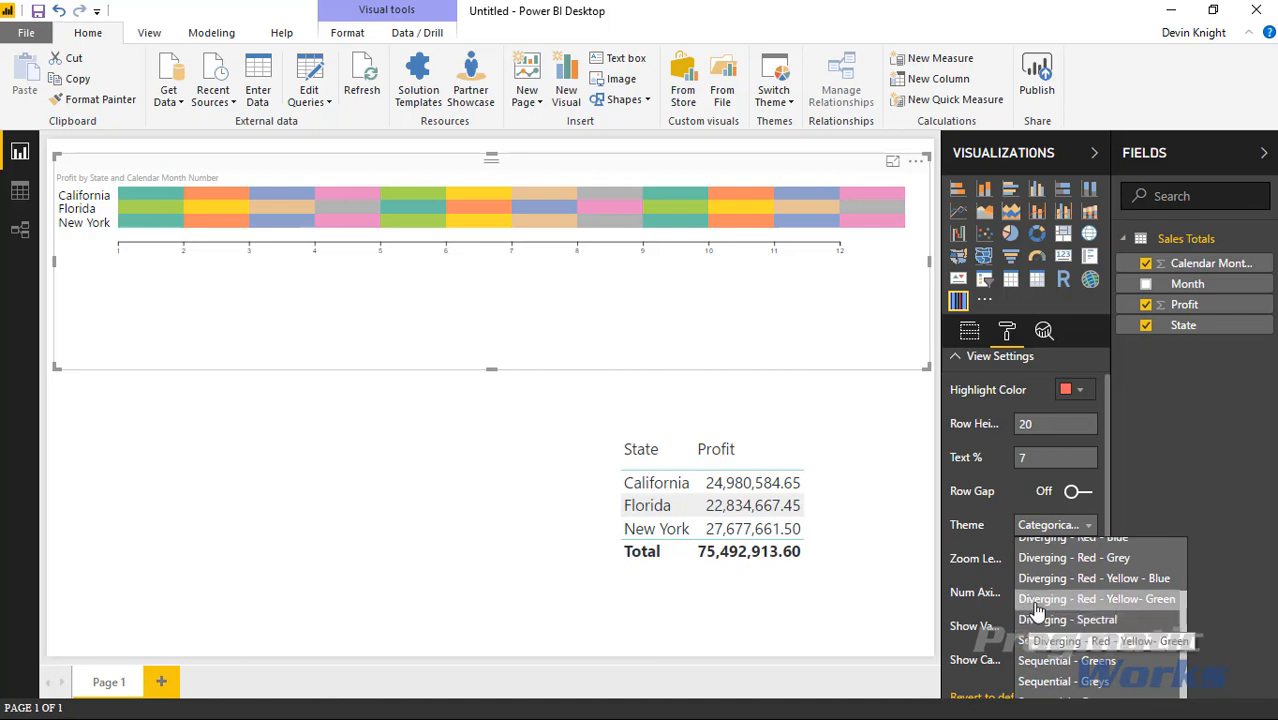
left_click(1096, 598)
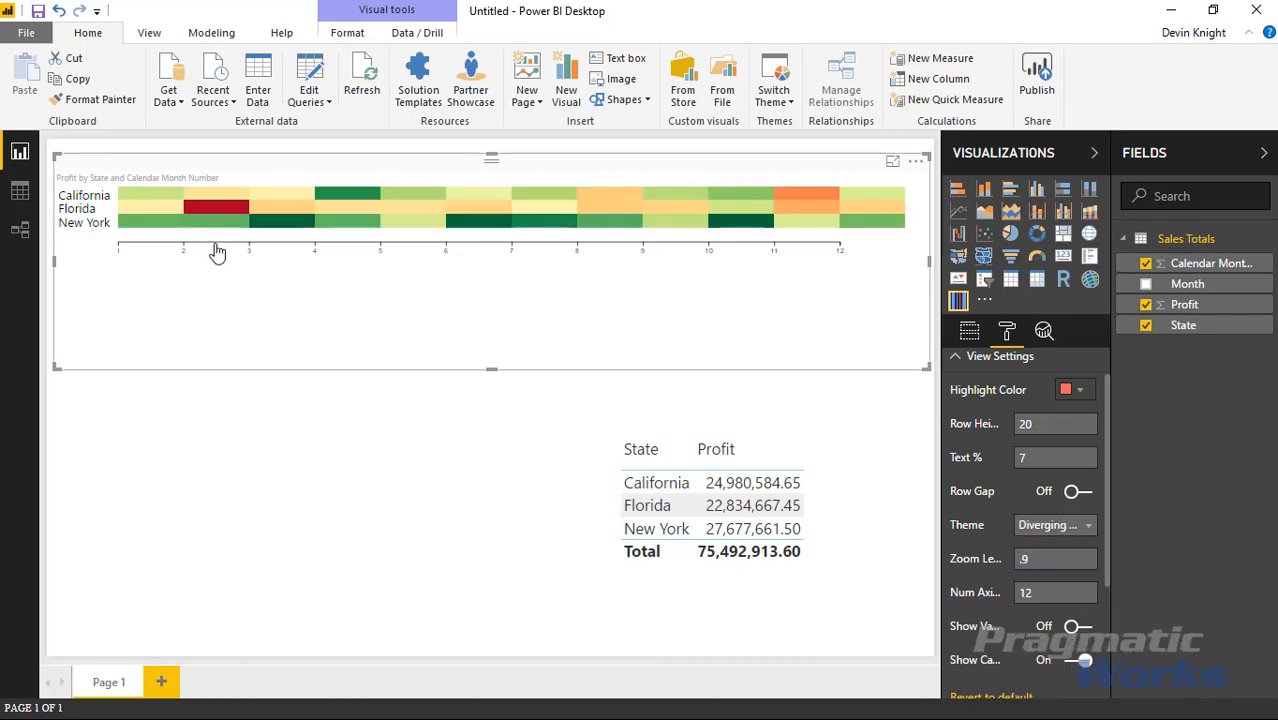
mouse_move(313, 521)
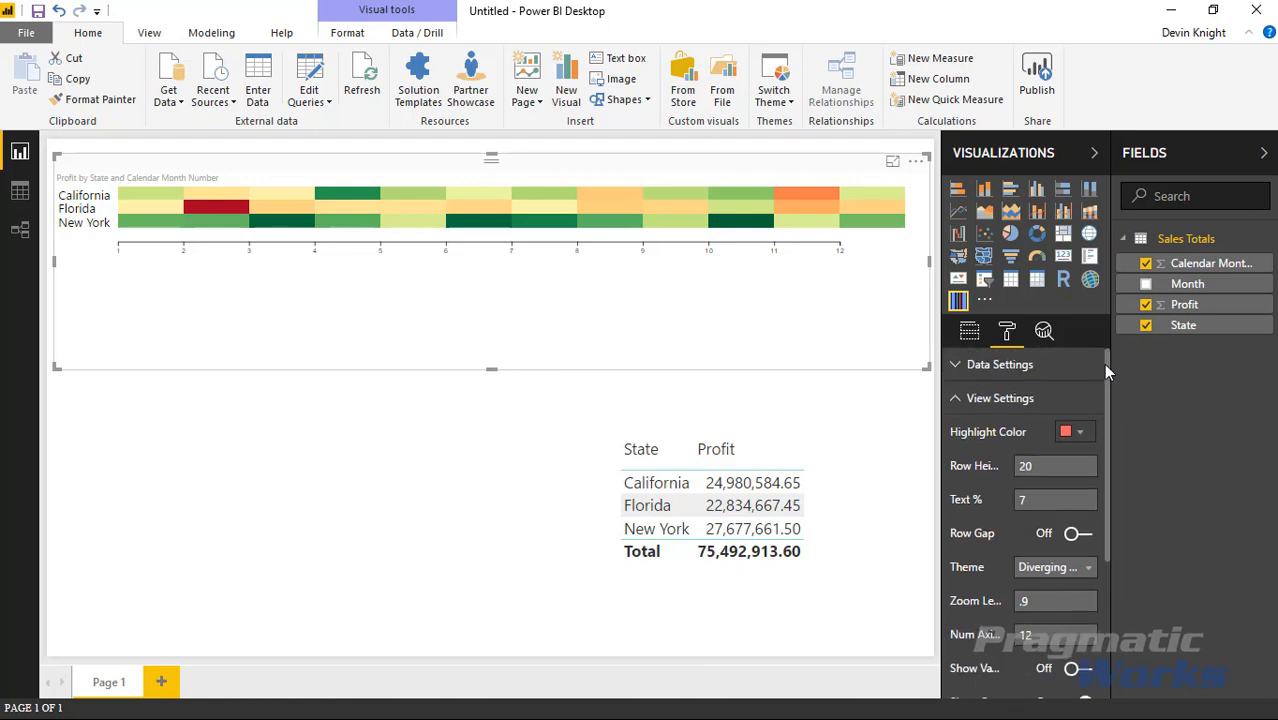
- Set Date Bucket to Monthly and keep Value Bucket at 1
left_click(955, 364)
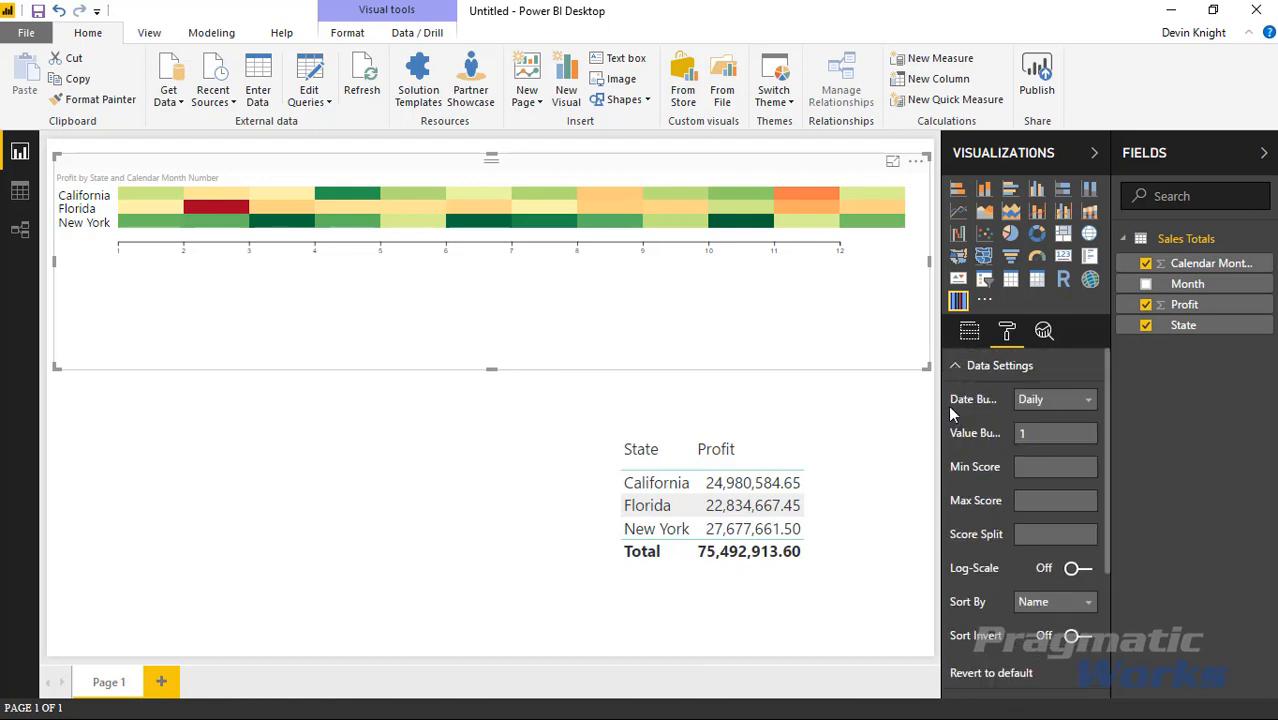
mouse_move(1065, 399)
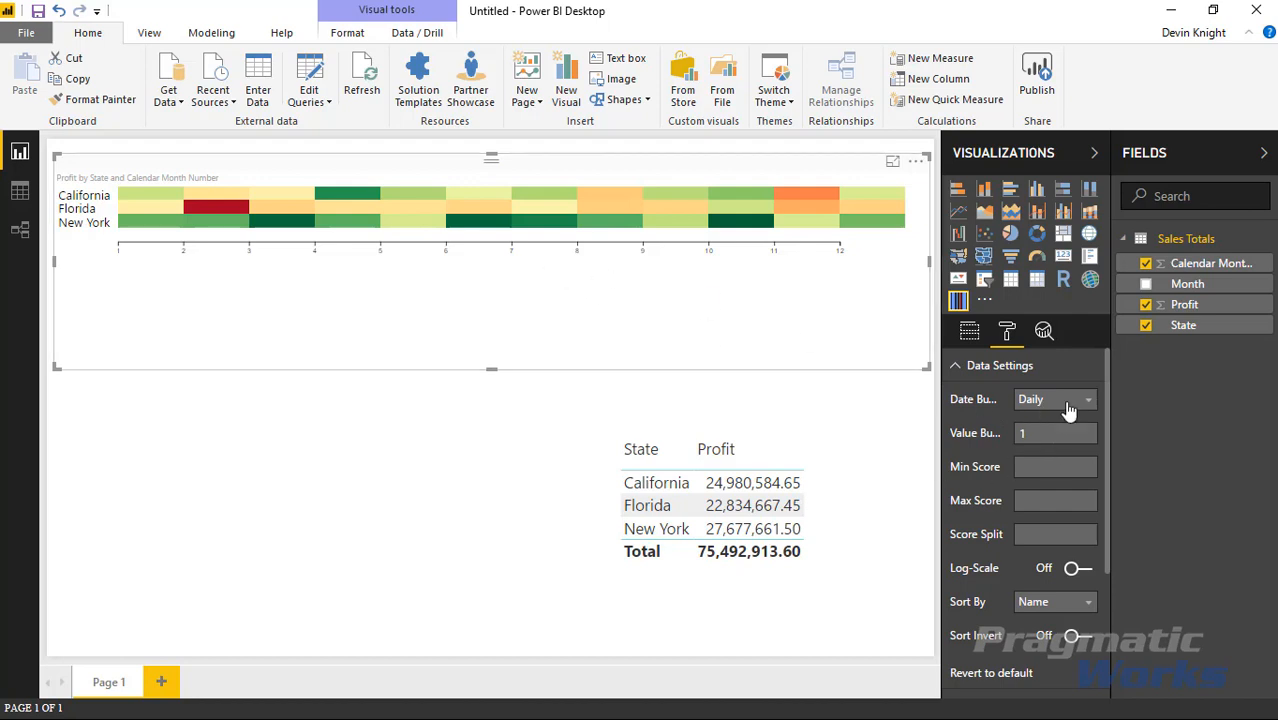
left_click(1088, 399)
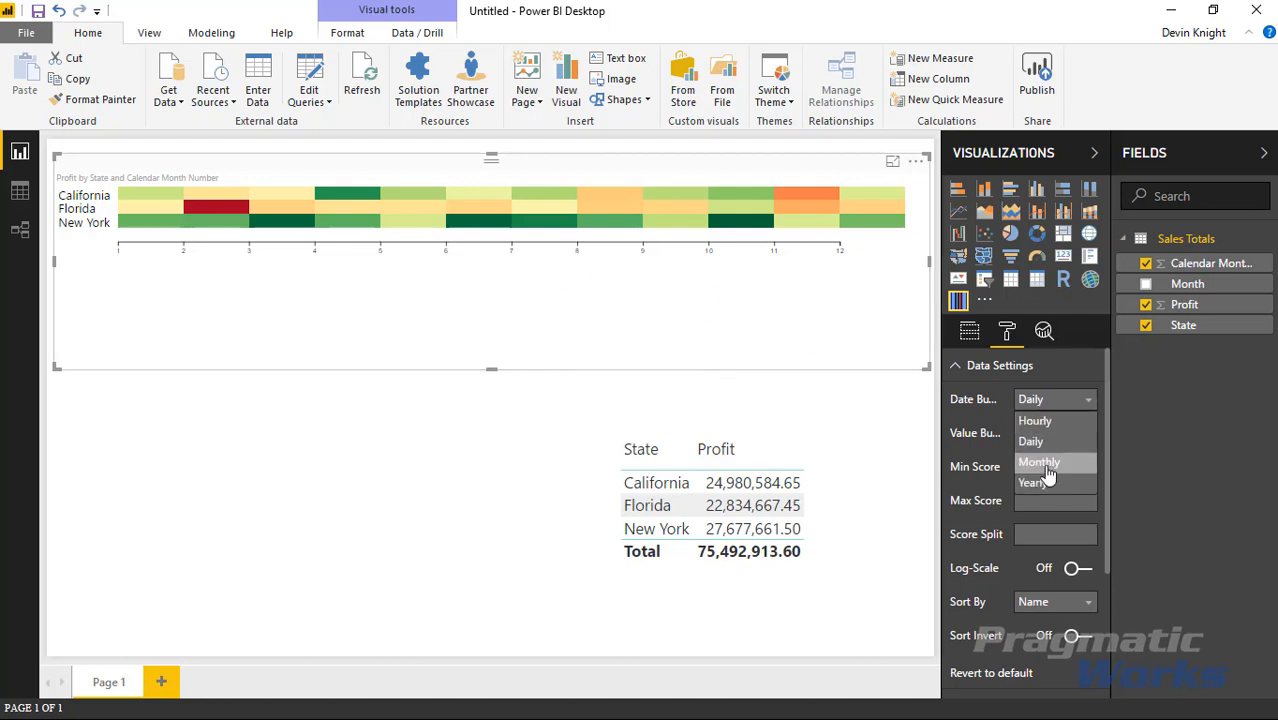
left_click(1039, 462)
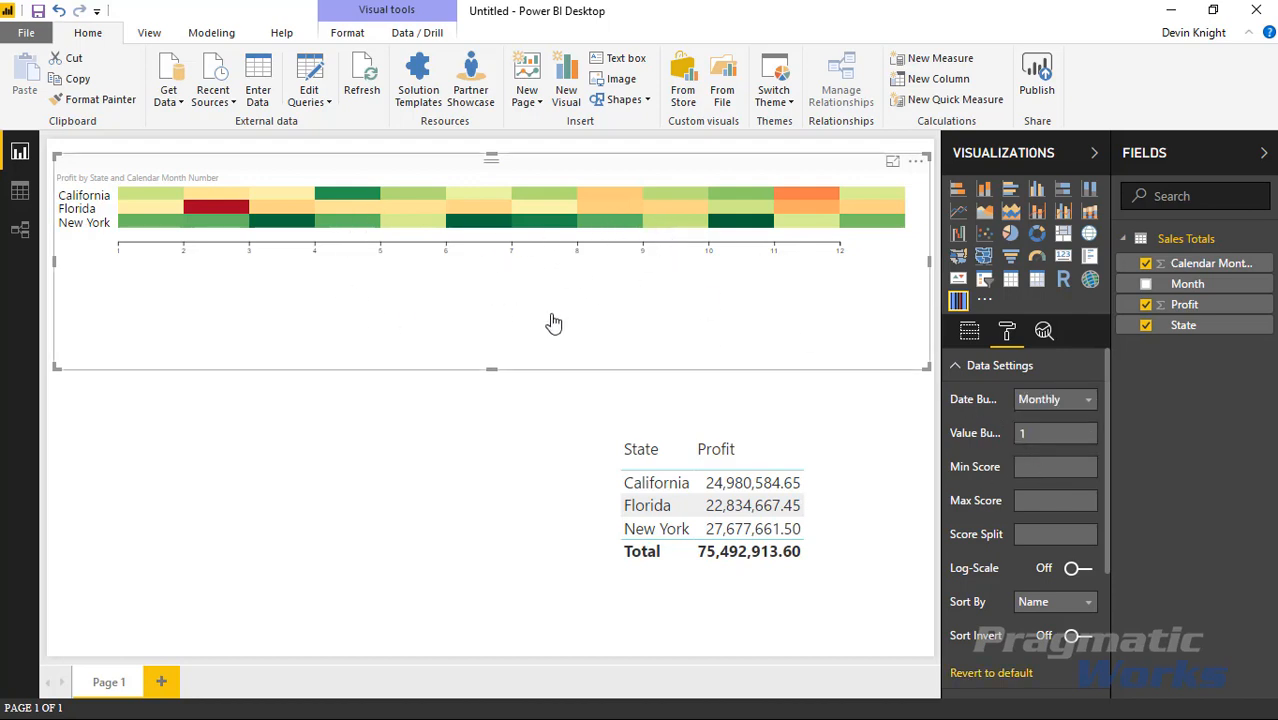
mouse_move(1042, 410)
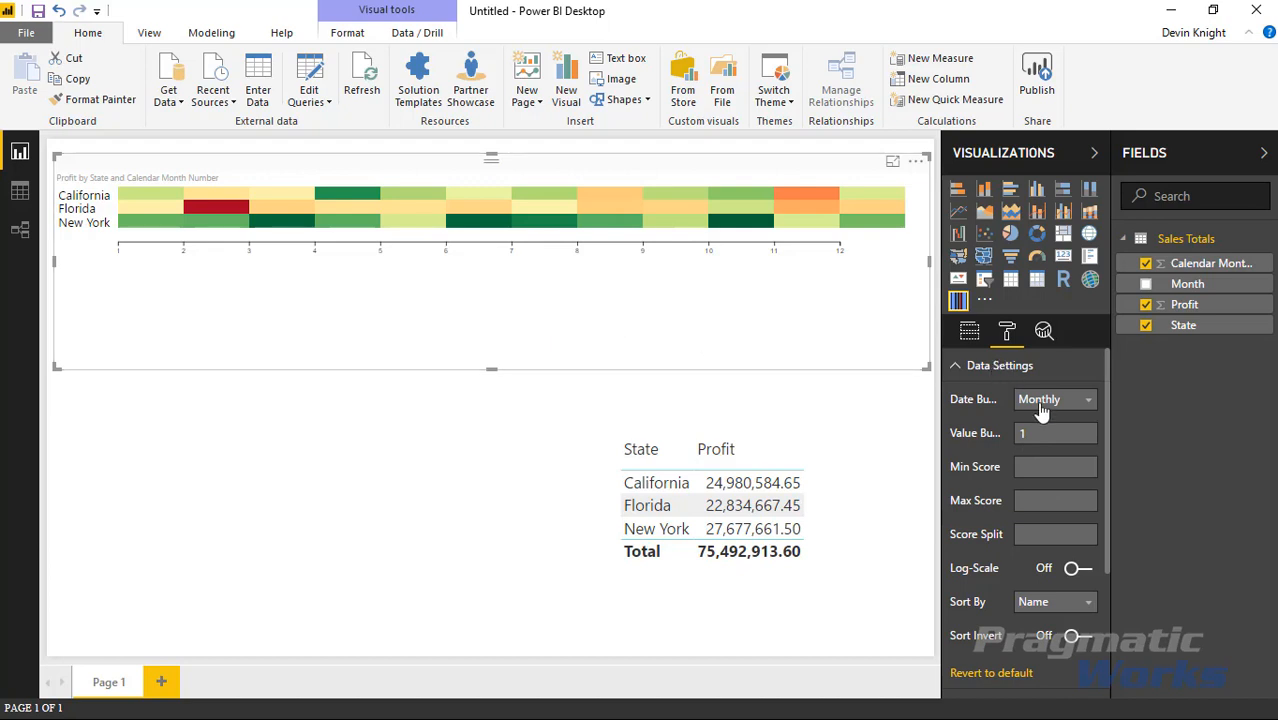
mouse_move(834, 228)
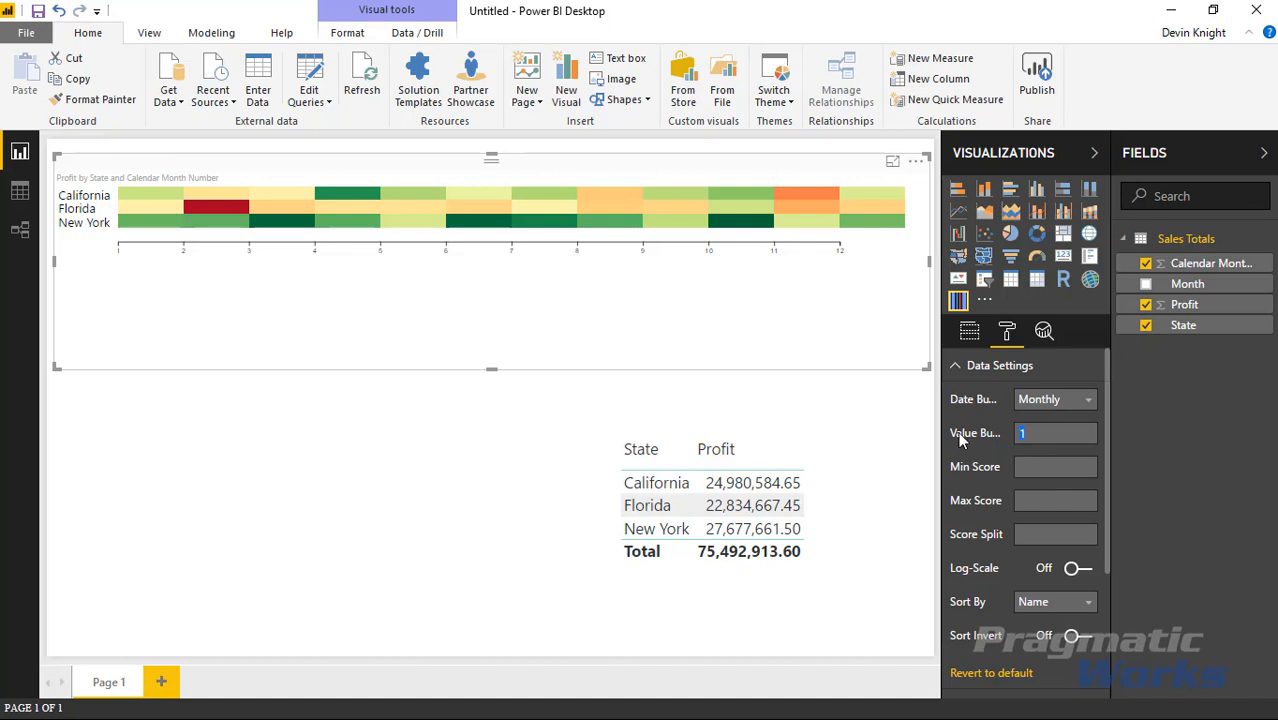
mouse_move(958, 447)
type(".8")
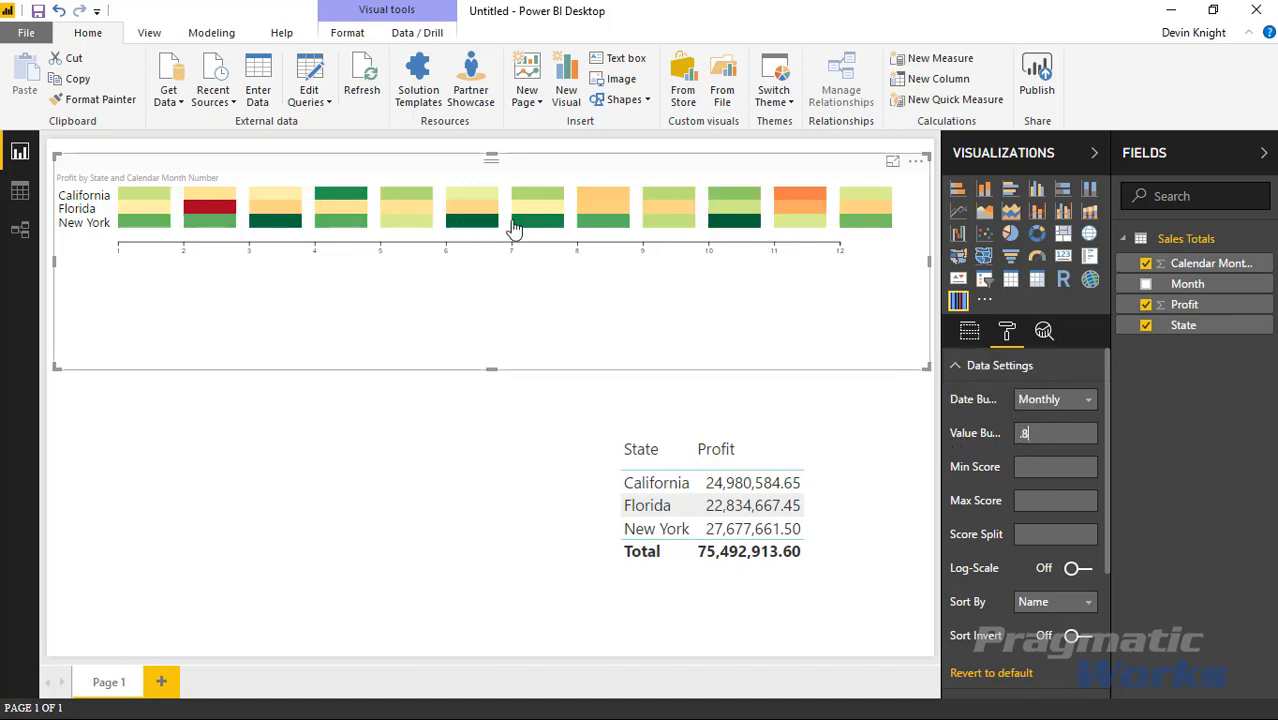
mouse_move(604, 336)
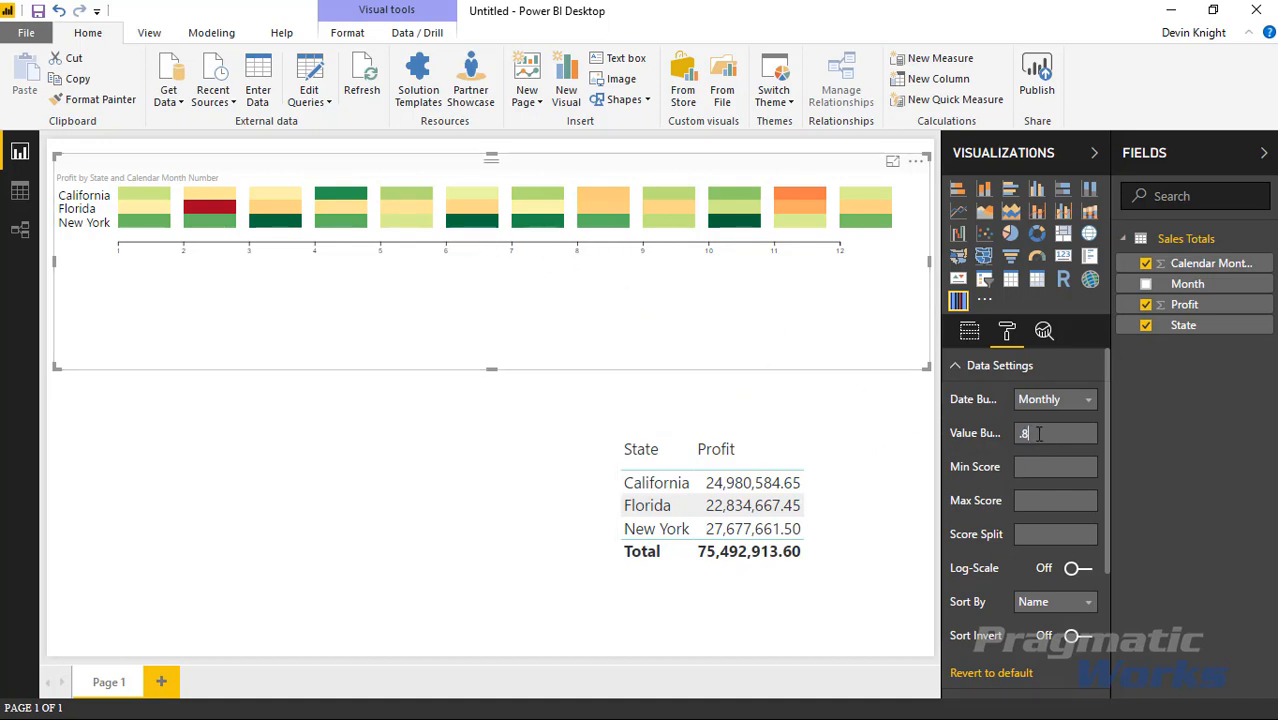
type("1")
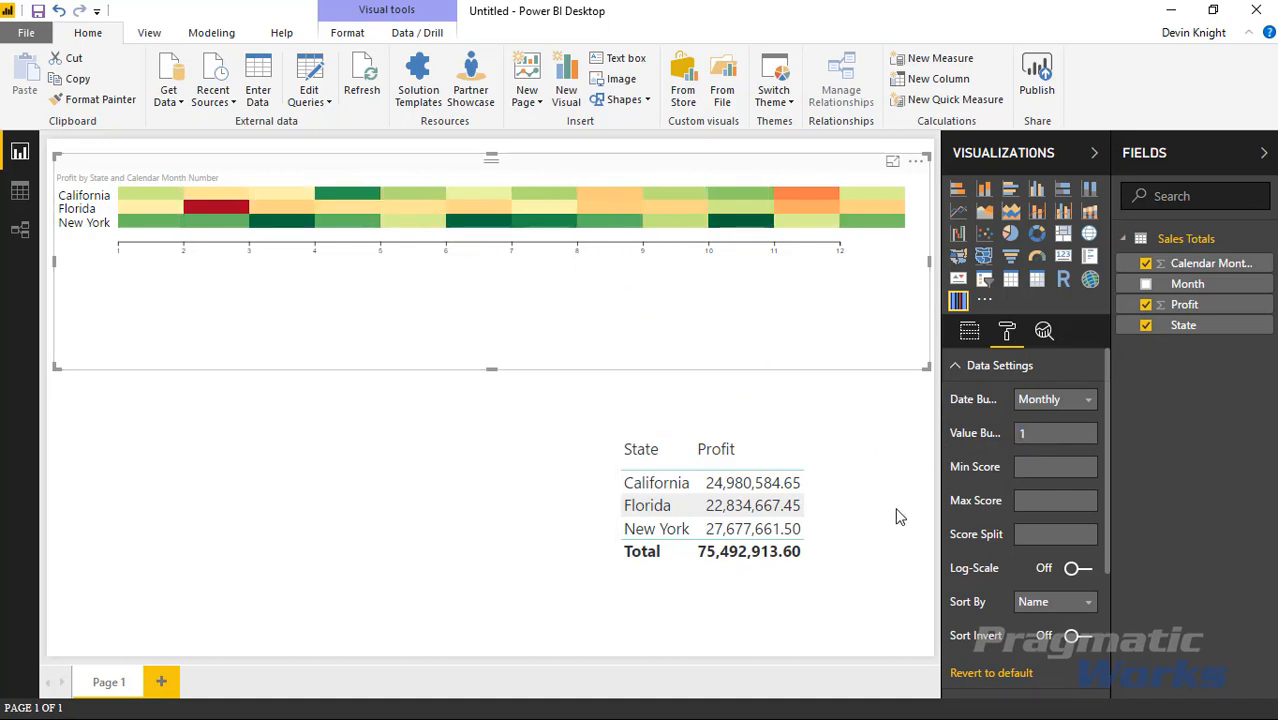
mouse_move(1045, 523)
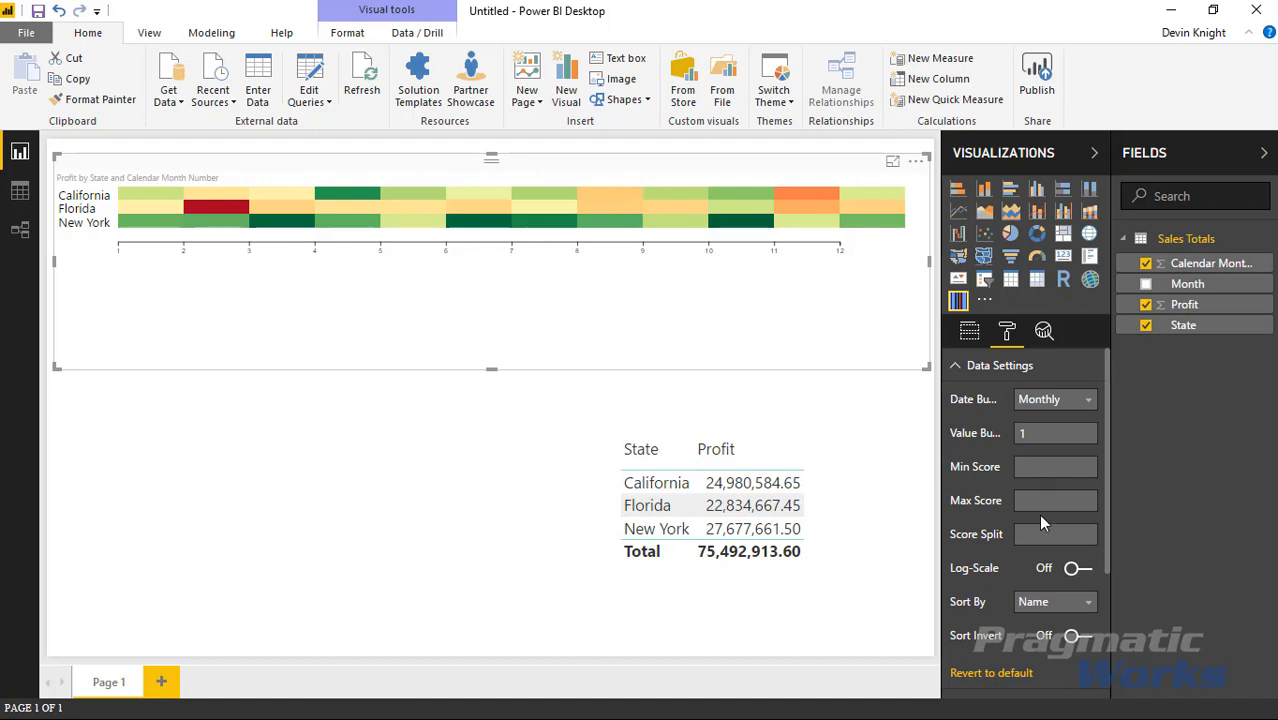
- Reopen the Heat Streams Data Settings and scroll through score limits, log-scale and sorting
left_click(968, 331)
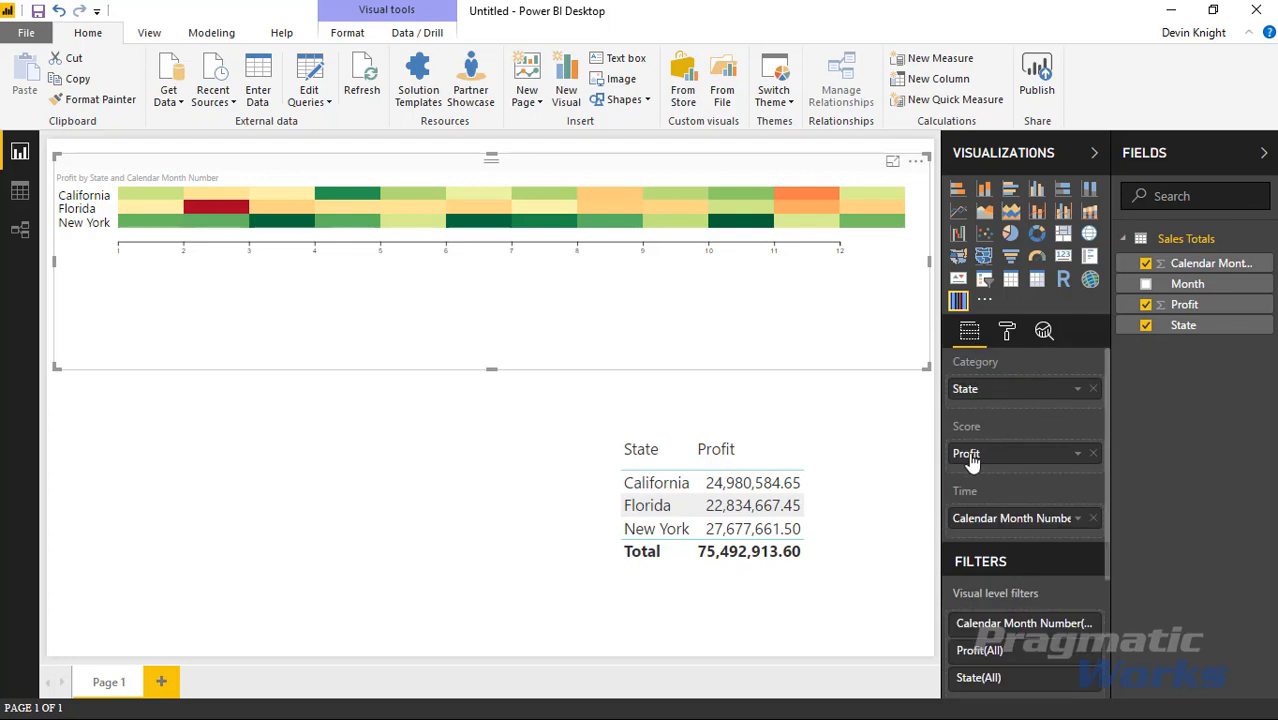
left_click(1007, 331)
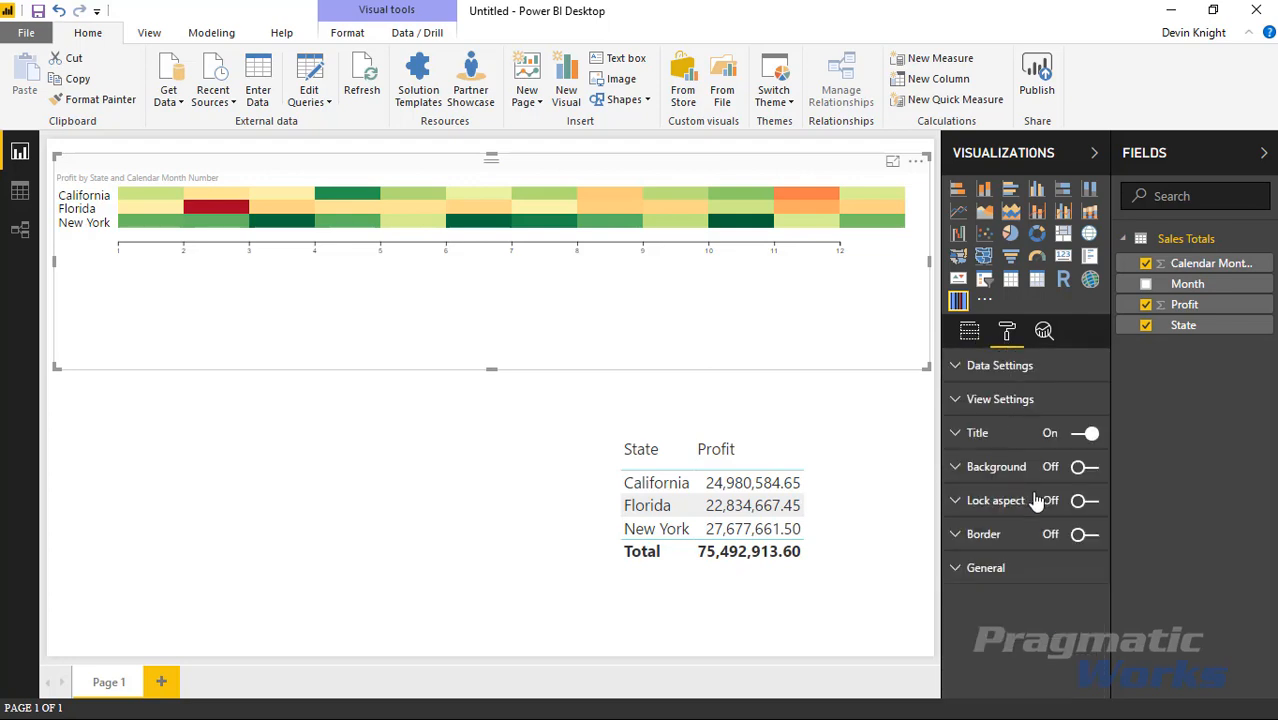
left_click(999, 365)
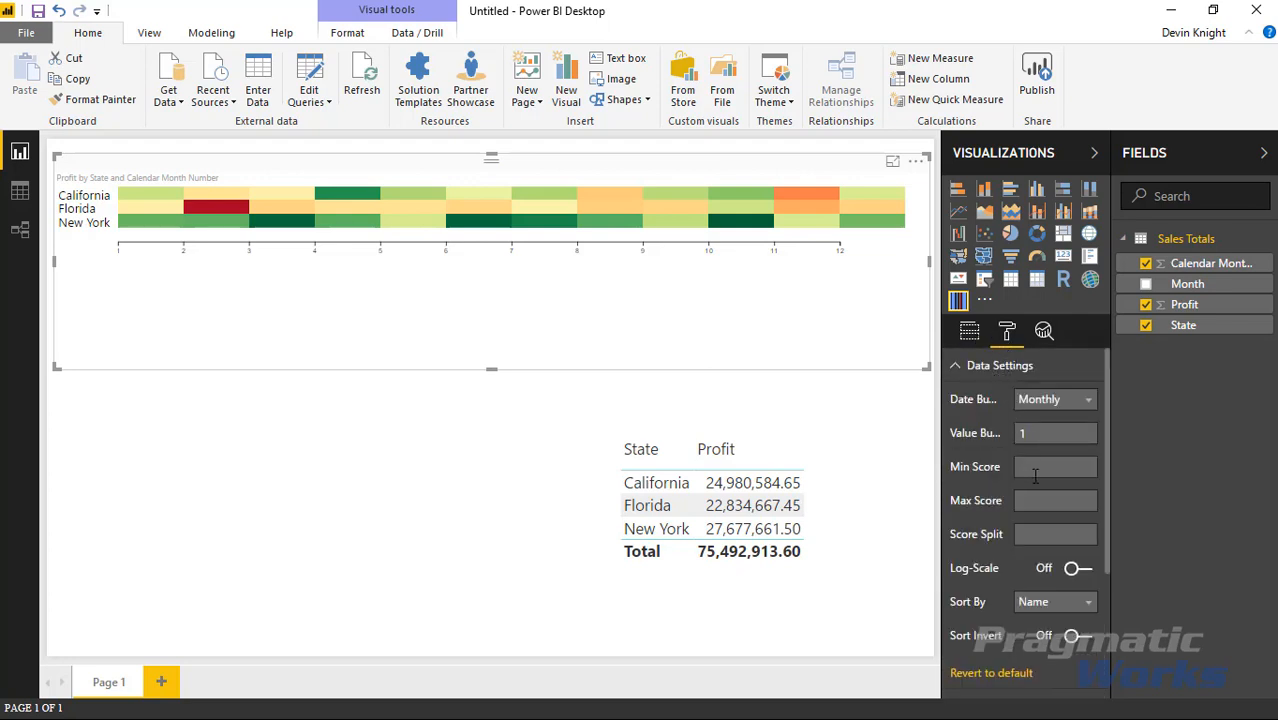
scroll("down", 3)
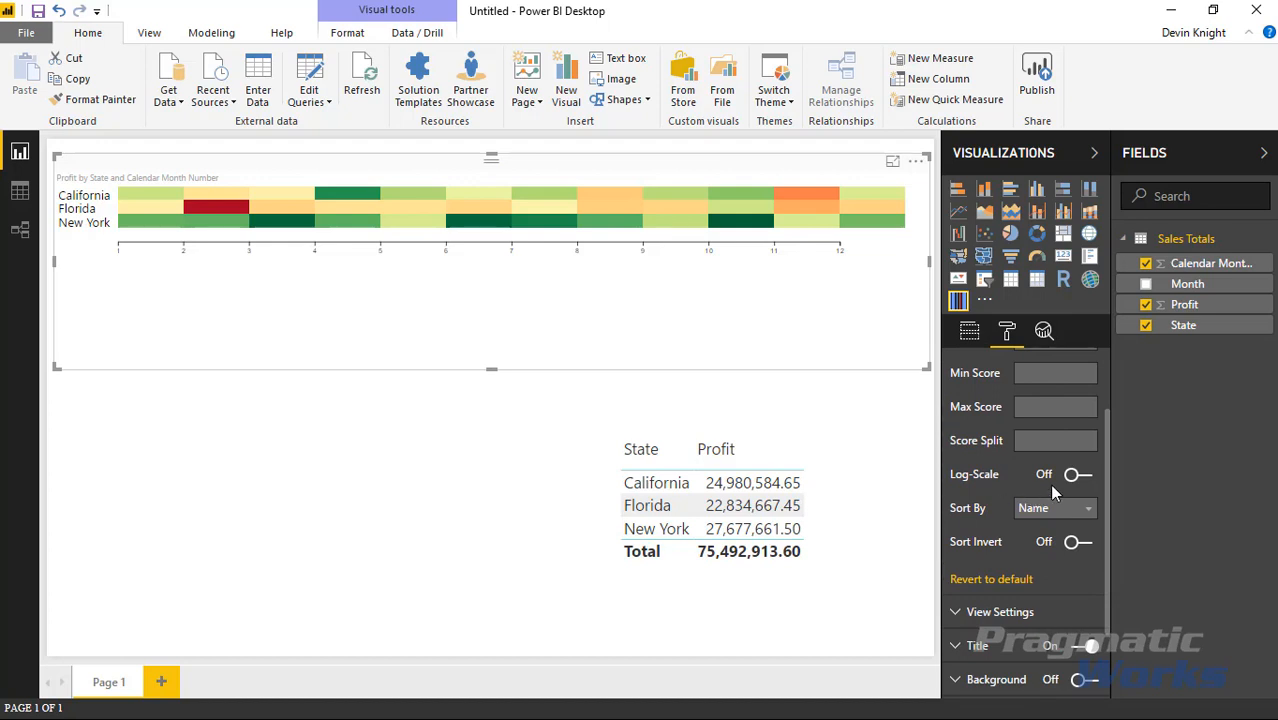
mouse_move(1050, 493)
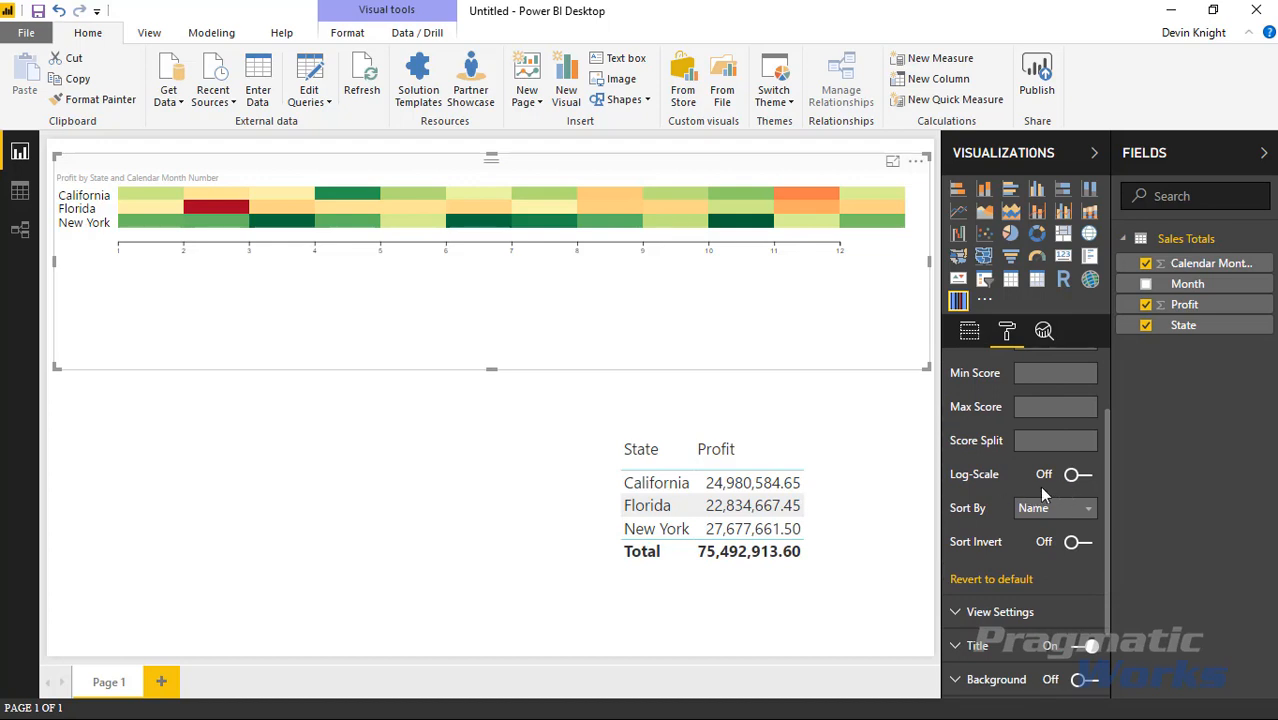
mouse_move(983, 513)
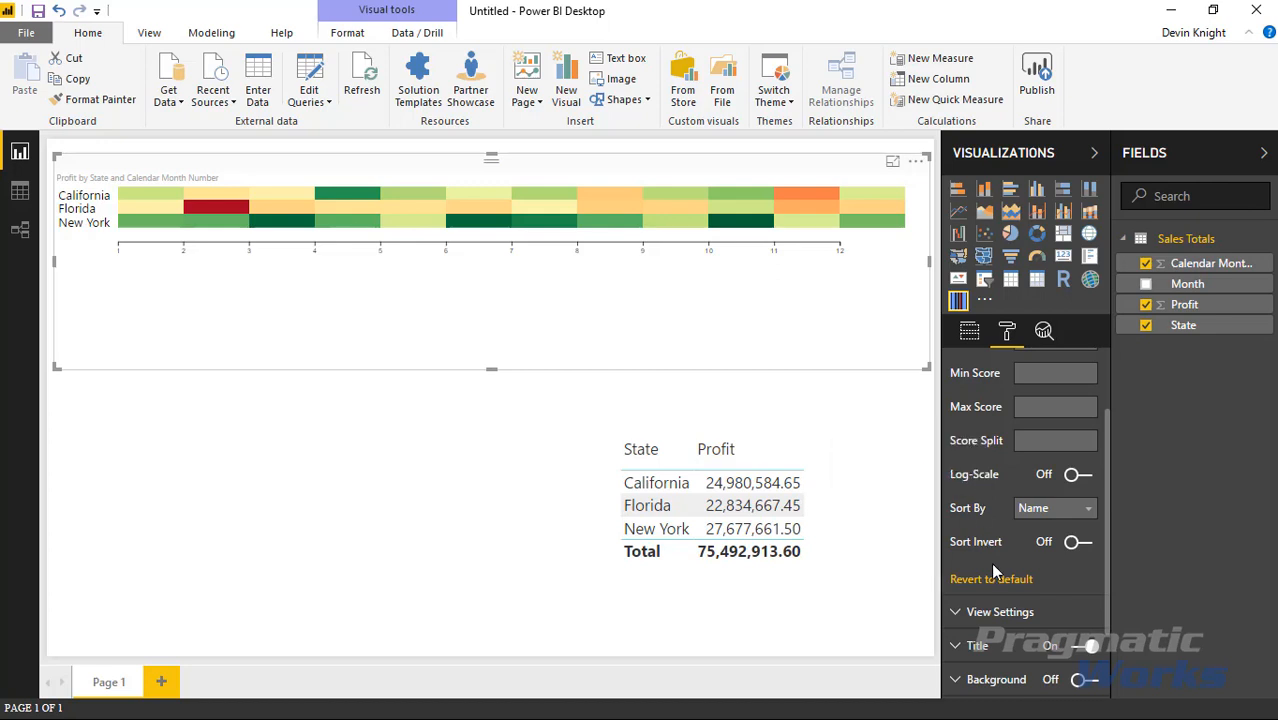
mouse_move(950, 548)
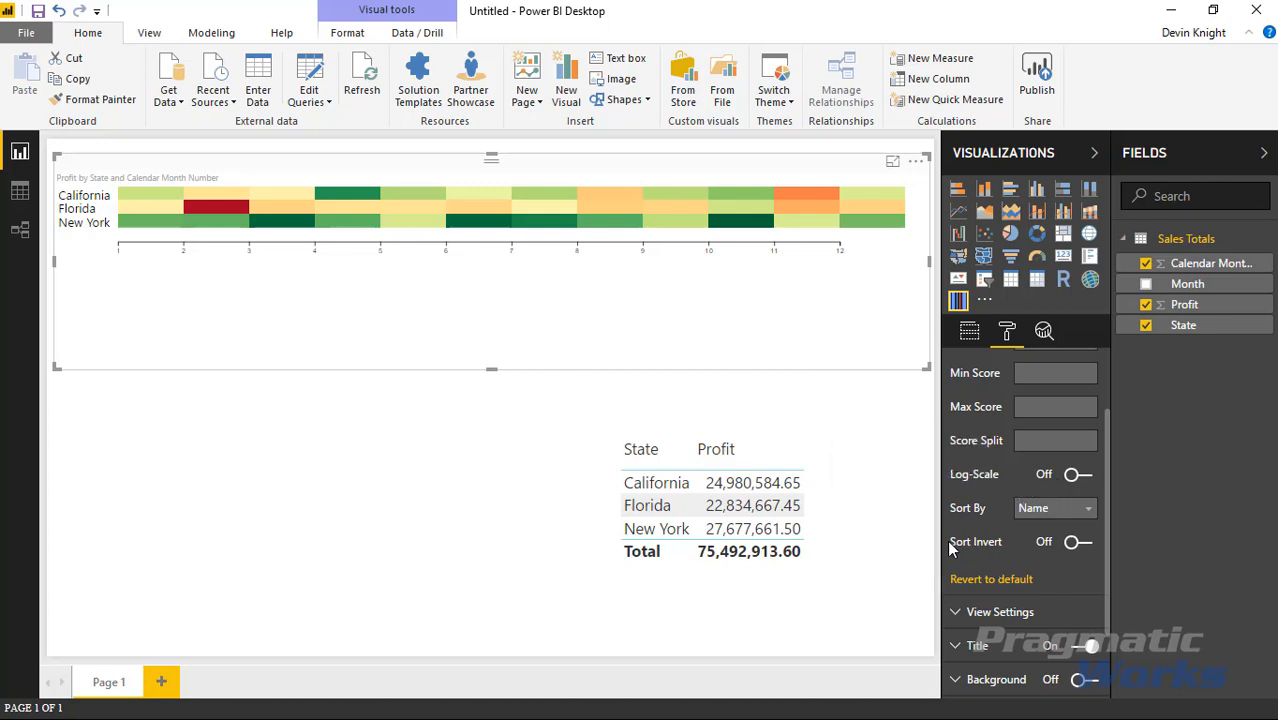
mouse_move(68, 190)
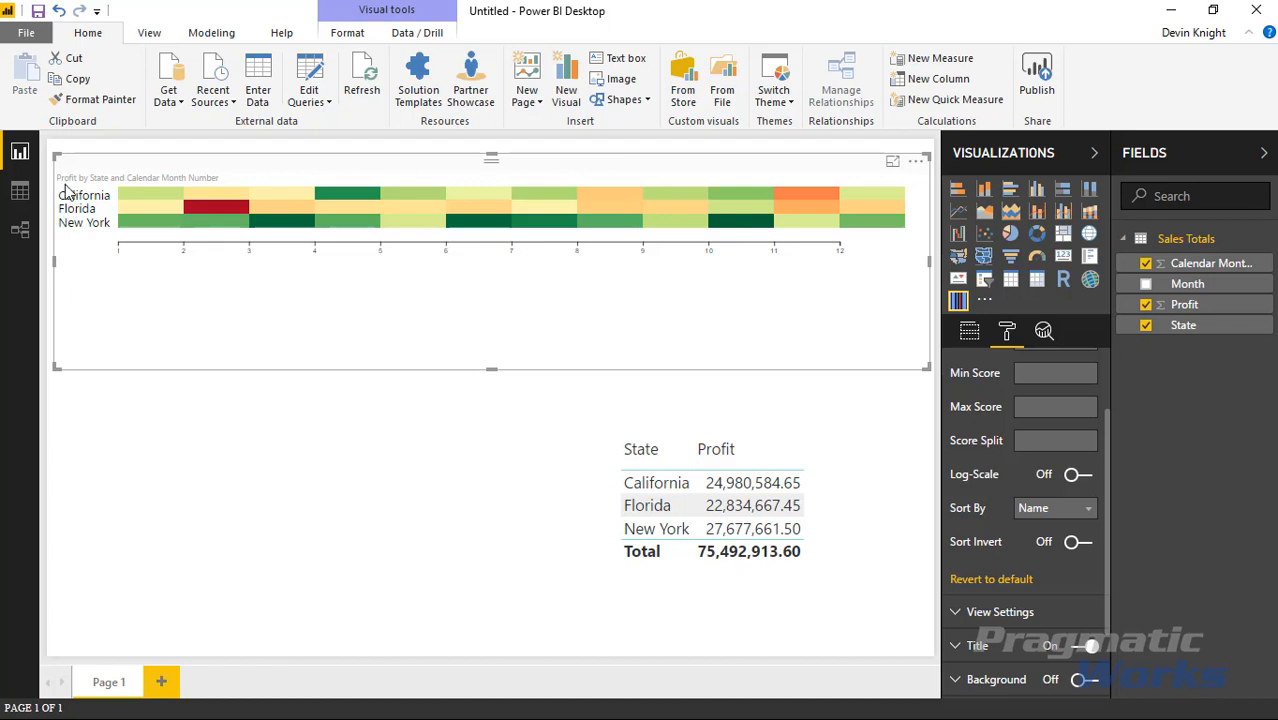
mouse_move(127, 296)
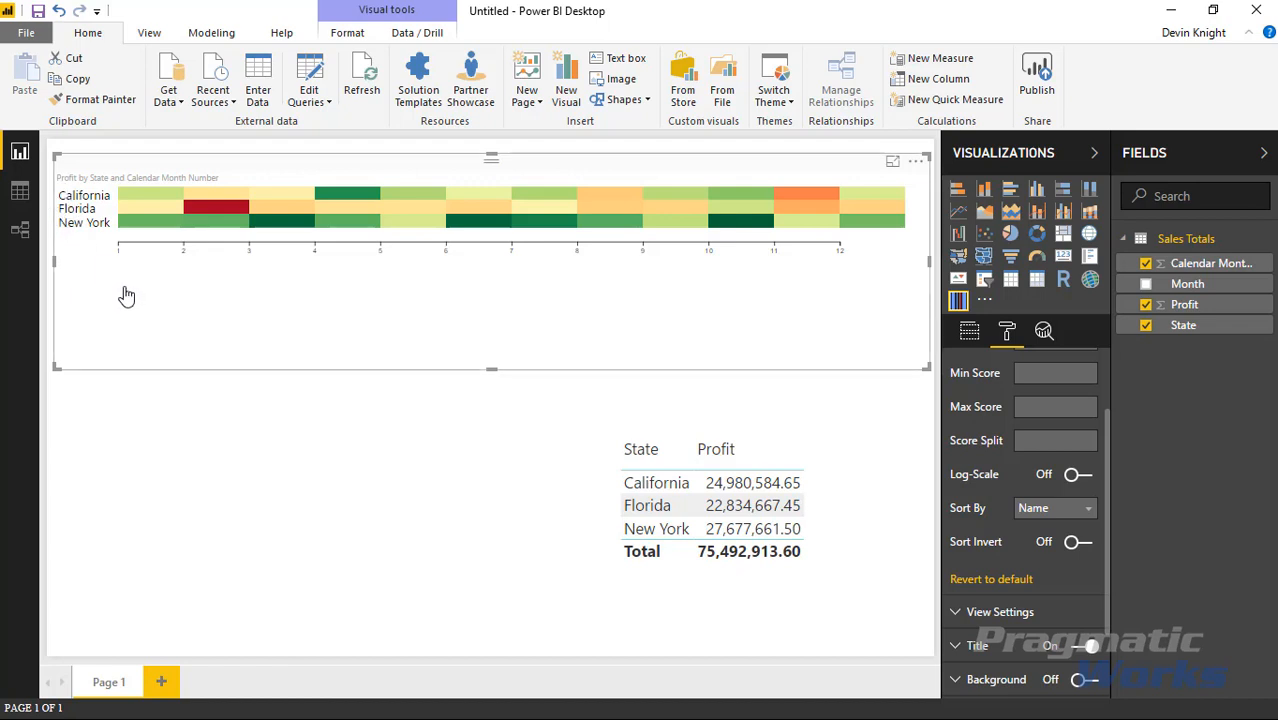
mouse_move(90, 228)
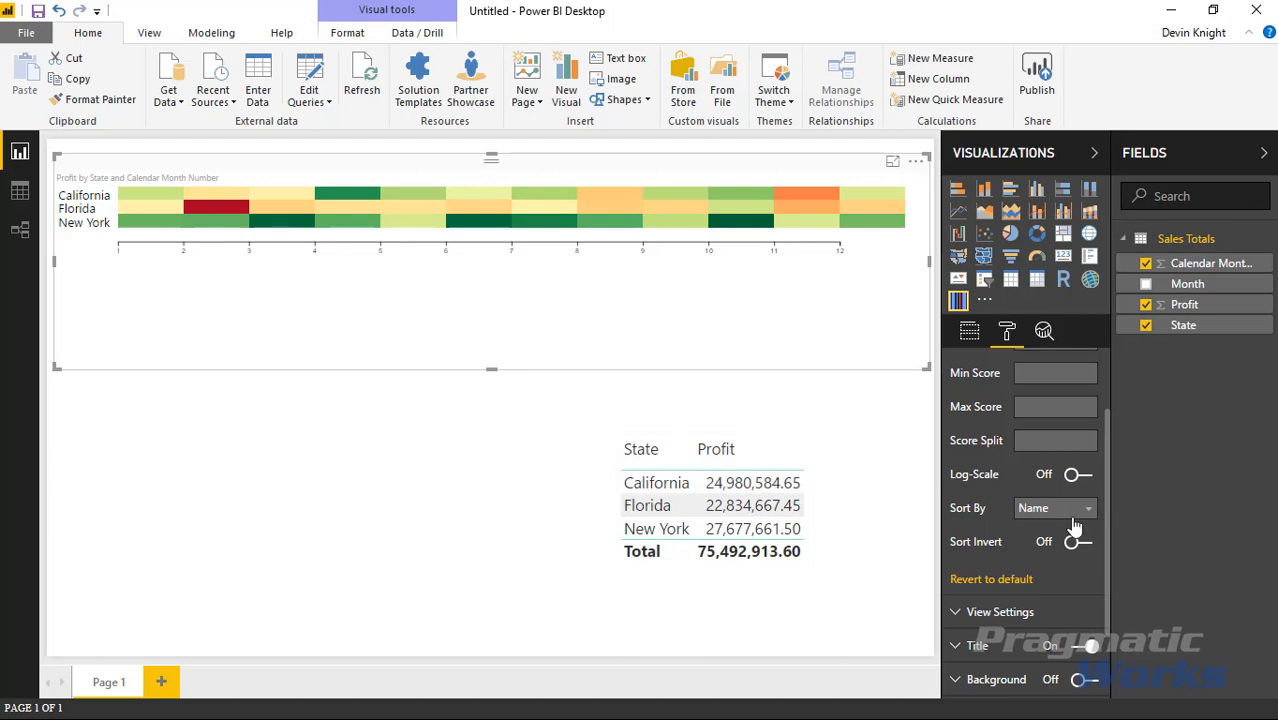
left_click(1055, 508)
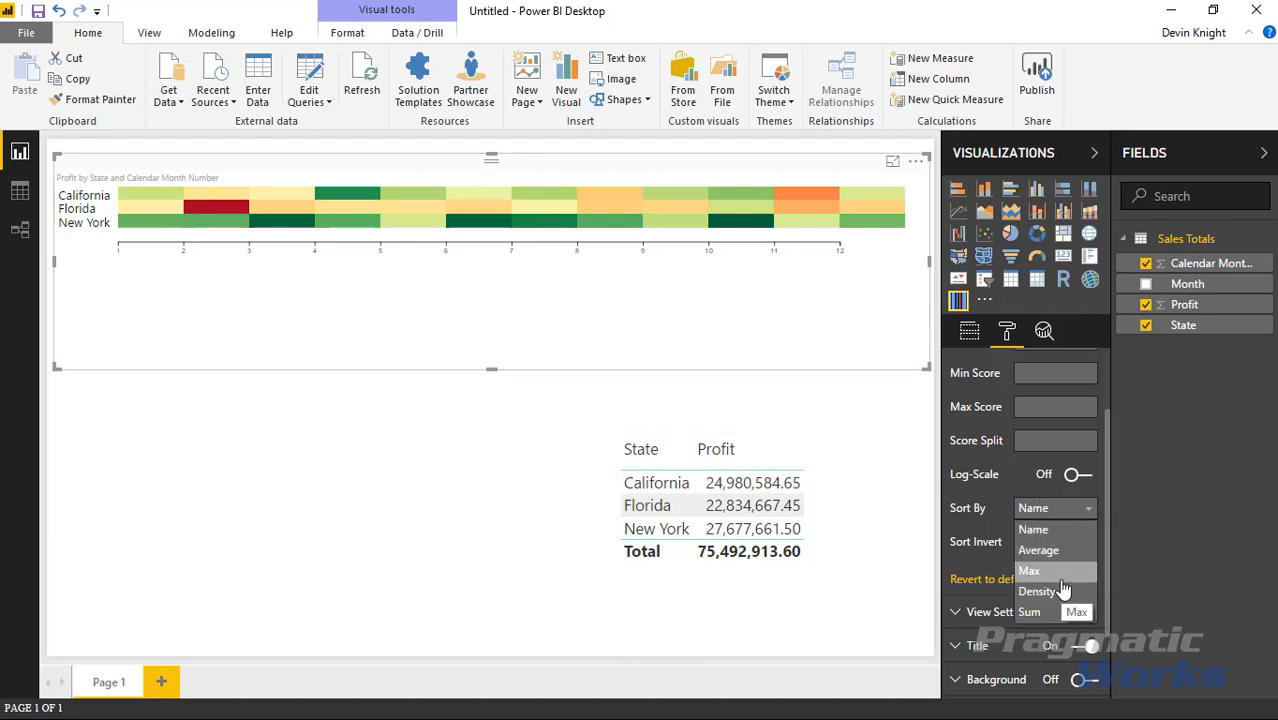
mouse_move(1045, 550)
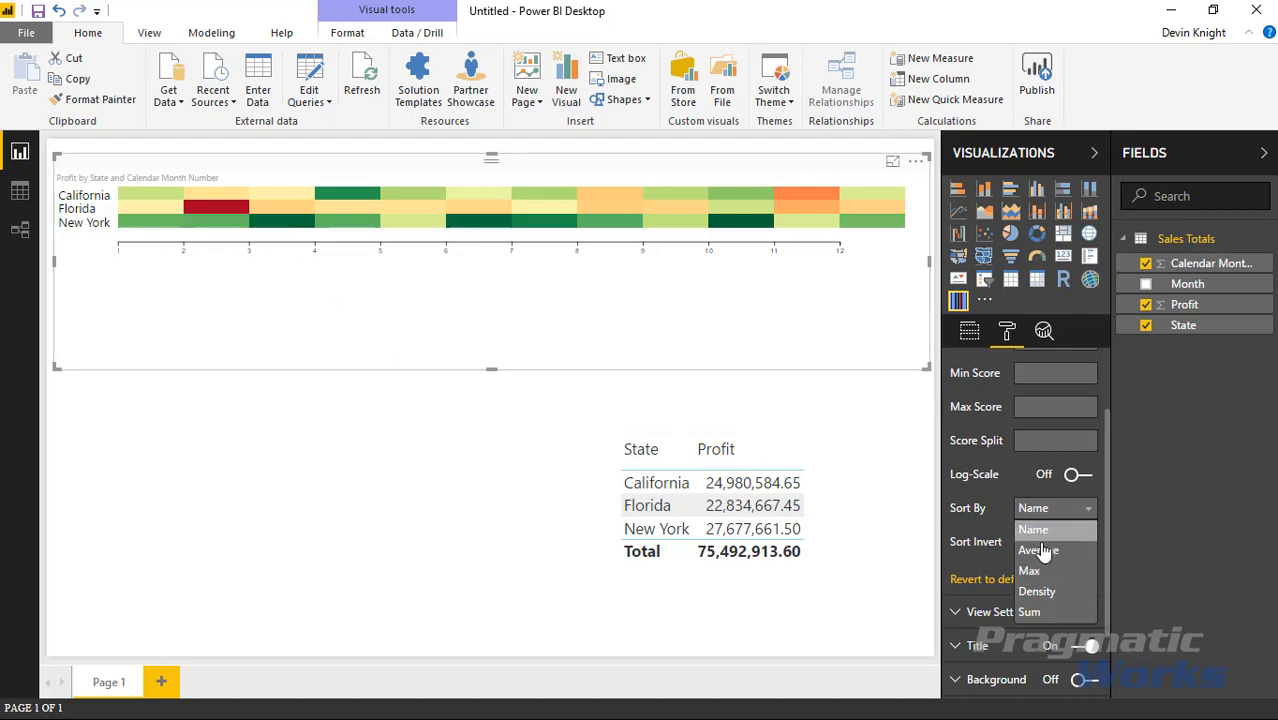
left_click(1029, 570)
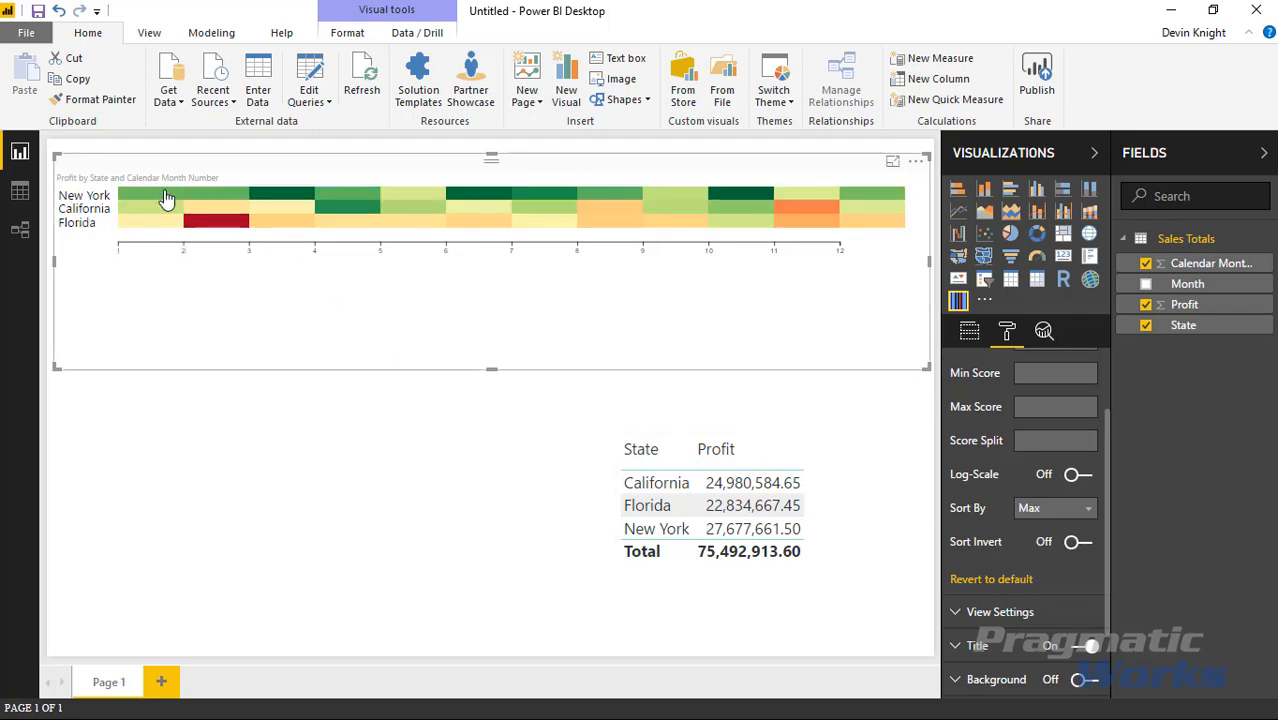
left_click(1053, 508)
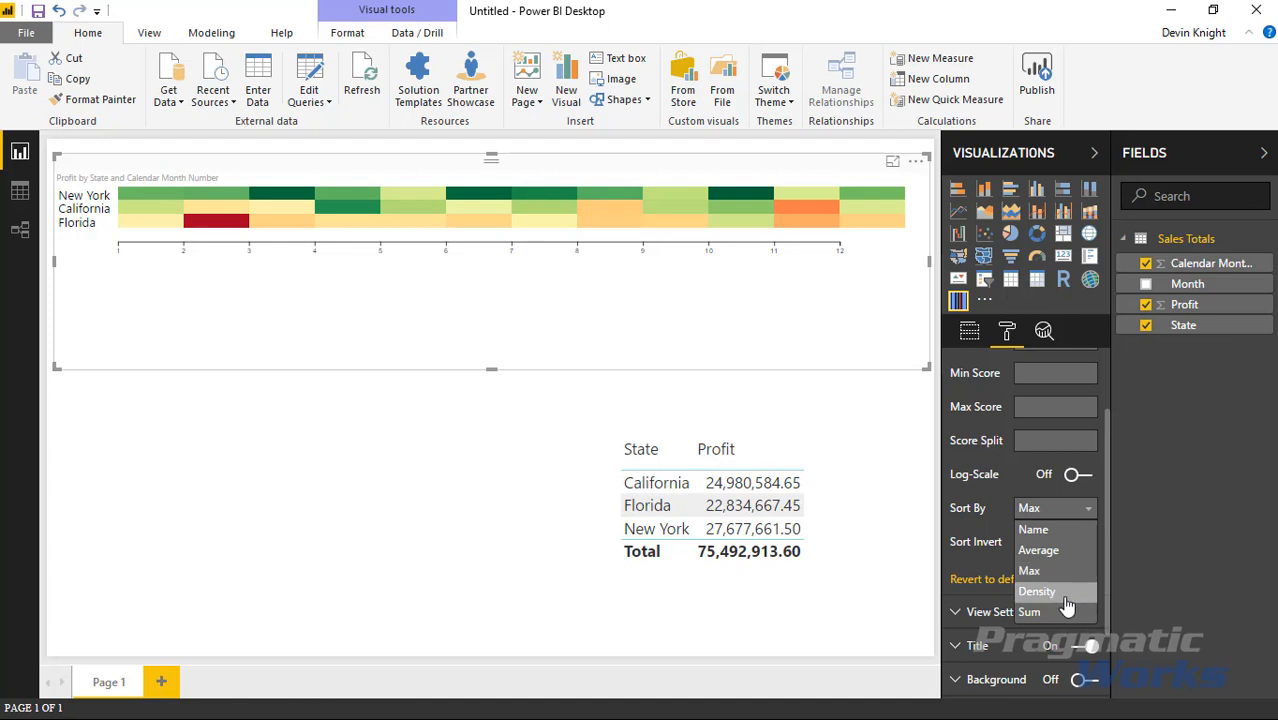
left_click(1037, 591)
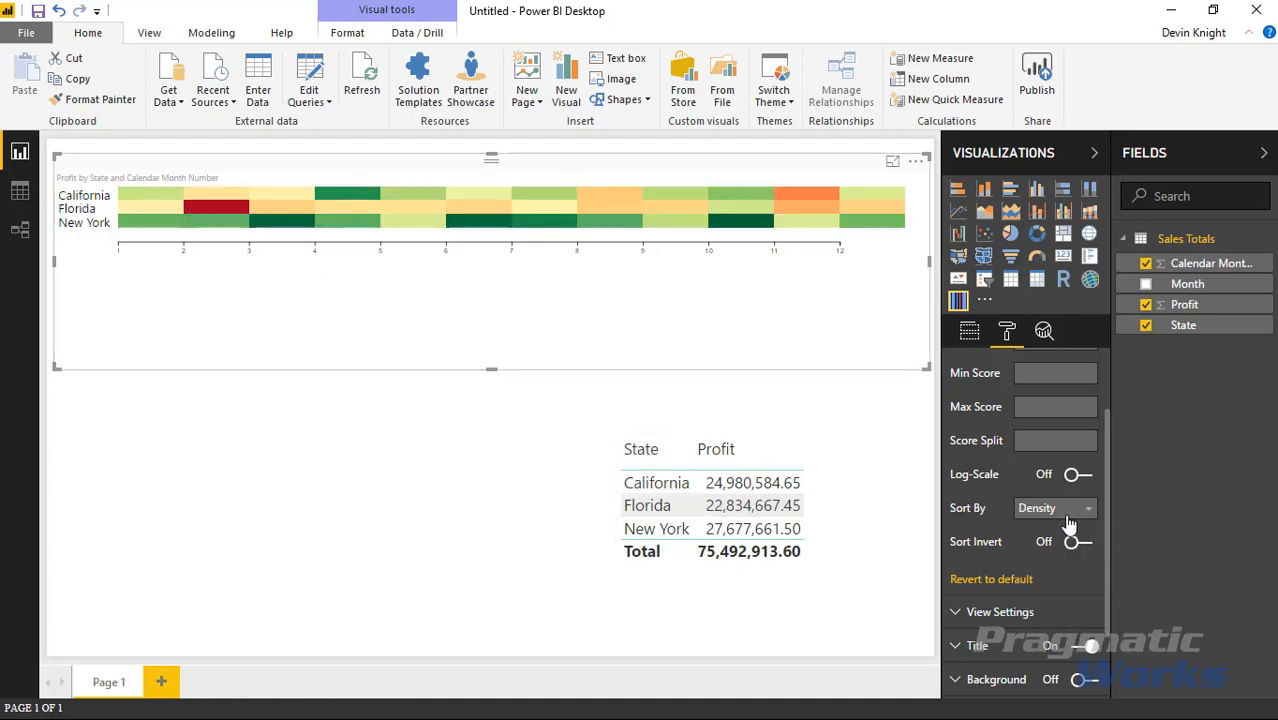
left_click(1050, 508)
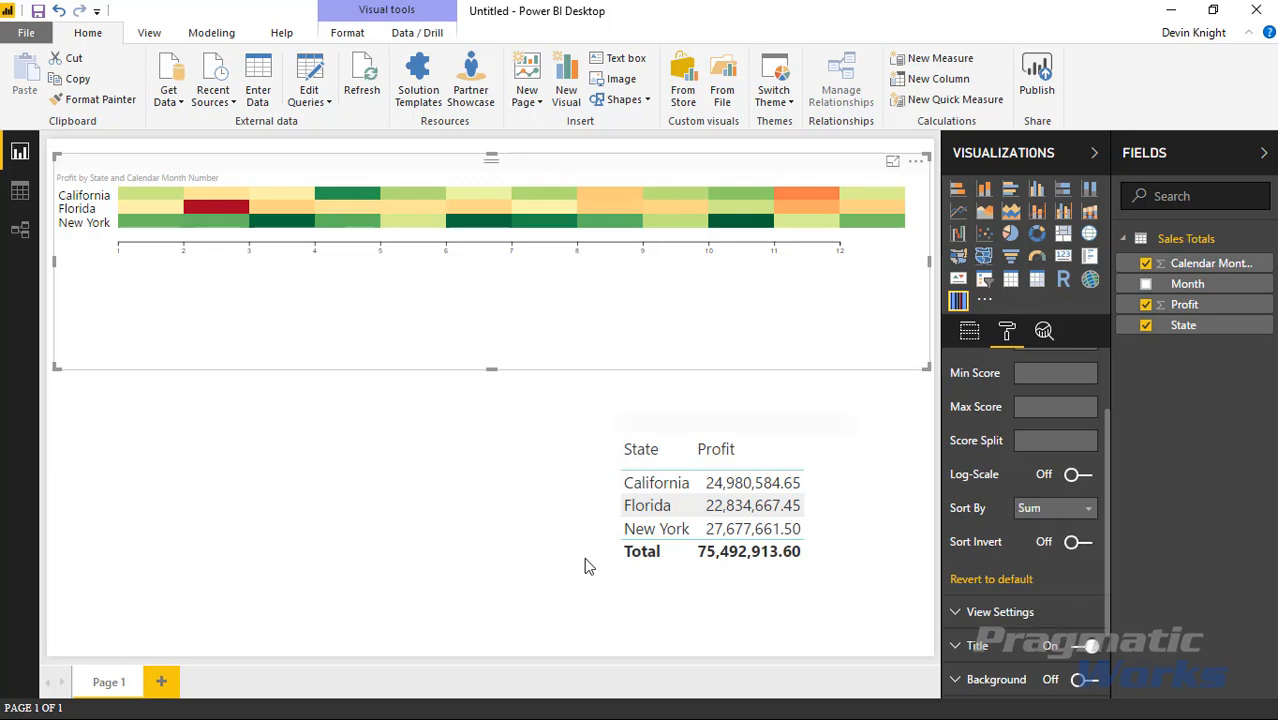
left_click(1088, 508)
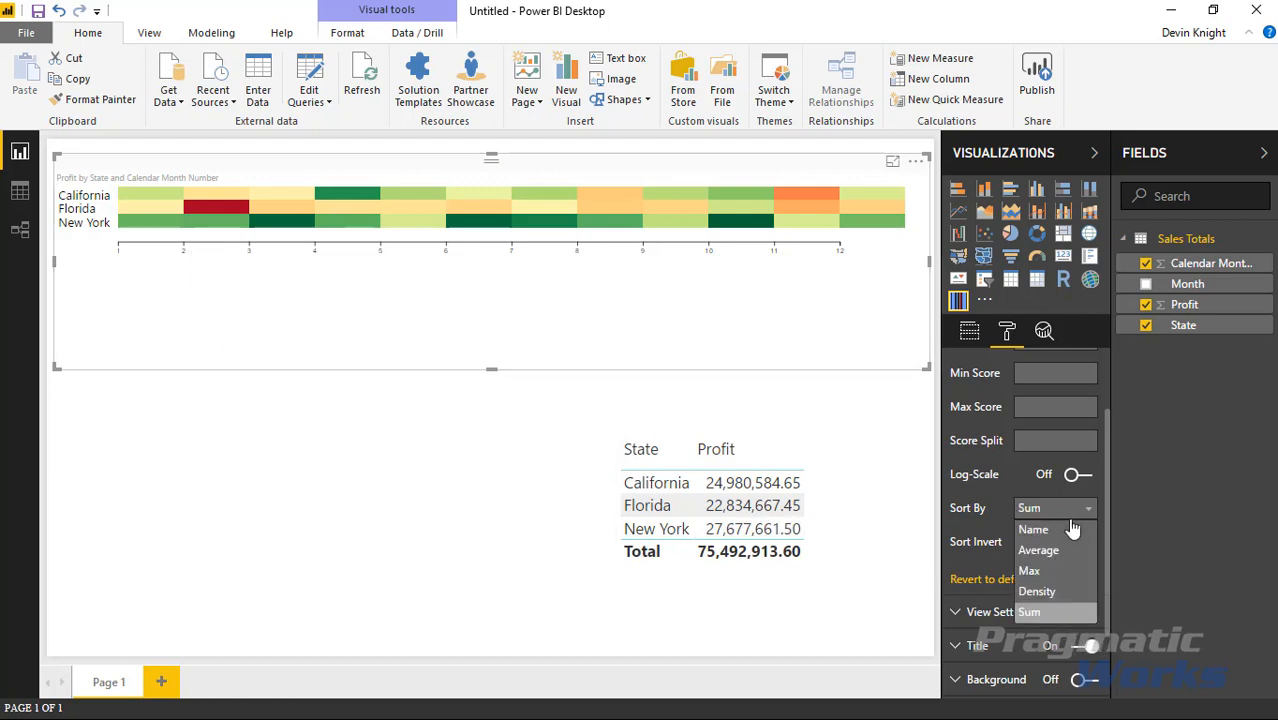
left_click(1034, 529)
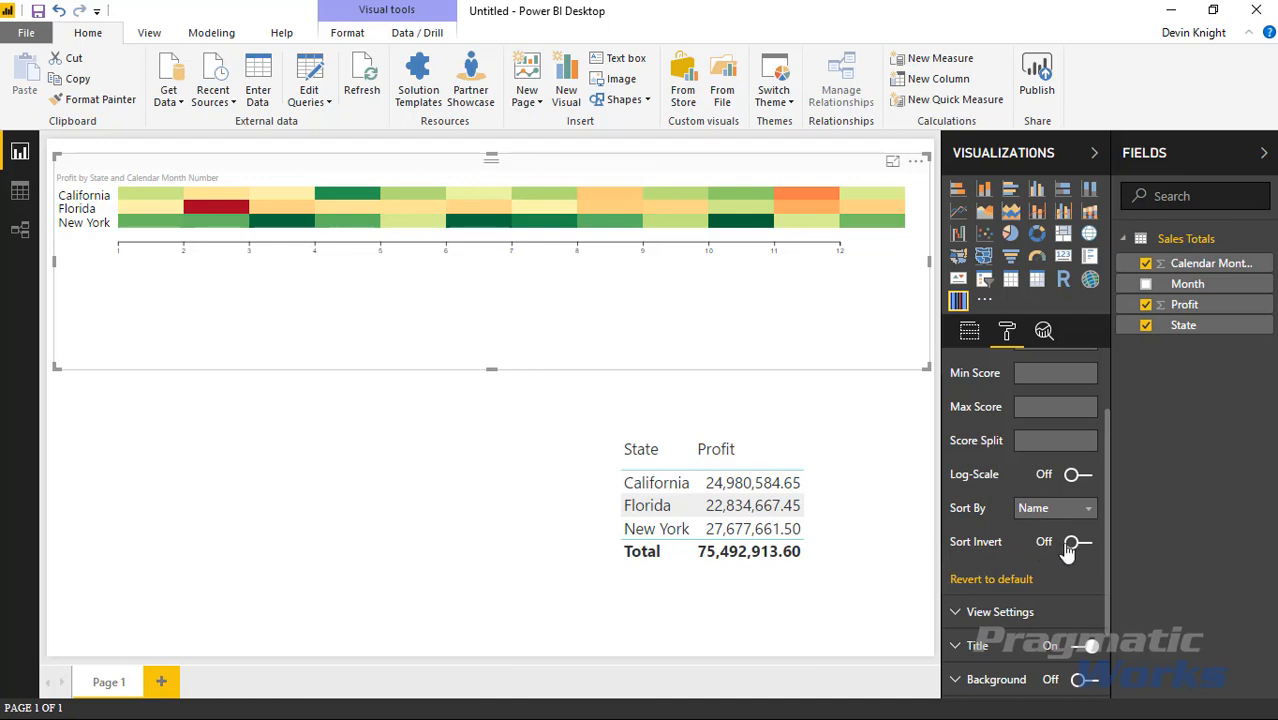
left_click(1078, 541)
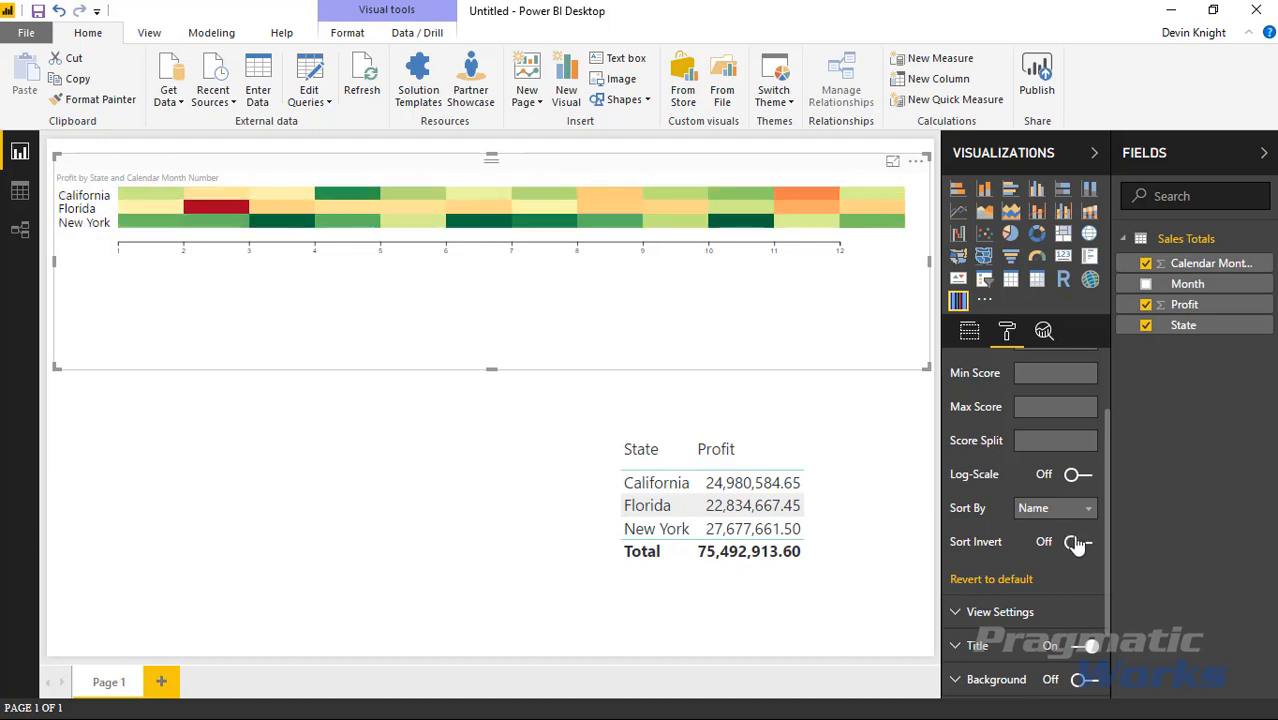
mouse_move(1072, 515)
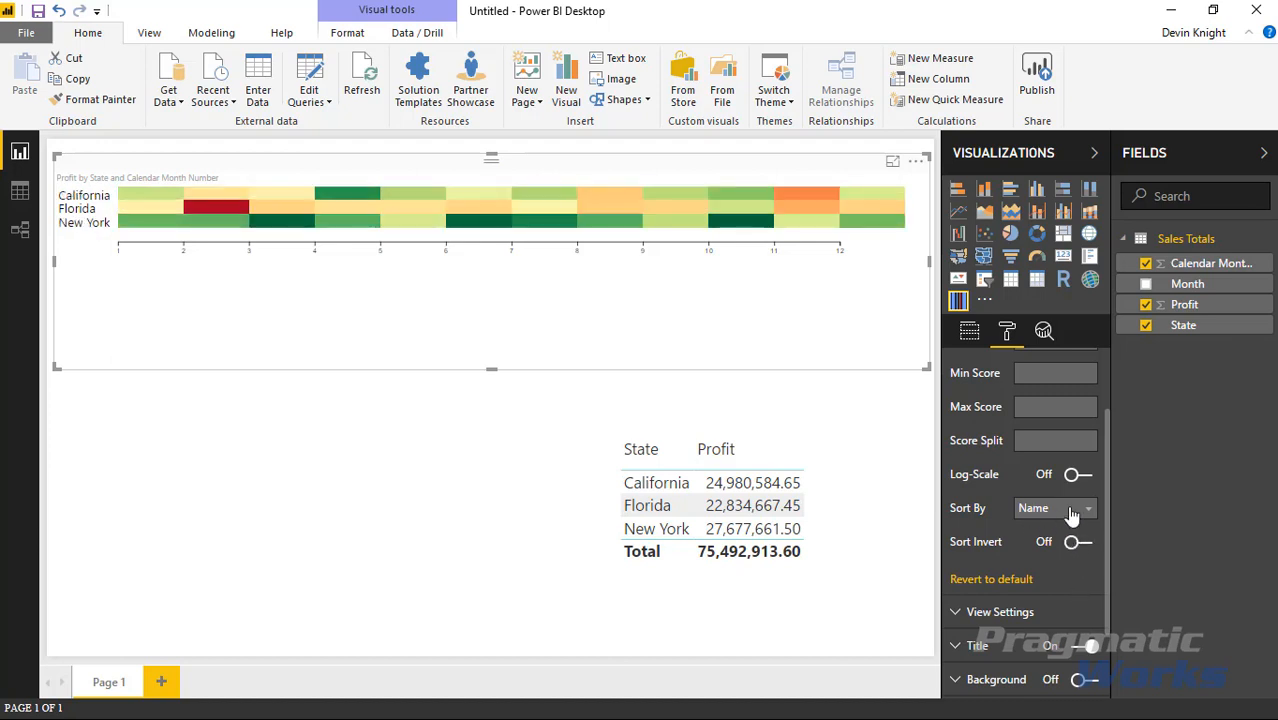
mouse_move(1080, 550)
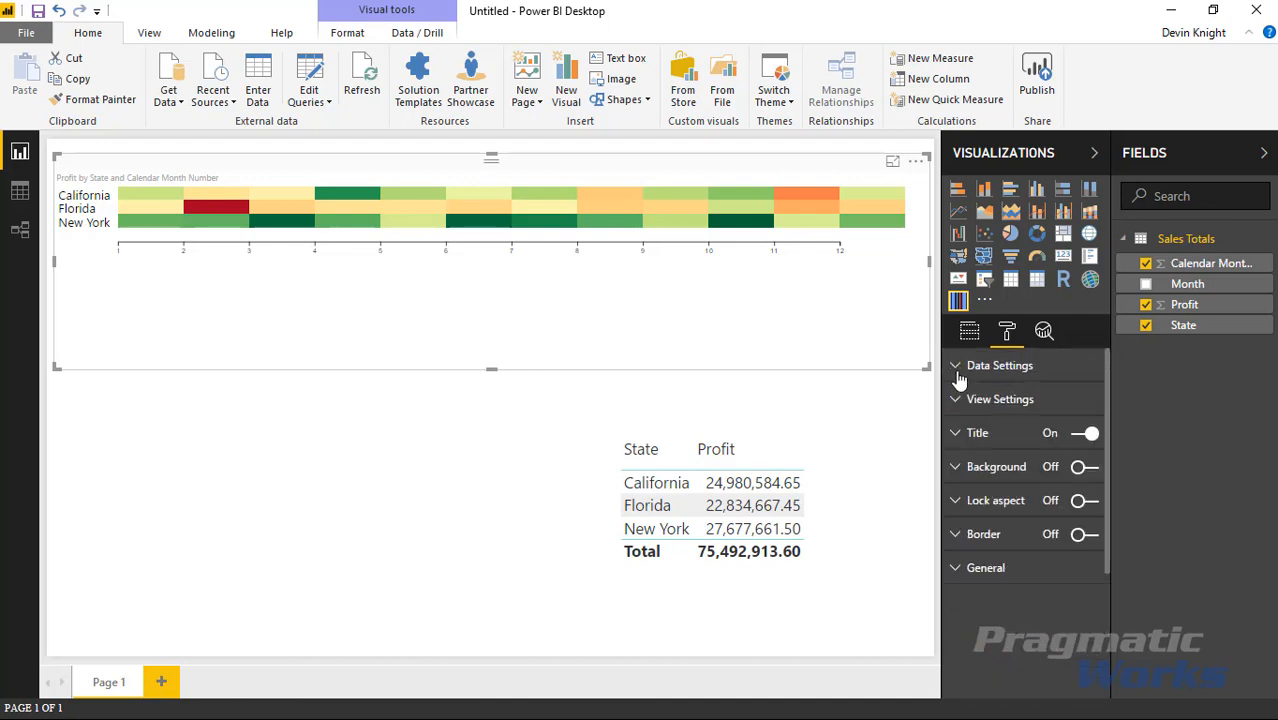
mouse_move(358, 230)
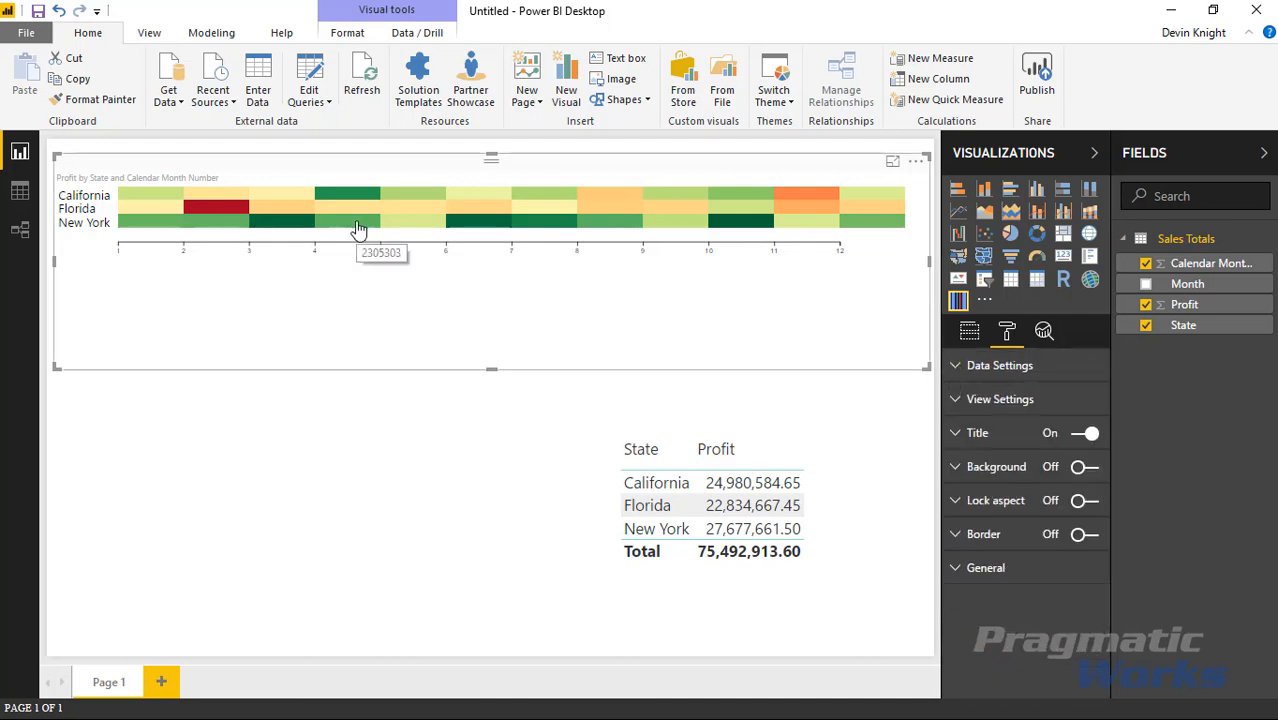
mouse_move(693, 467)
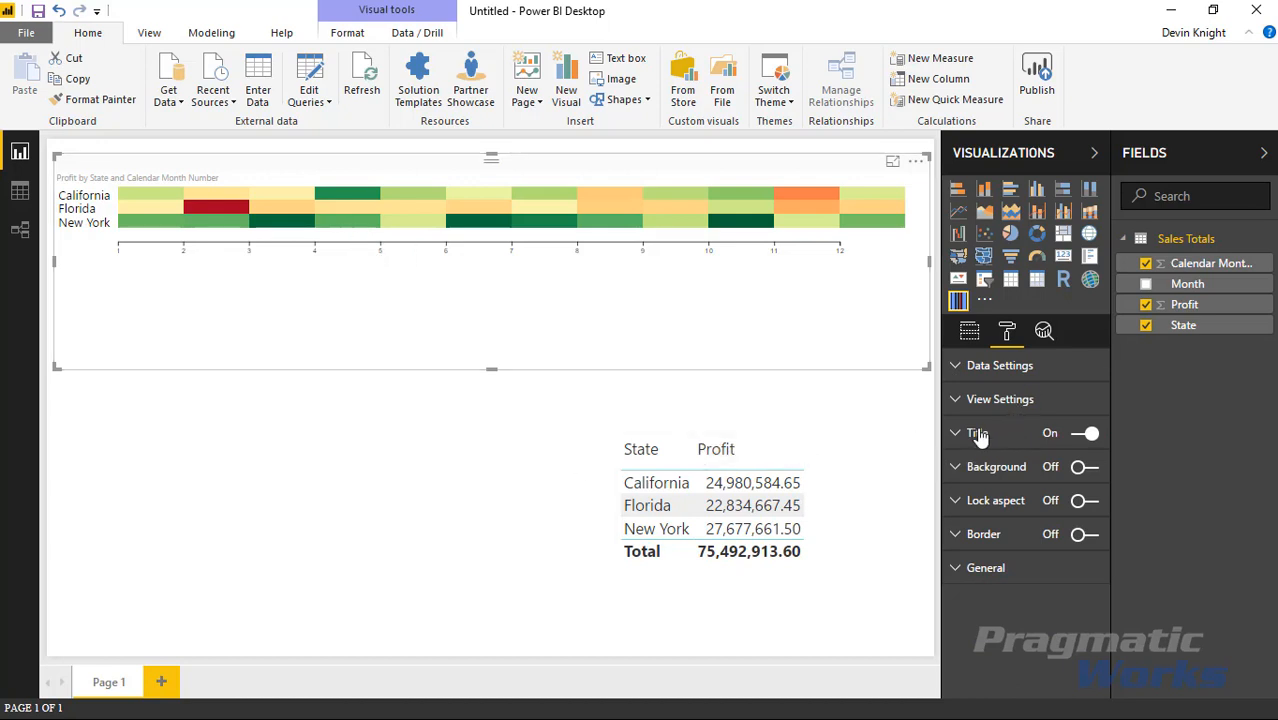
mouse_move(920, 476)
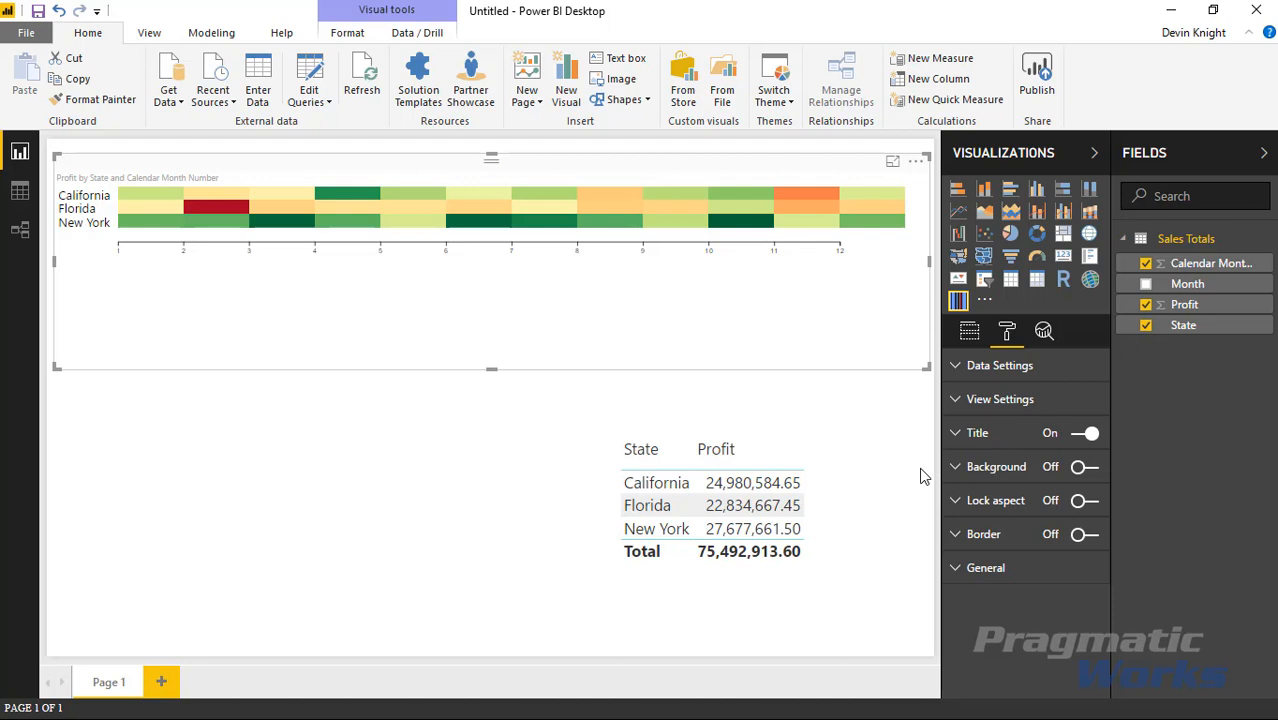
mouse_move(447, 481)
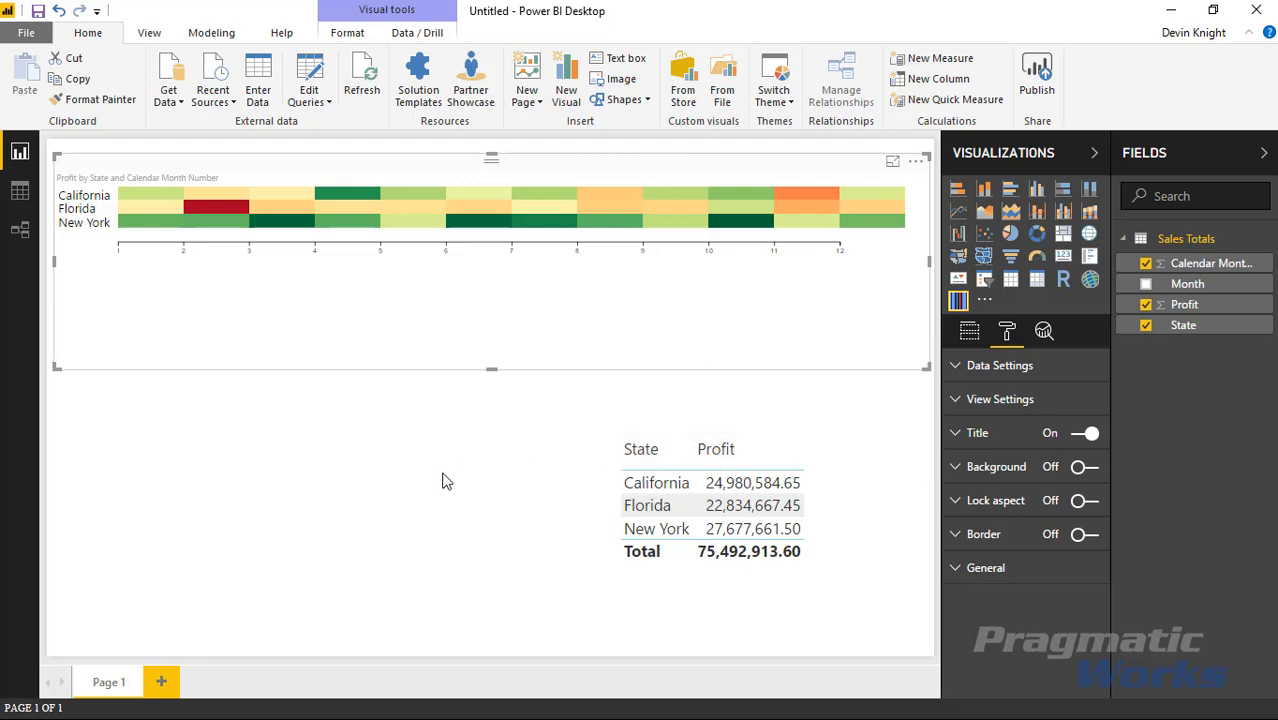
mouse_move(440, 482)
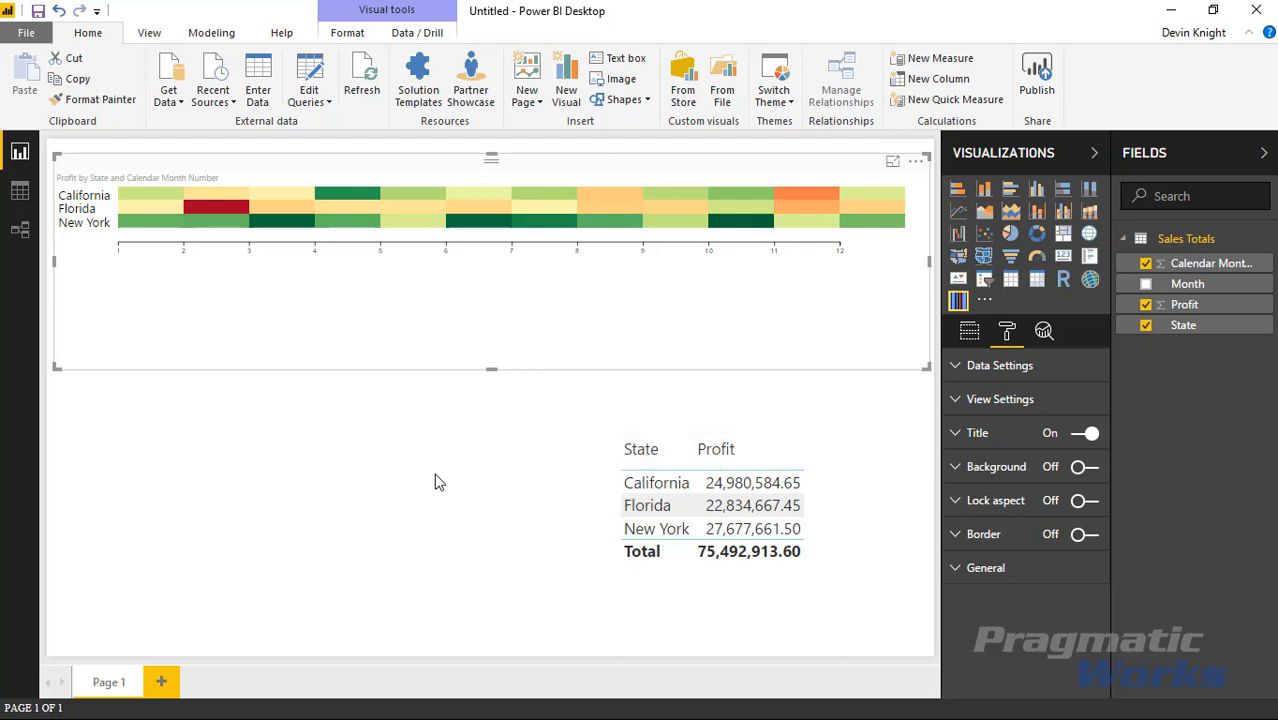
mouse_move(444, 479)
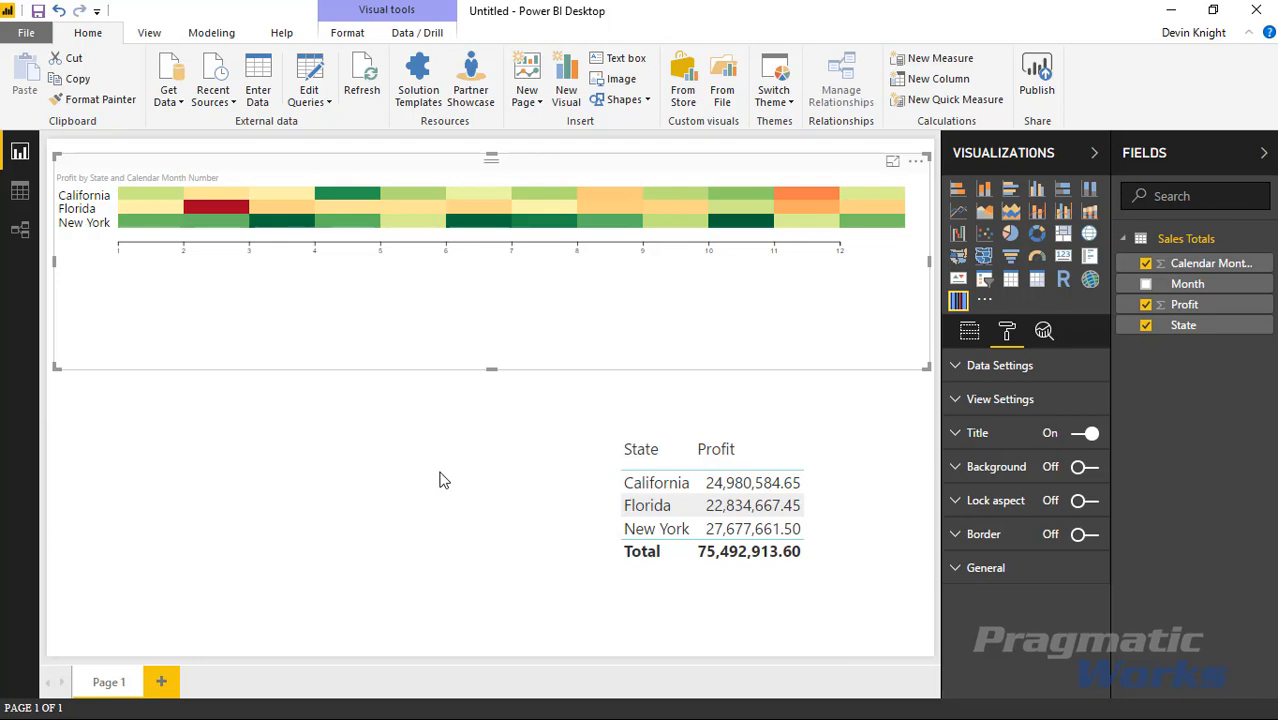